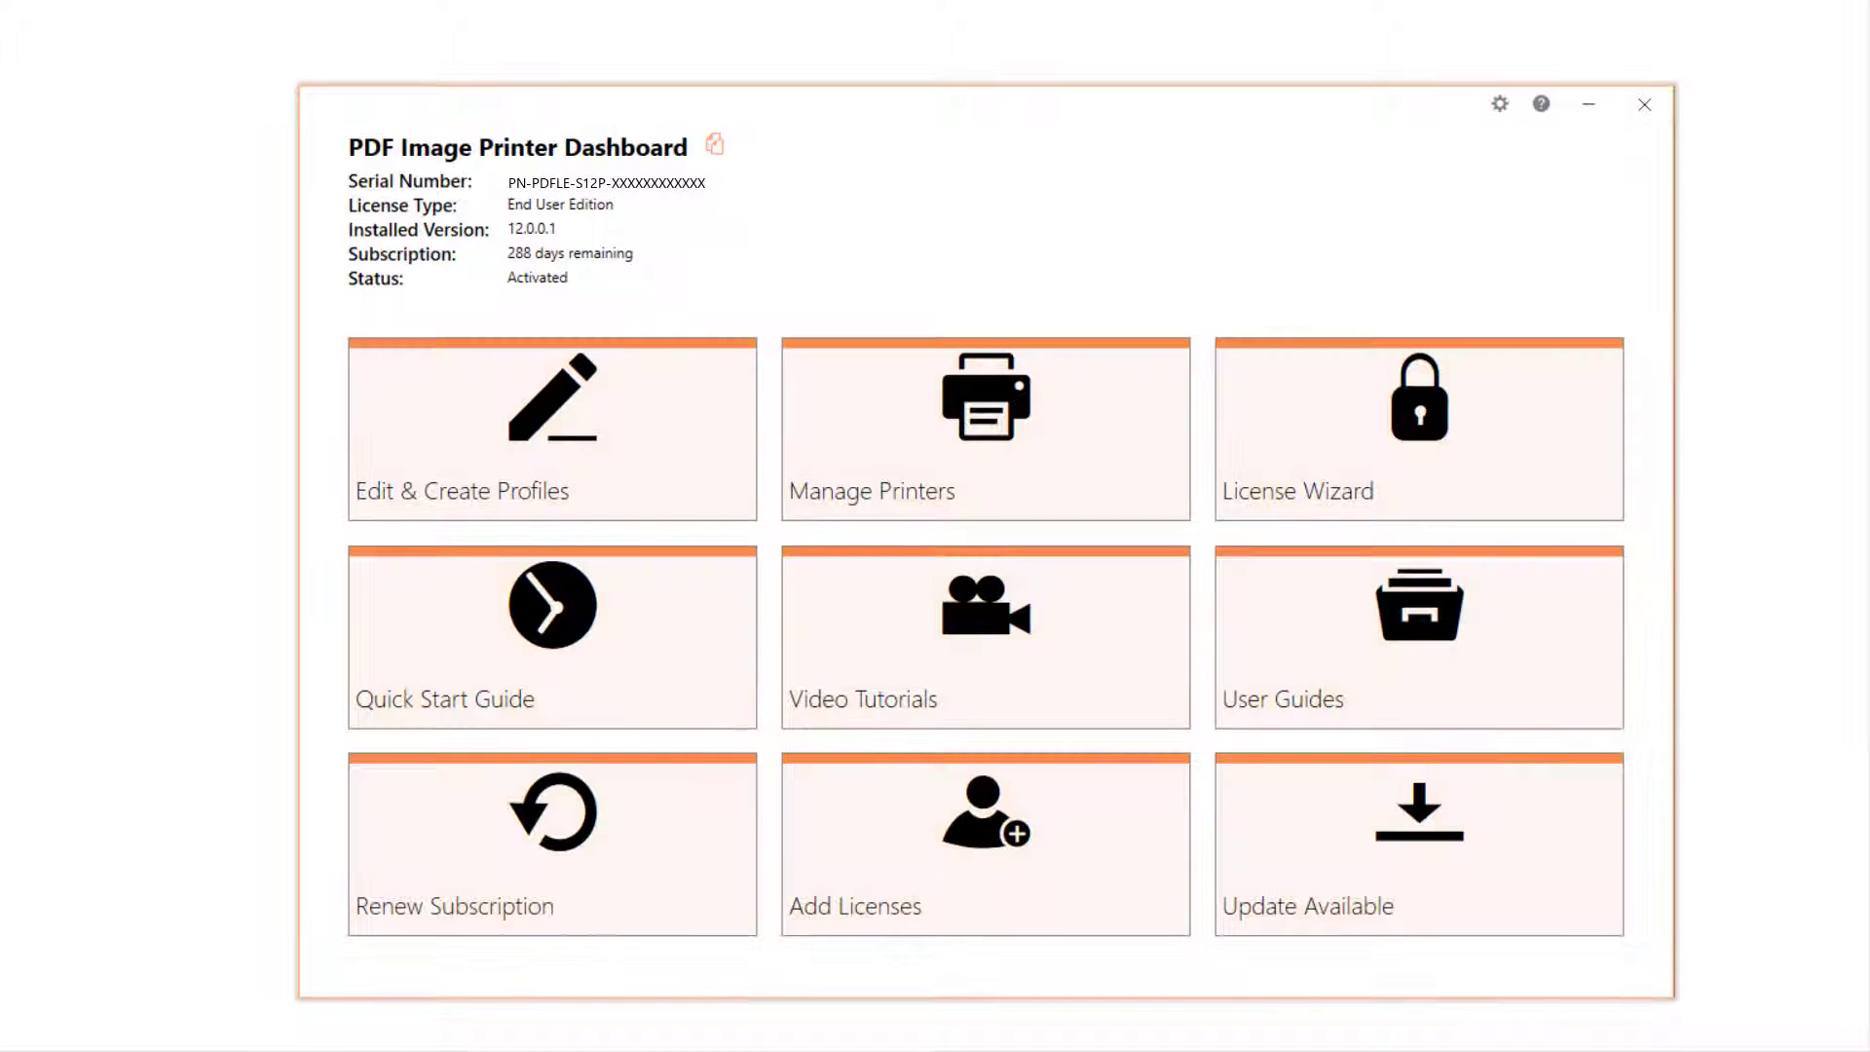
- Close the Dashboard and Email page preview windows to return to the desktop
click(551, 429)
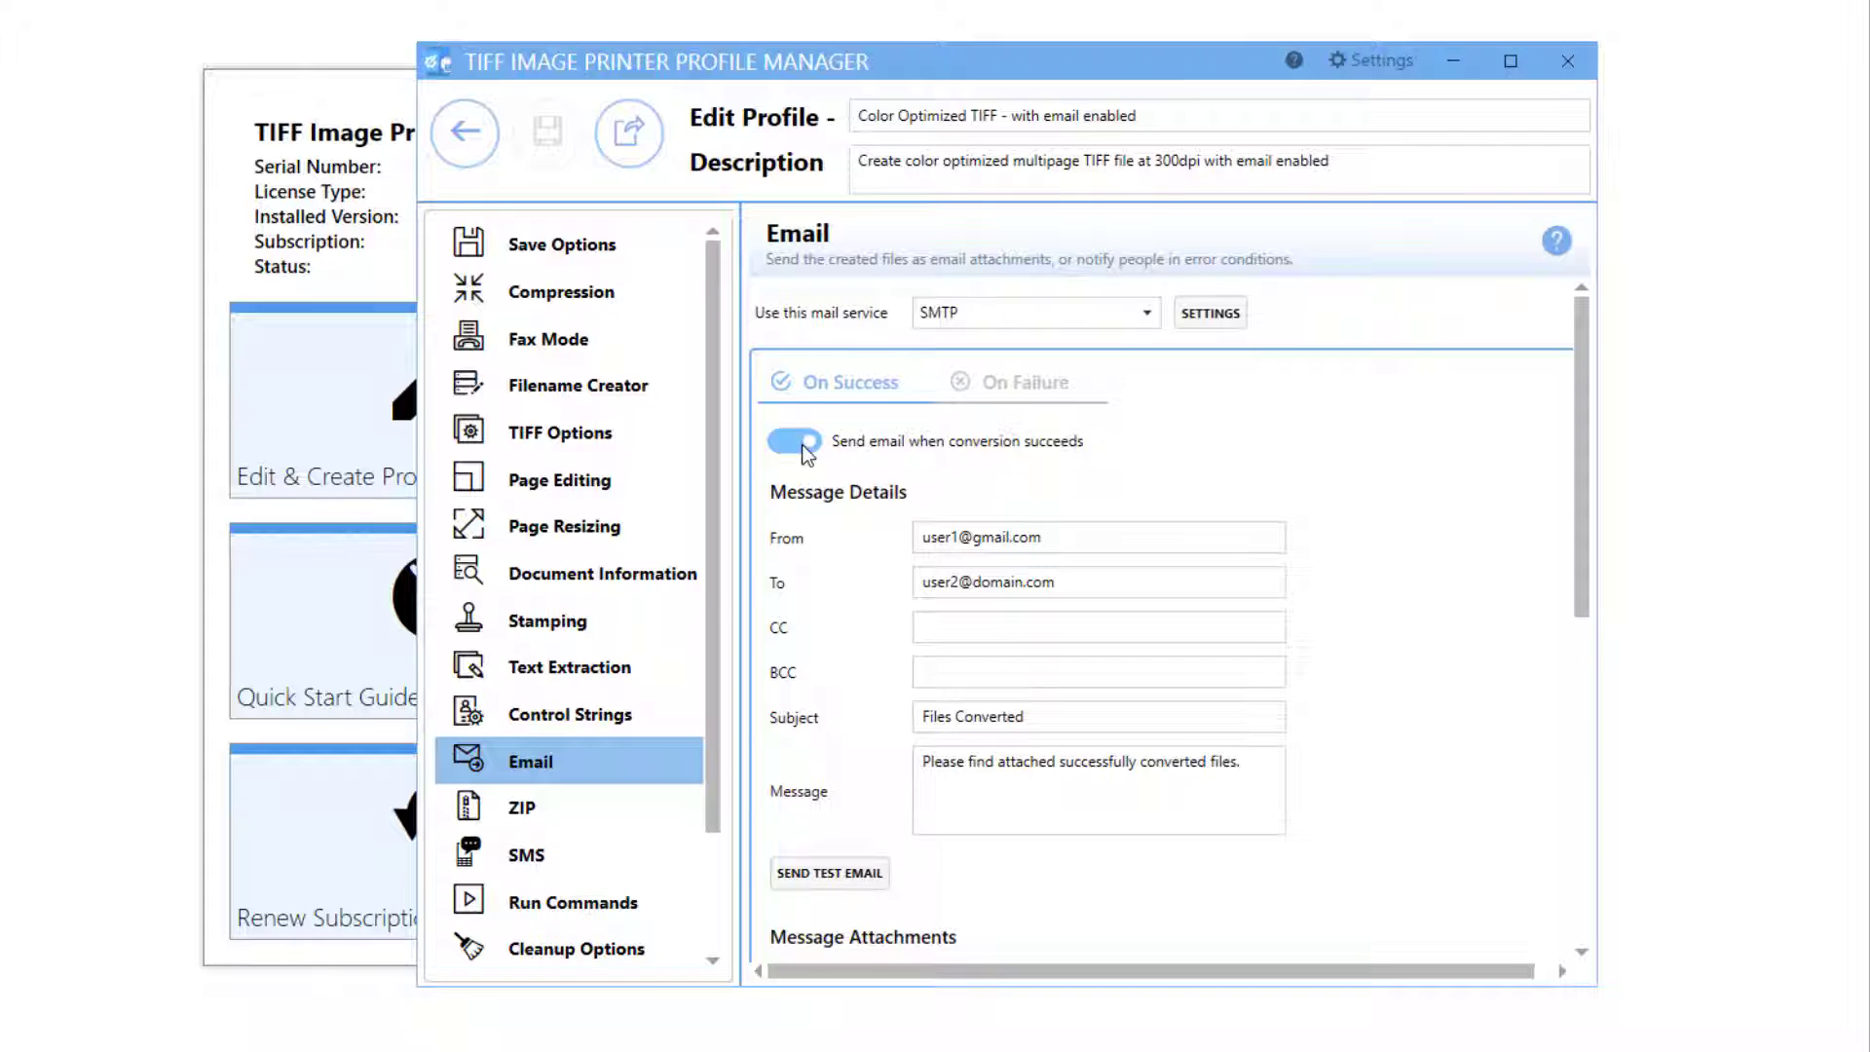
click(1145, 313)
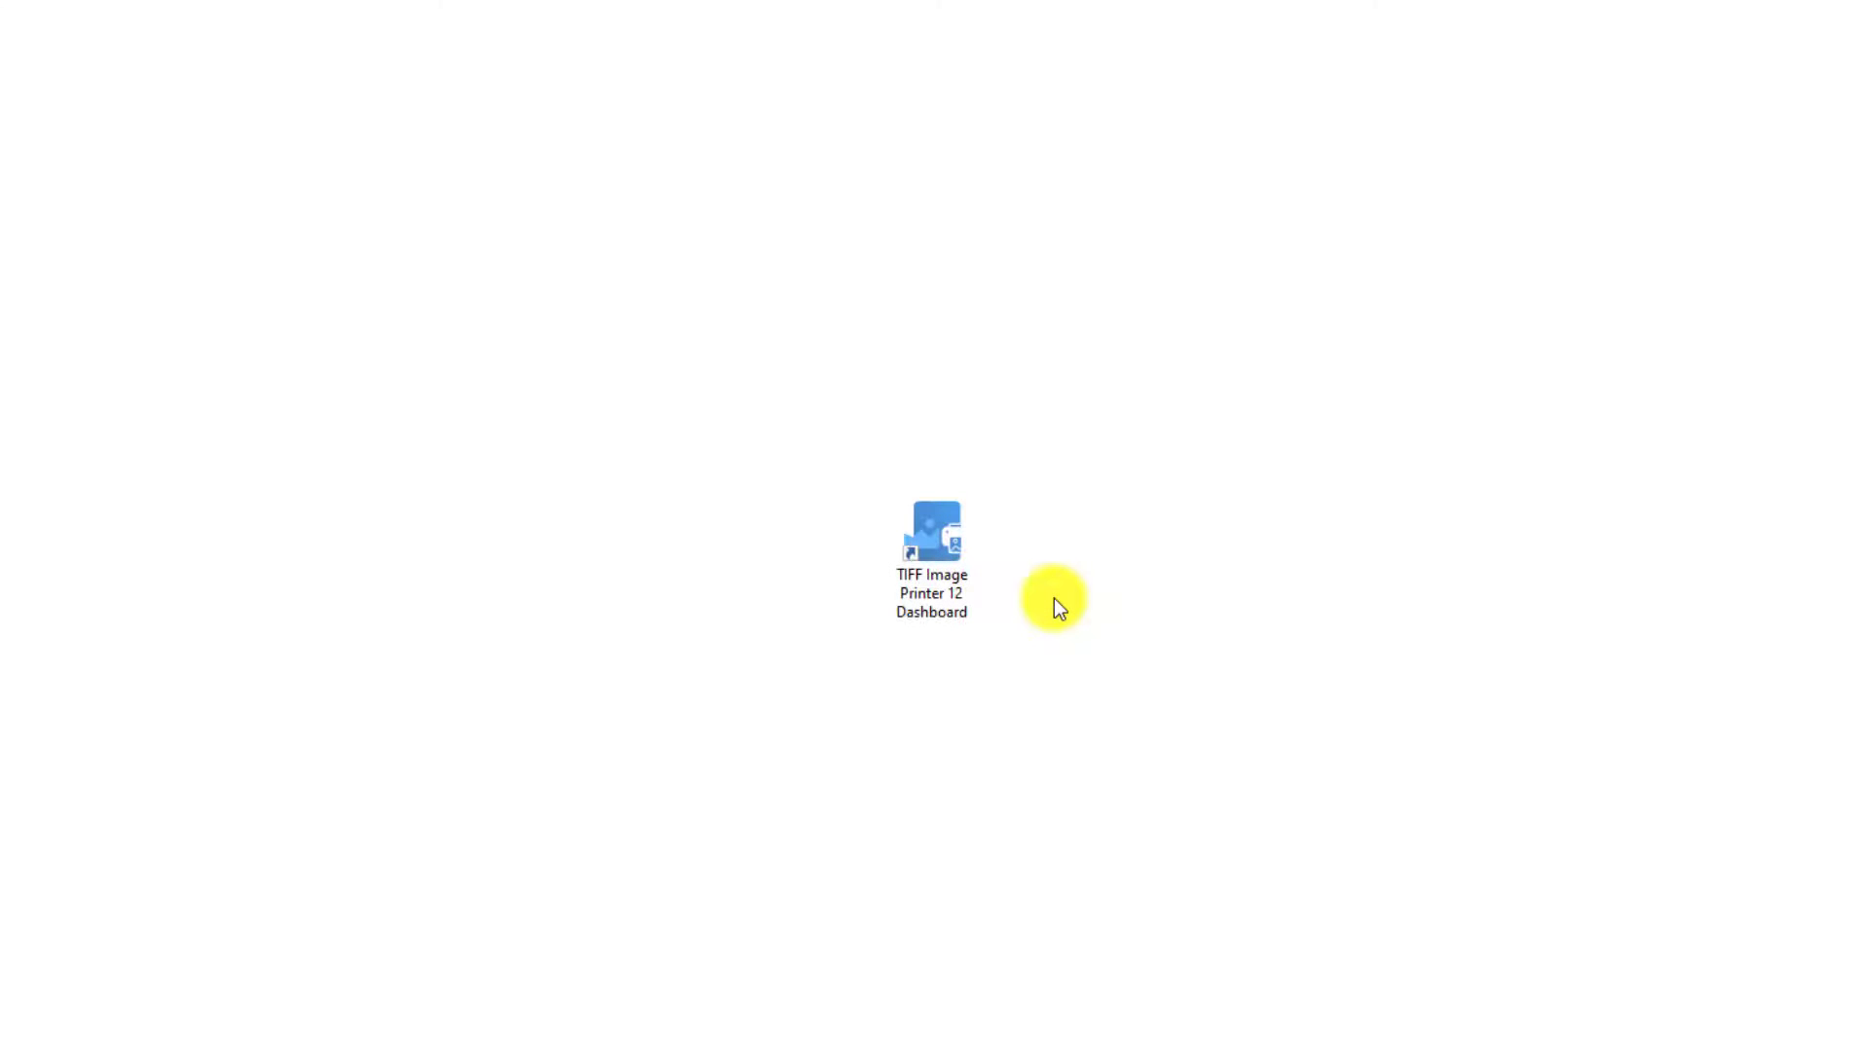
- Open the TIFF Image Printer 12 Dashboard from its desktop shortcut
double_click(931, 532)
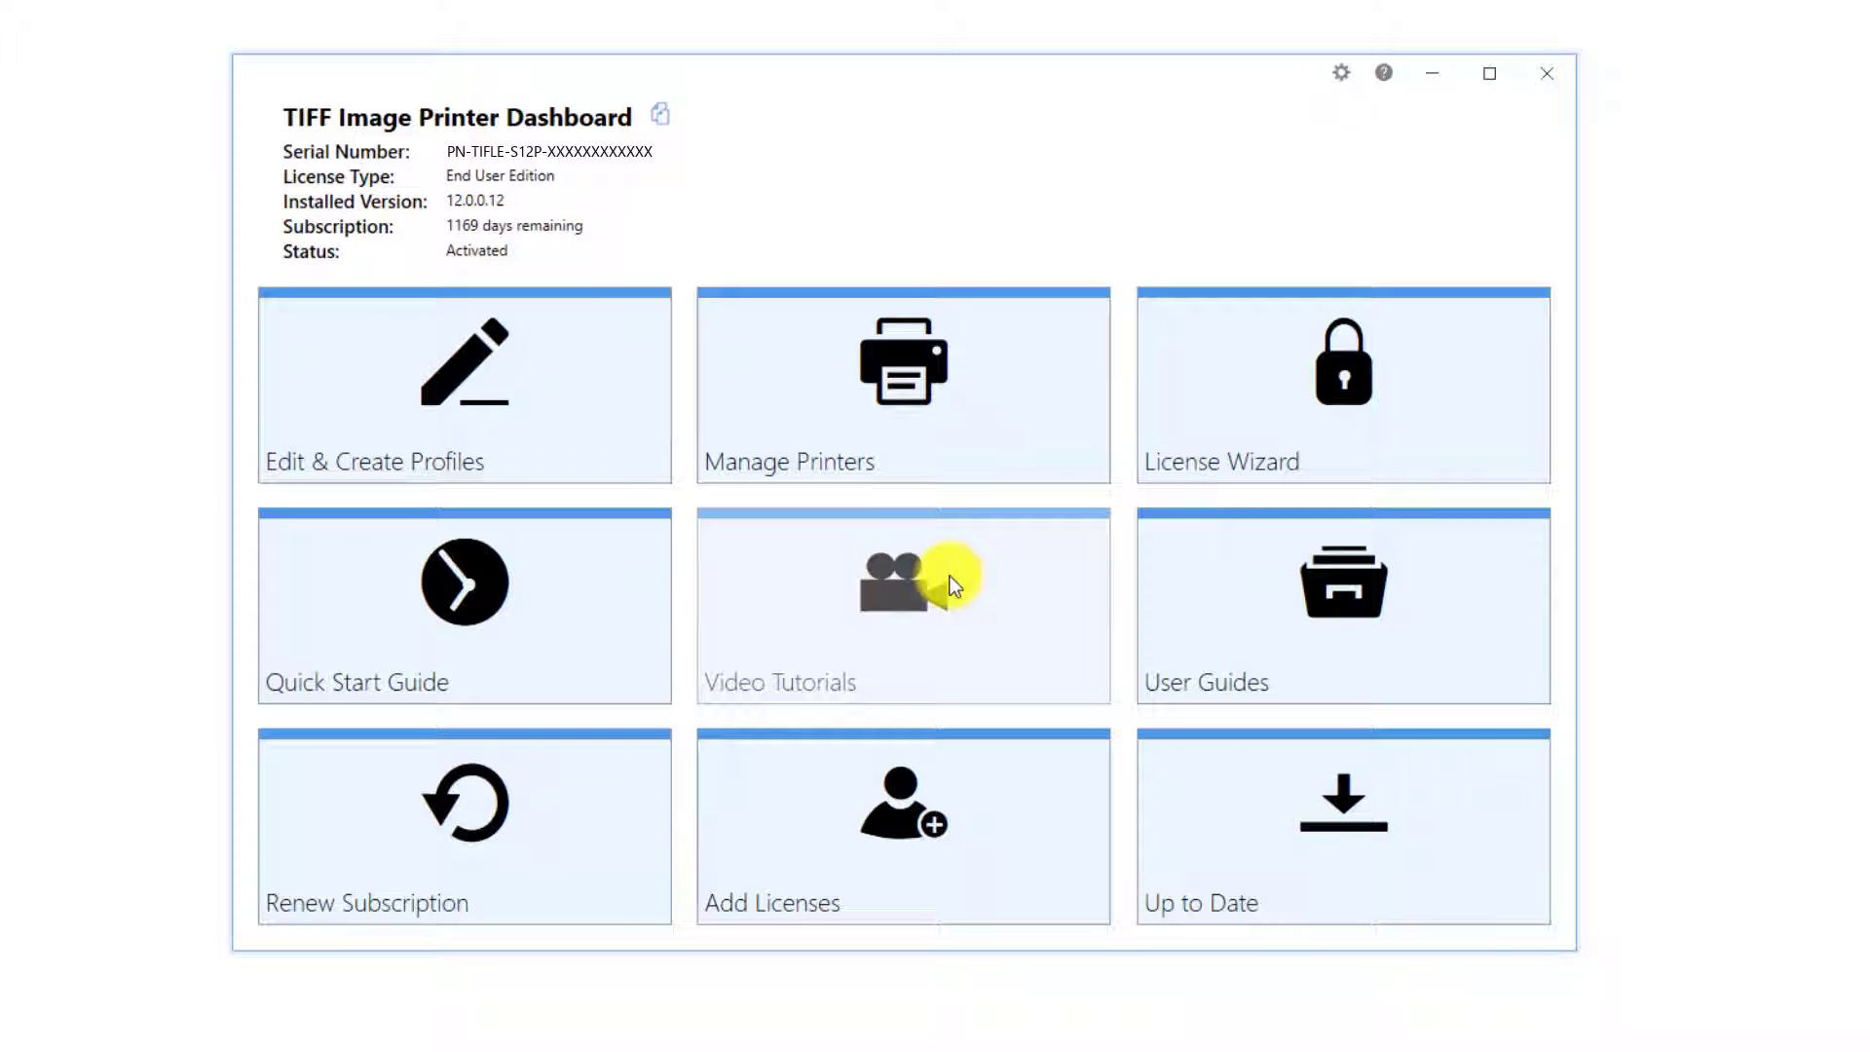
mouse_move(707, 366)
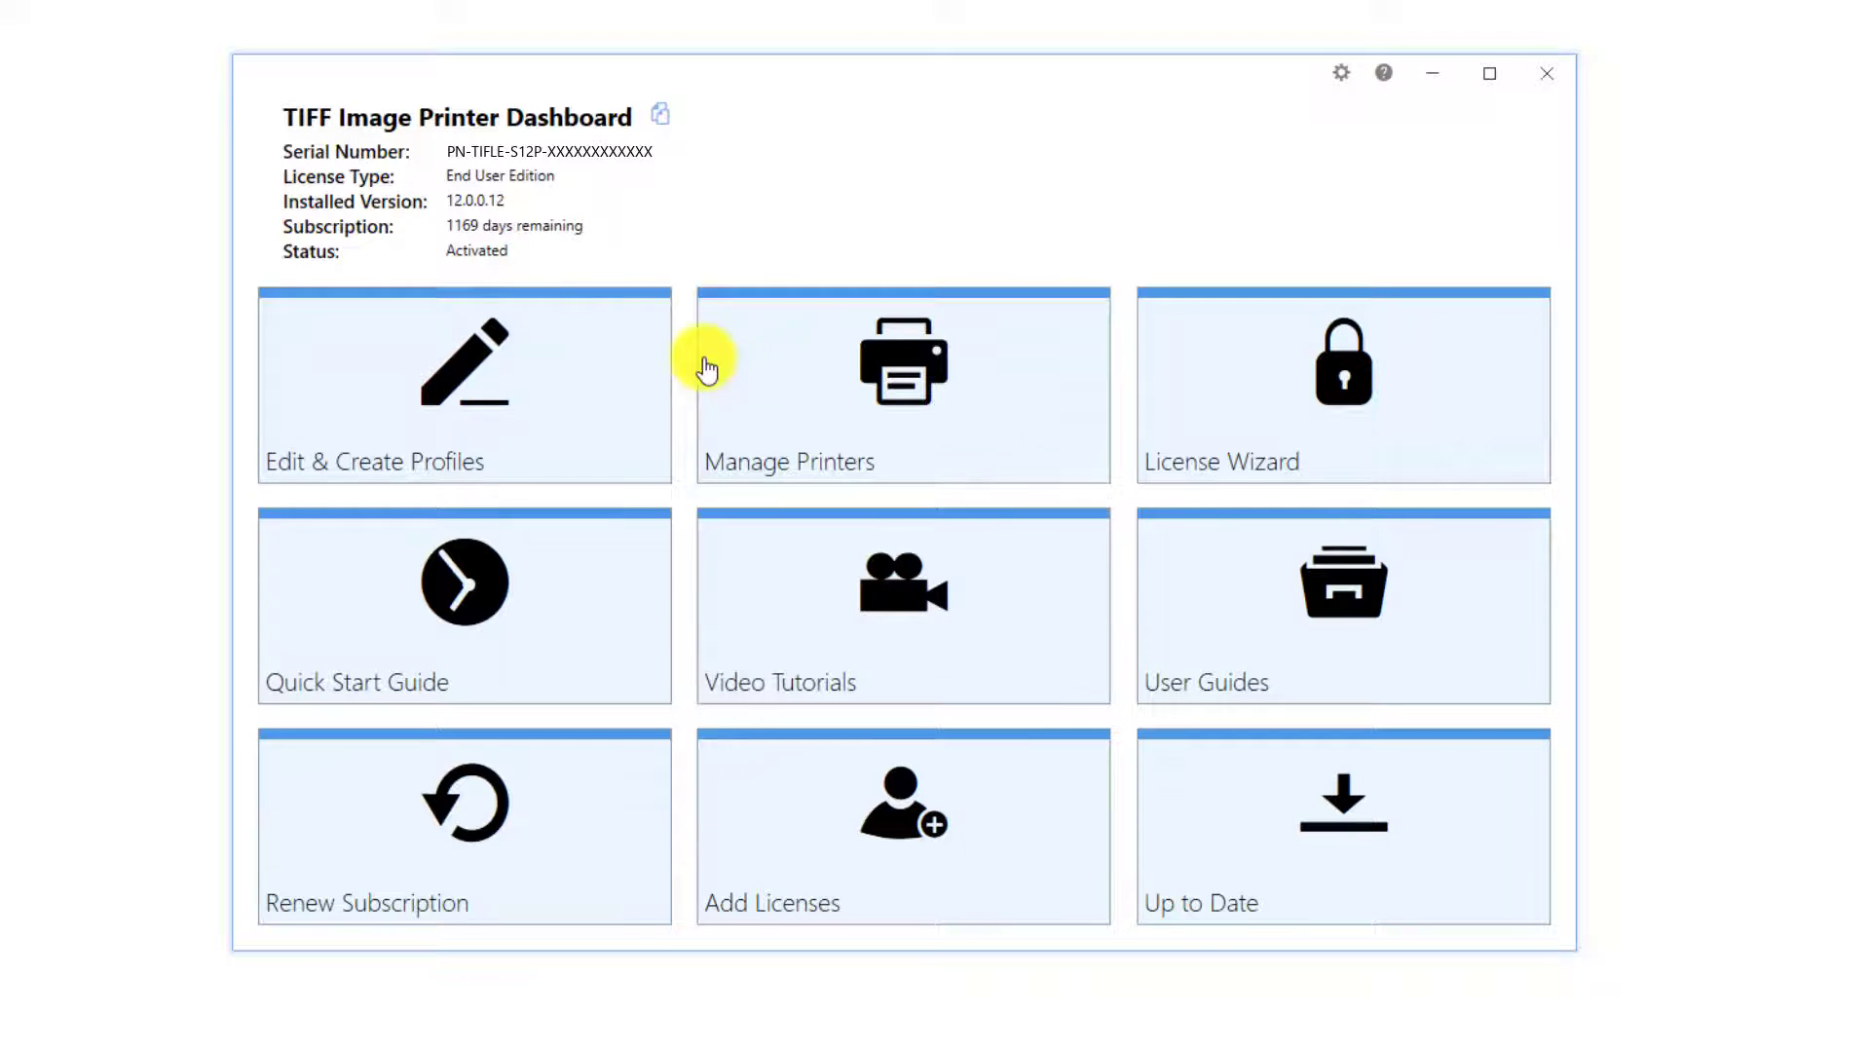
mouse_move(593, 366)
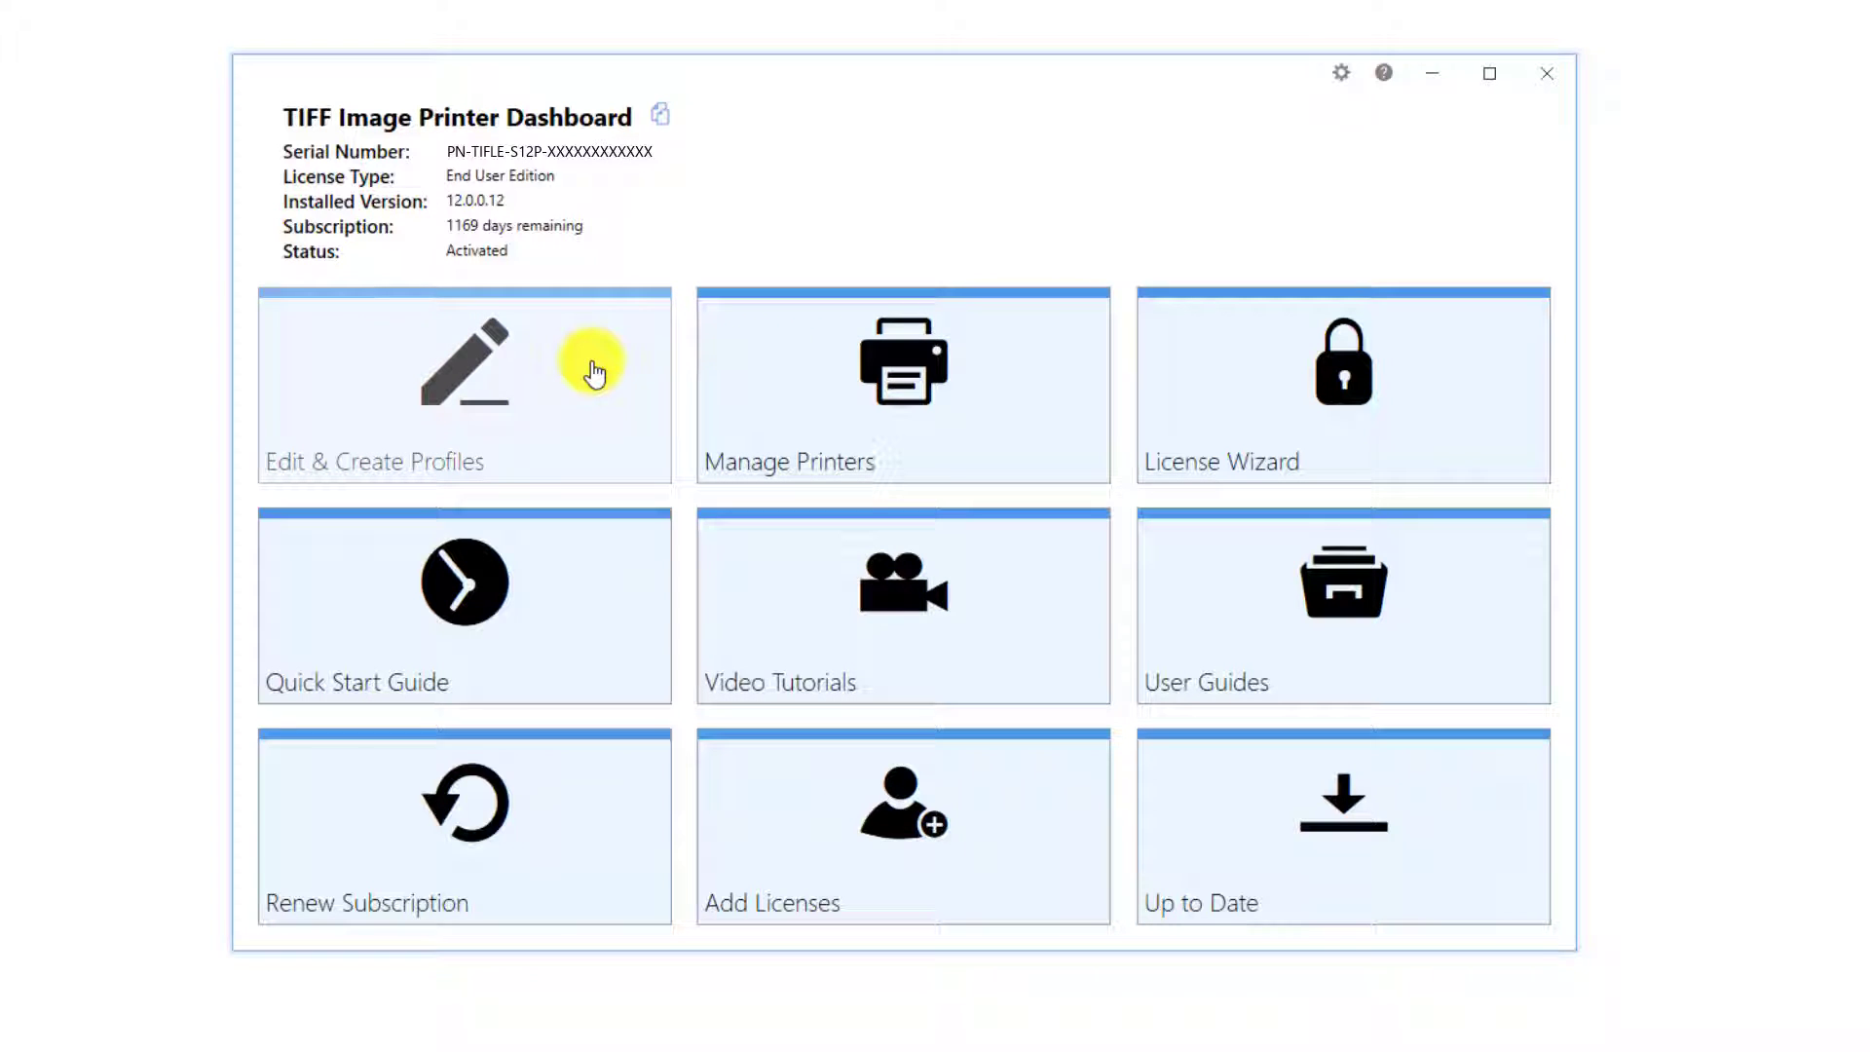
- Open Edit & Create Profiles and duplicate the Color Optimized TIFF profile
click(464, 382)
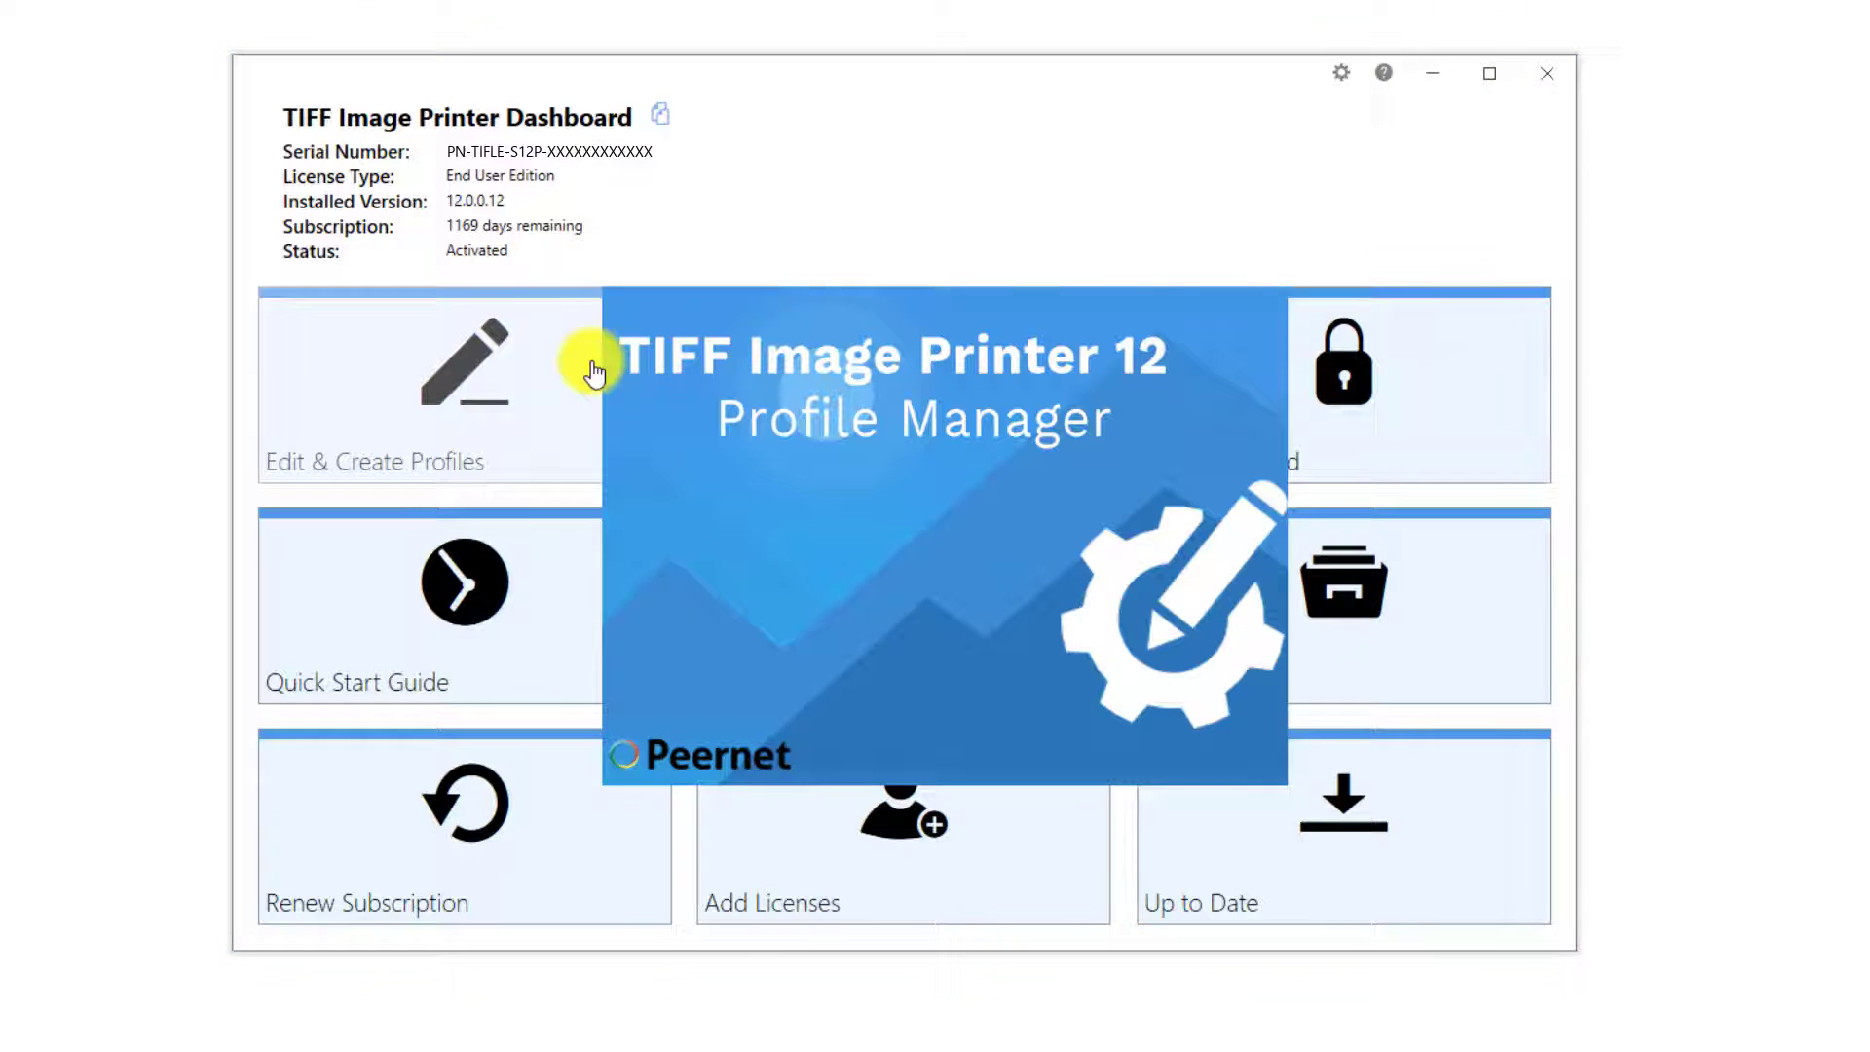
click(463, 382)
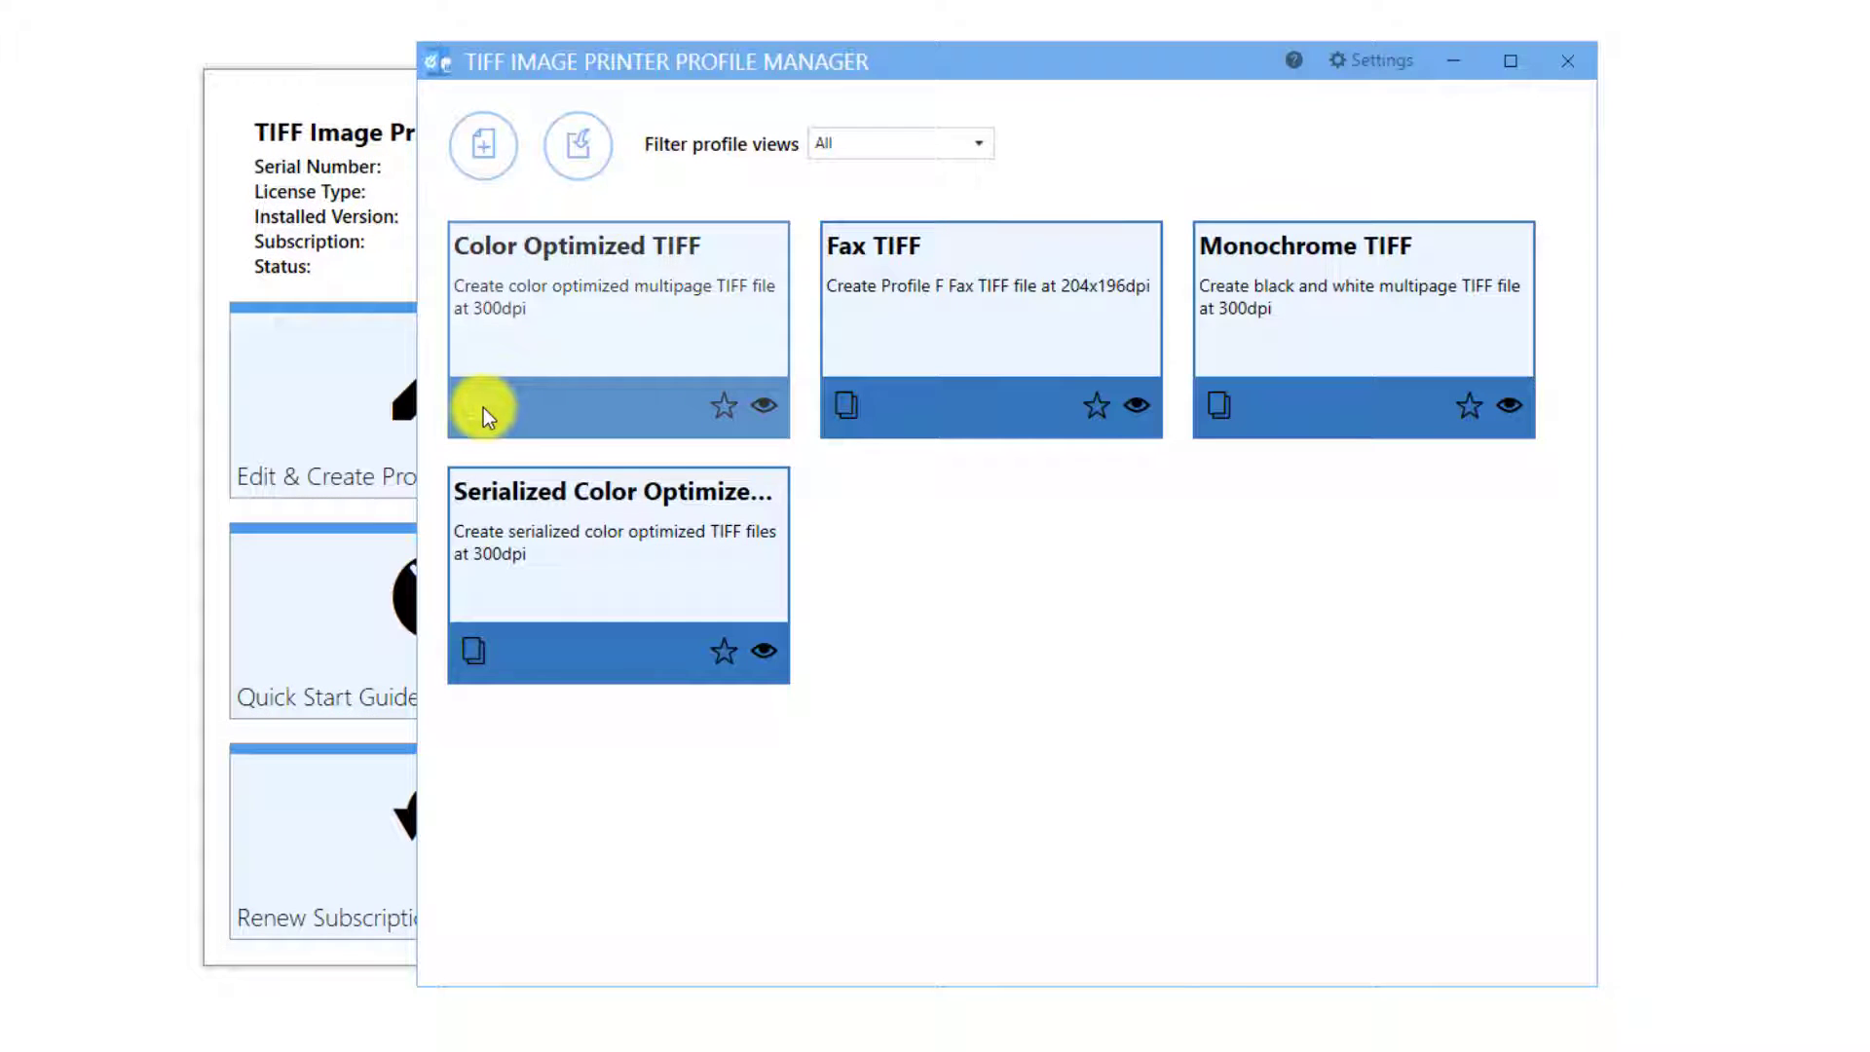
mouse_move(473, 407)
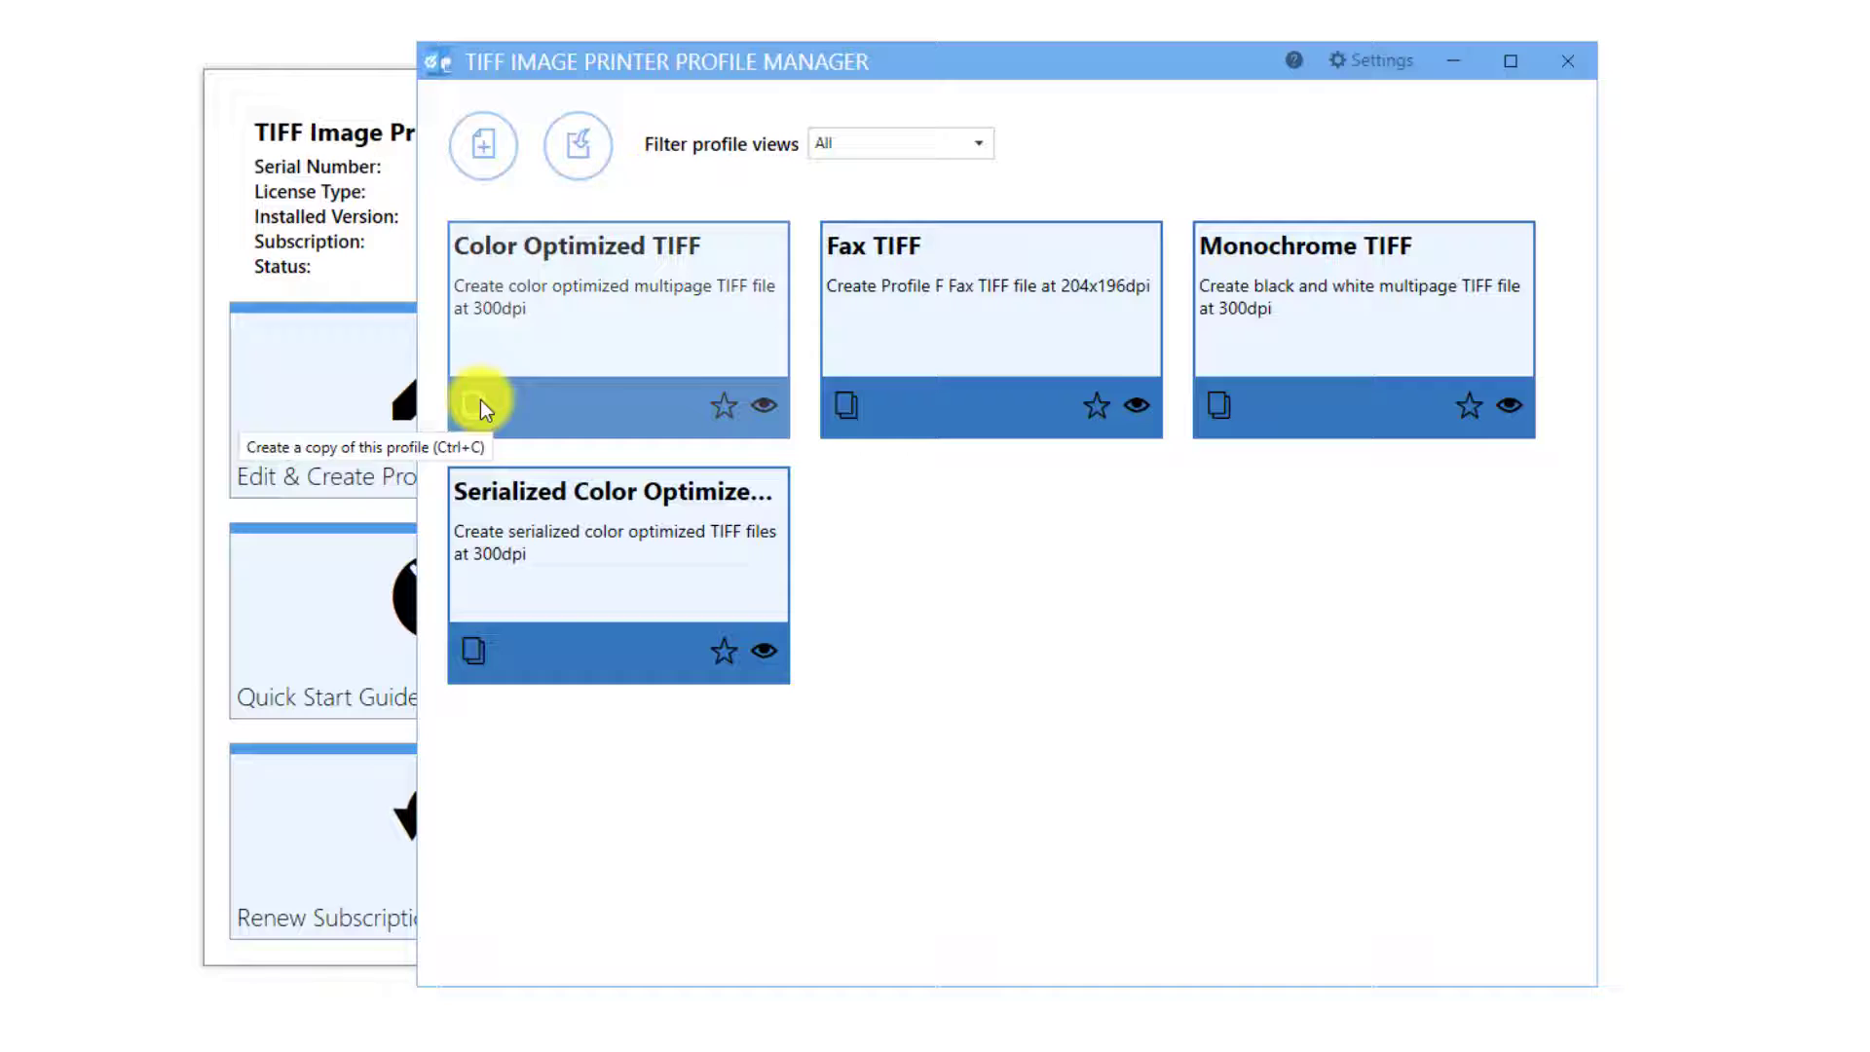
mouse_move(480, 147)
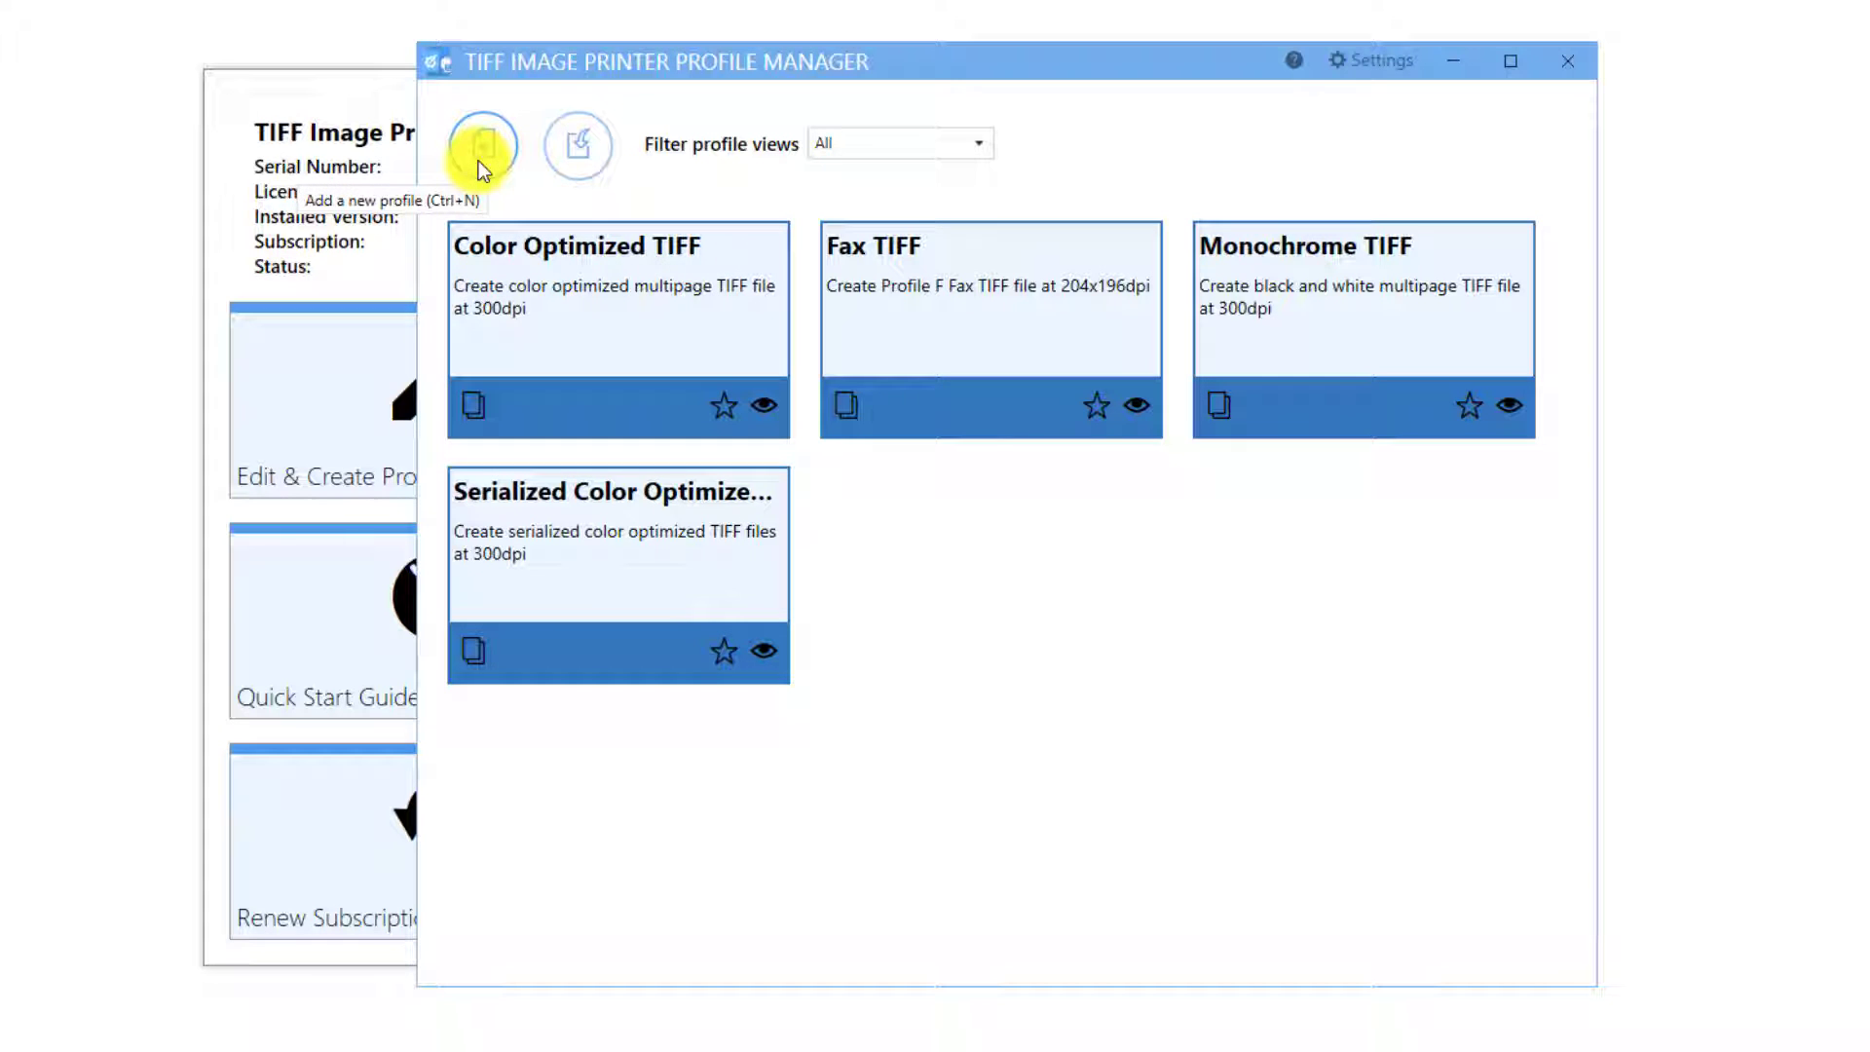
mouse_move(473, 406)
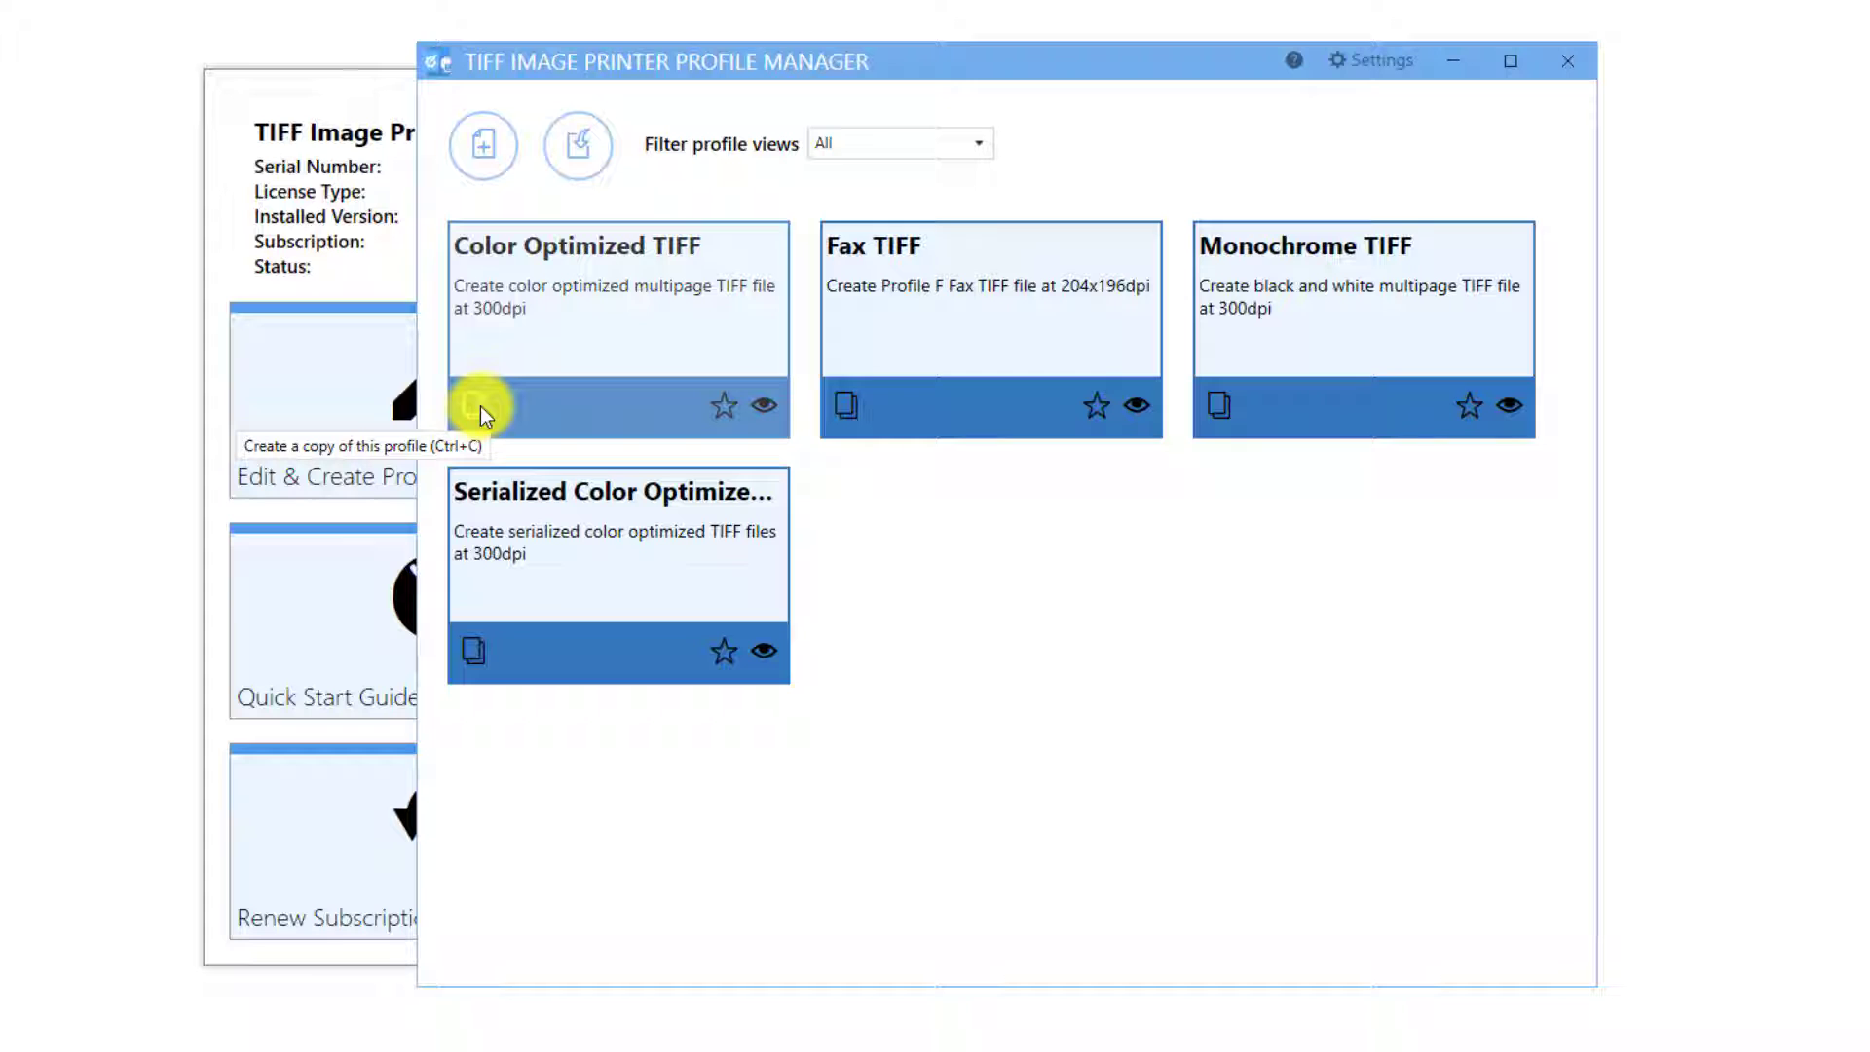
click(475, 407)
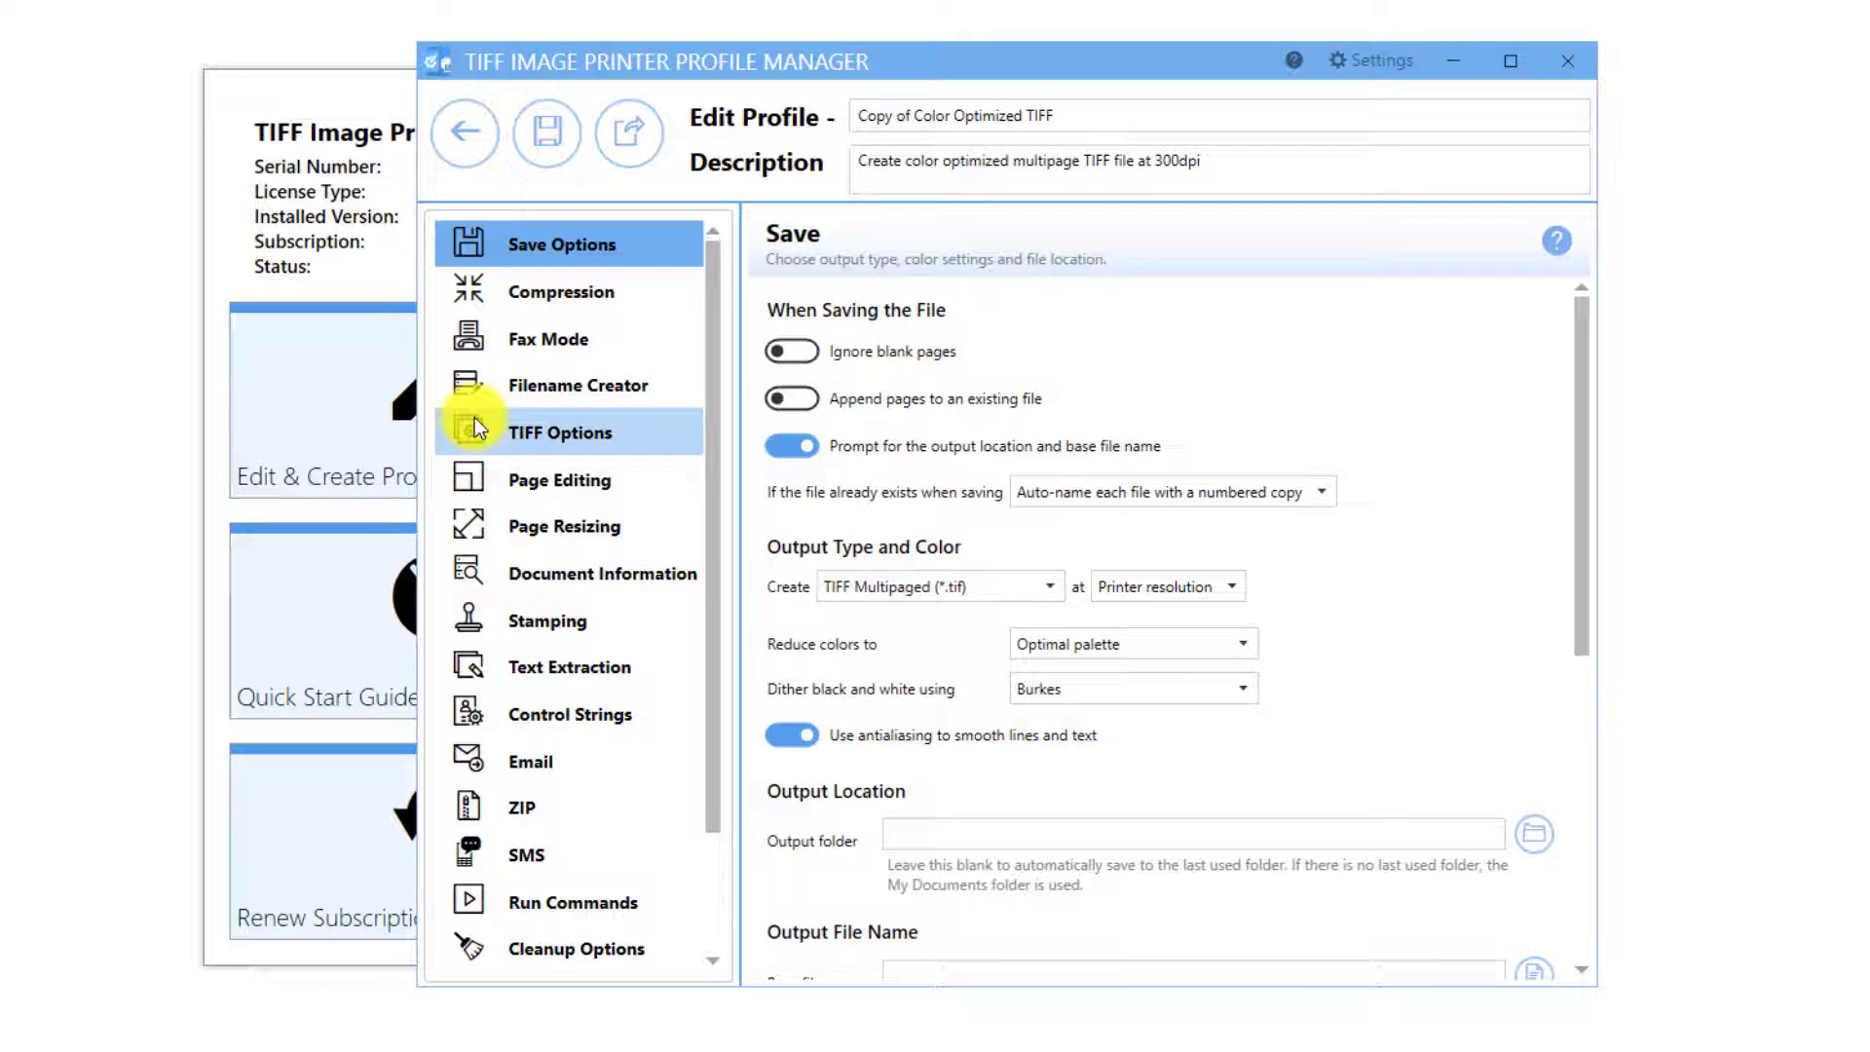
- Name the copy 'Color Optimized TIFF - with email enabled' and append 'with email enabled' to its description
click(1073, 115)
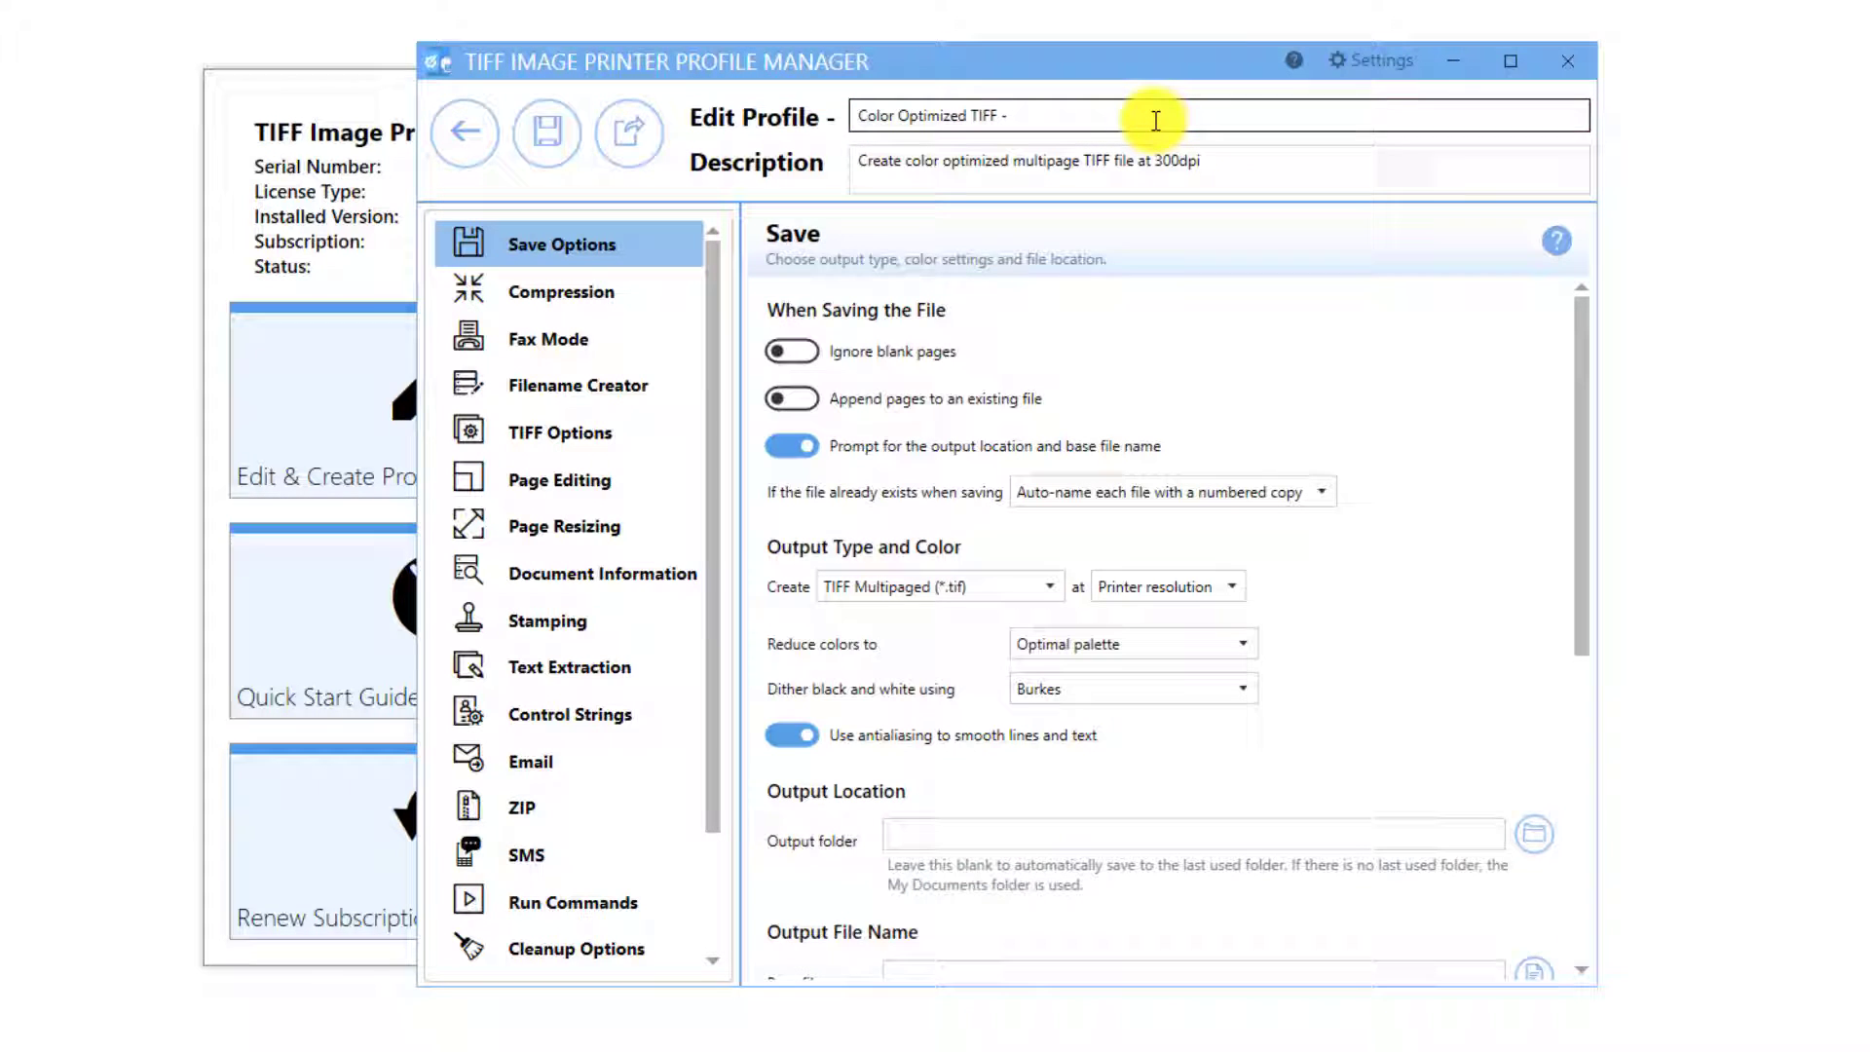
text(- with email en)
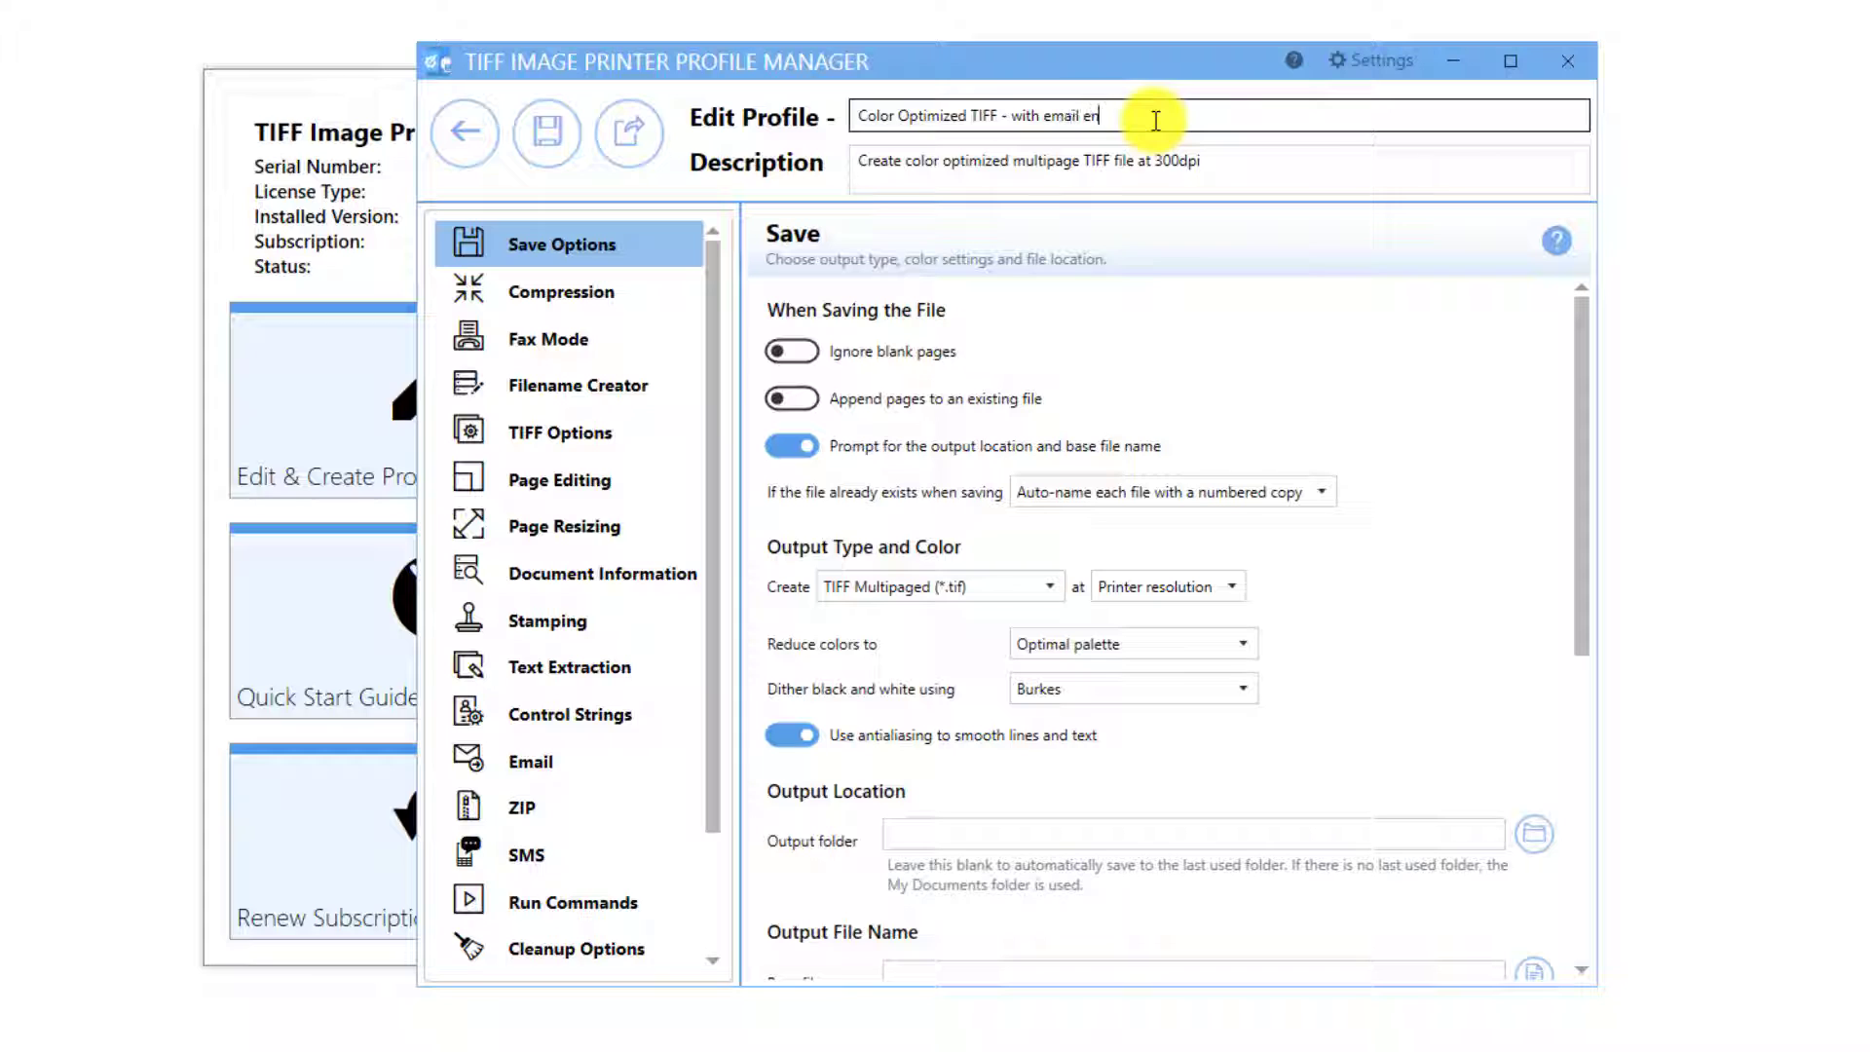
text(abled)
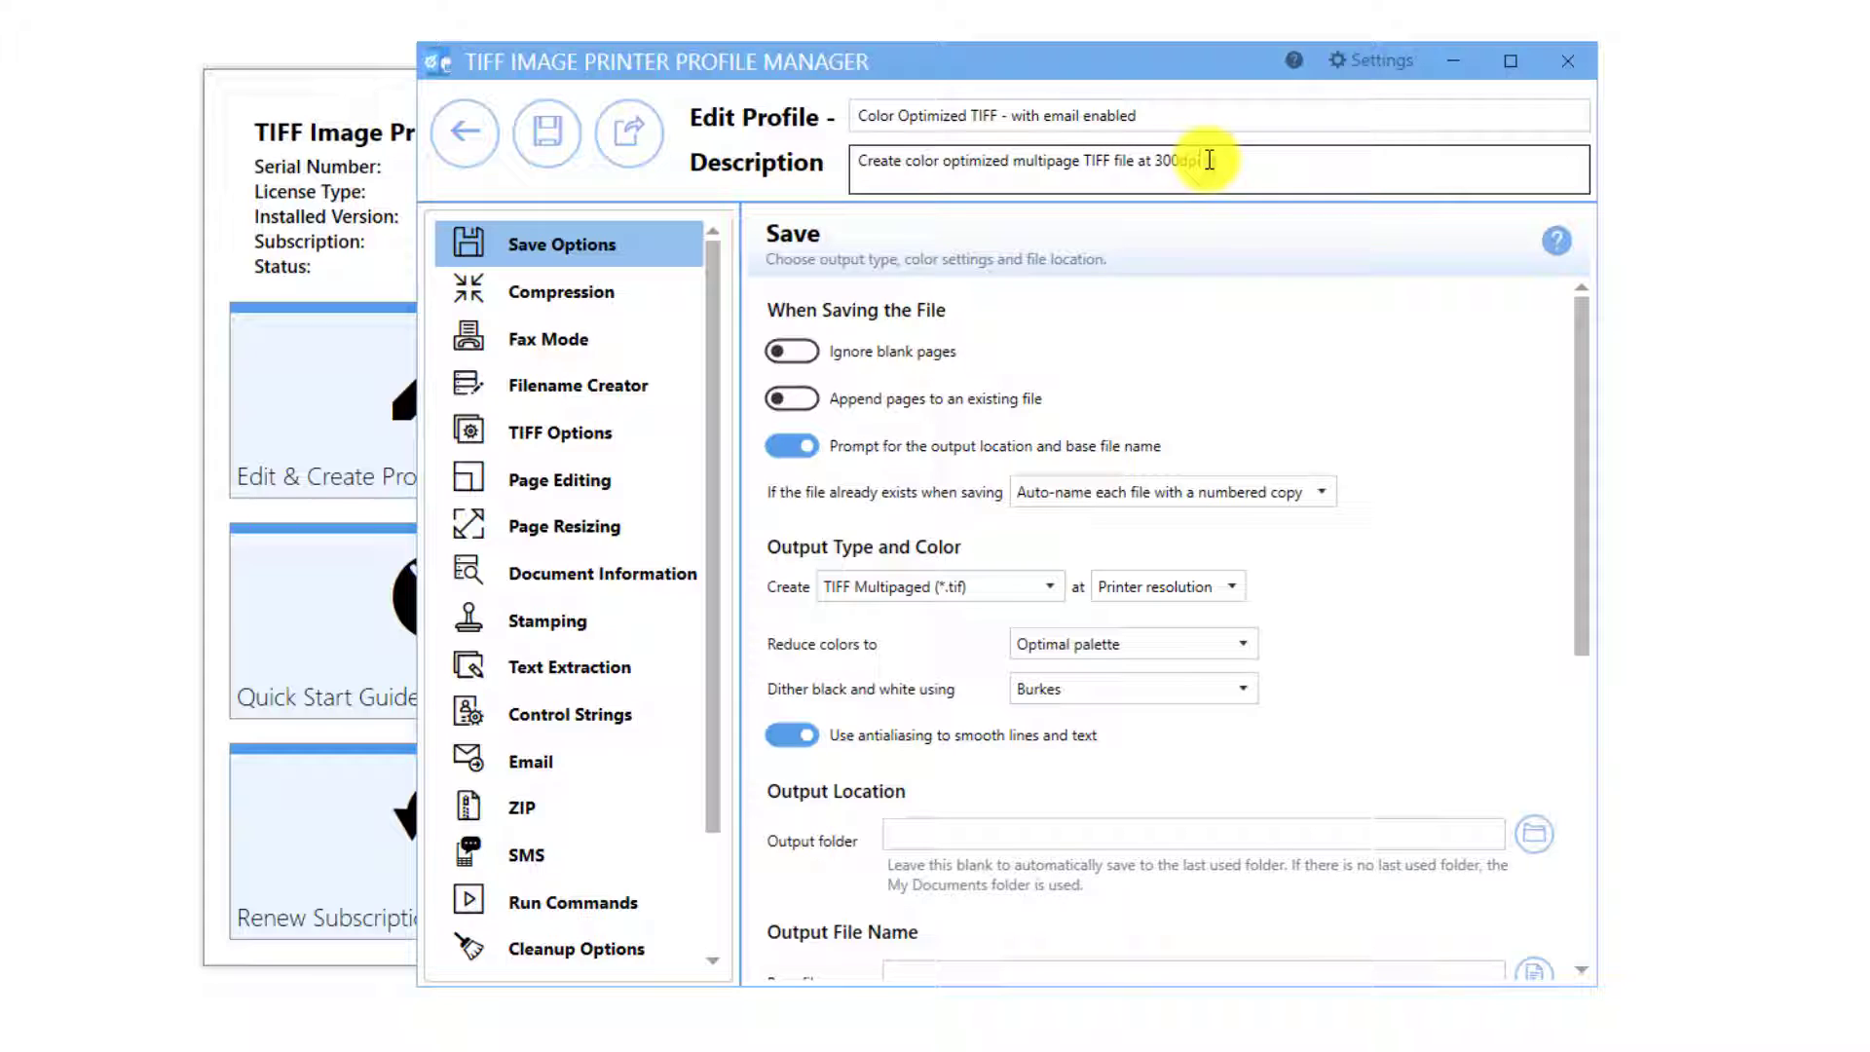
text(with email enabled)
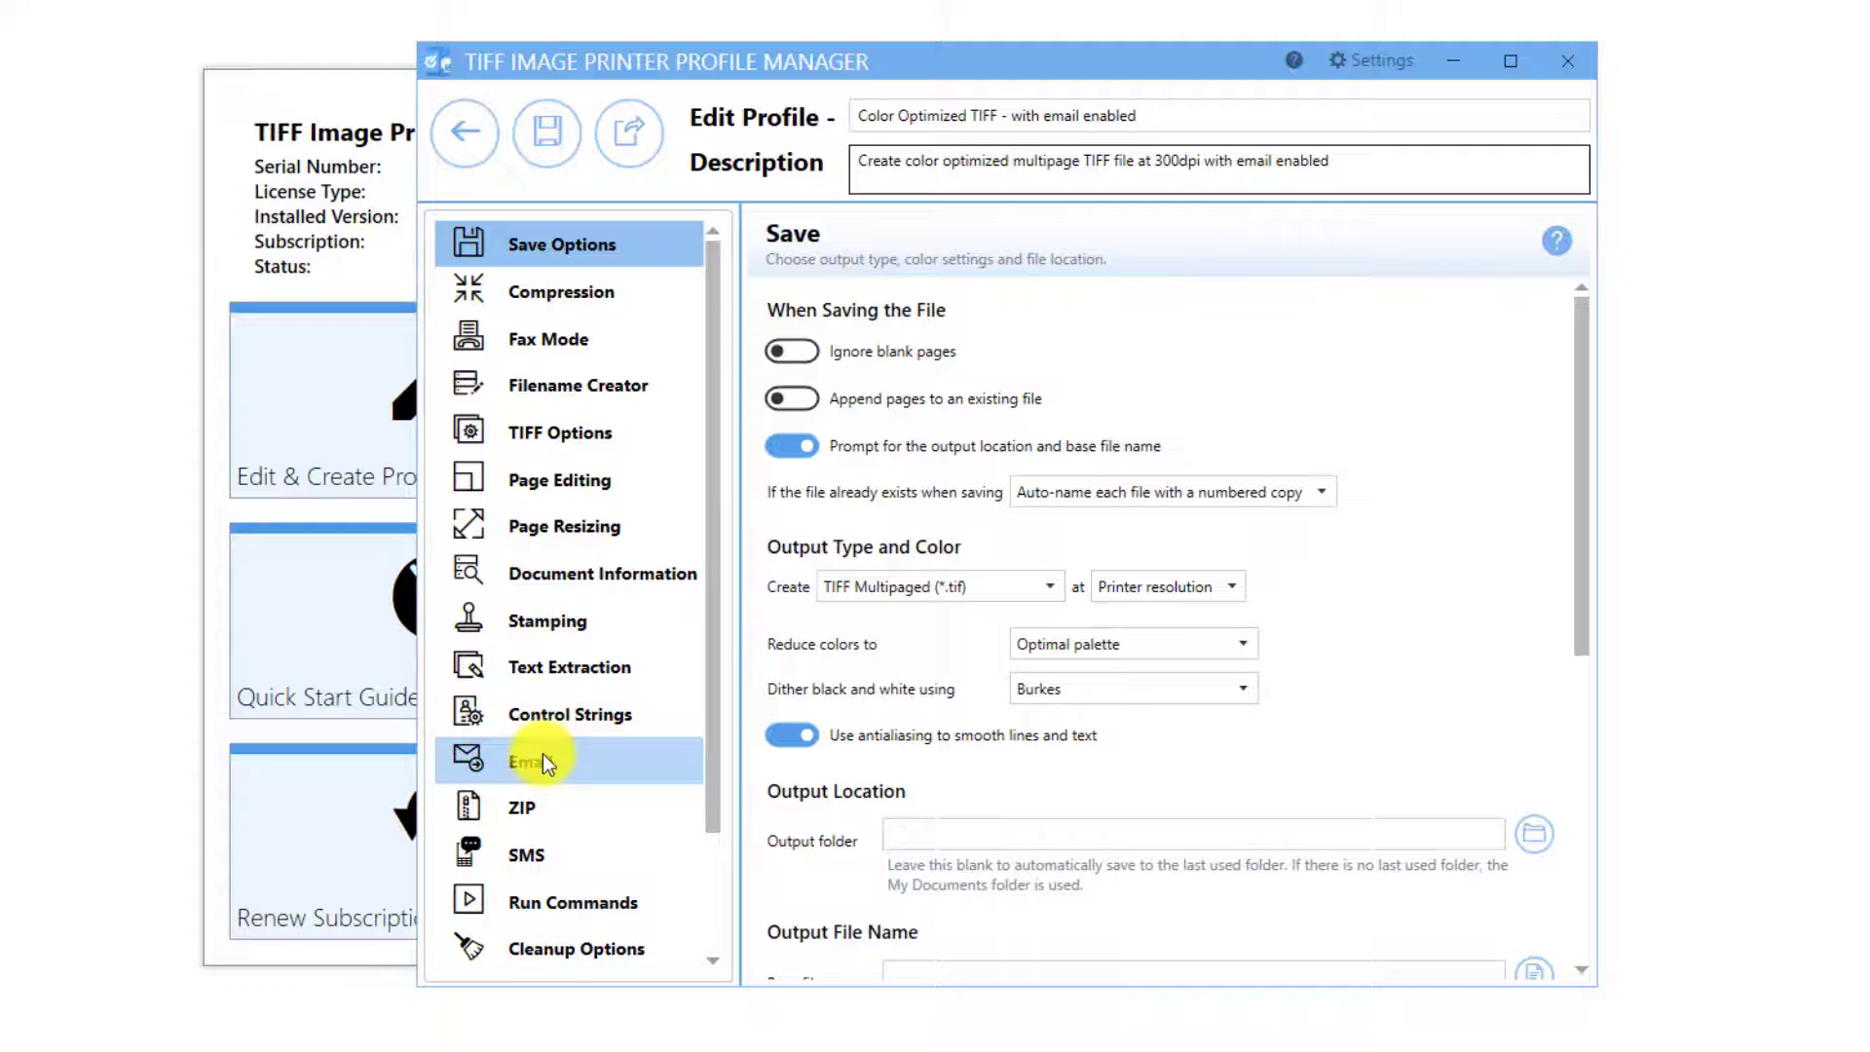
- Show the Email options page and review the SMTP mail service settings
click(531, 761)
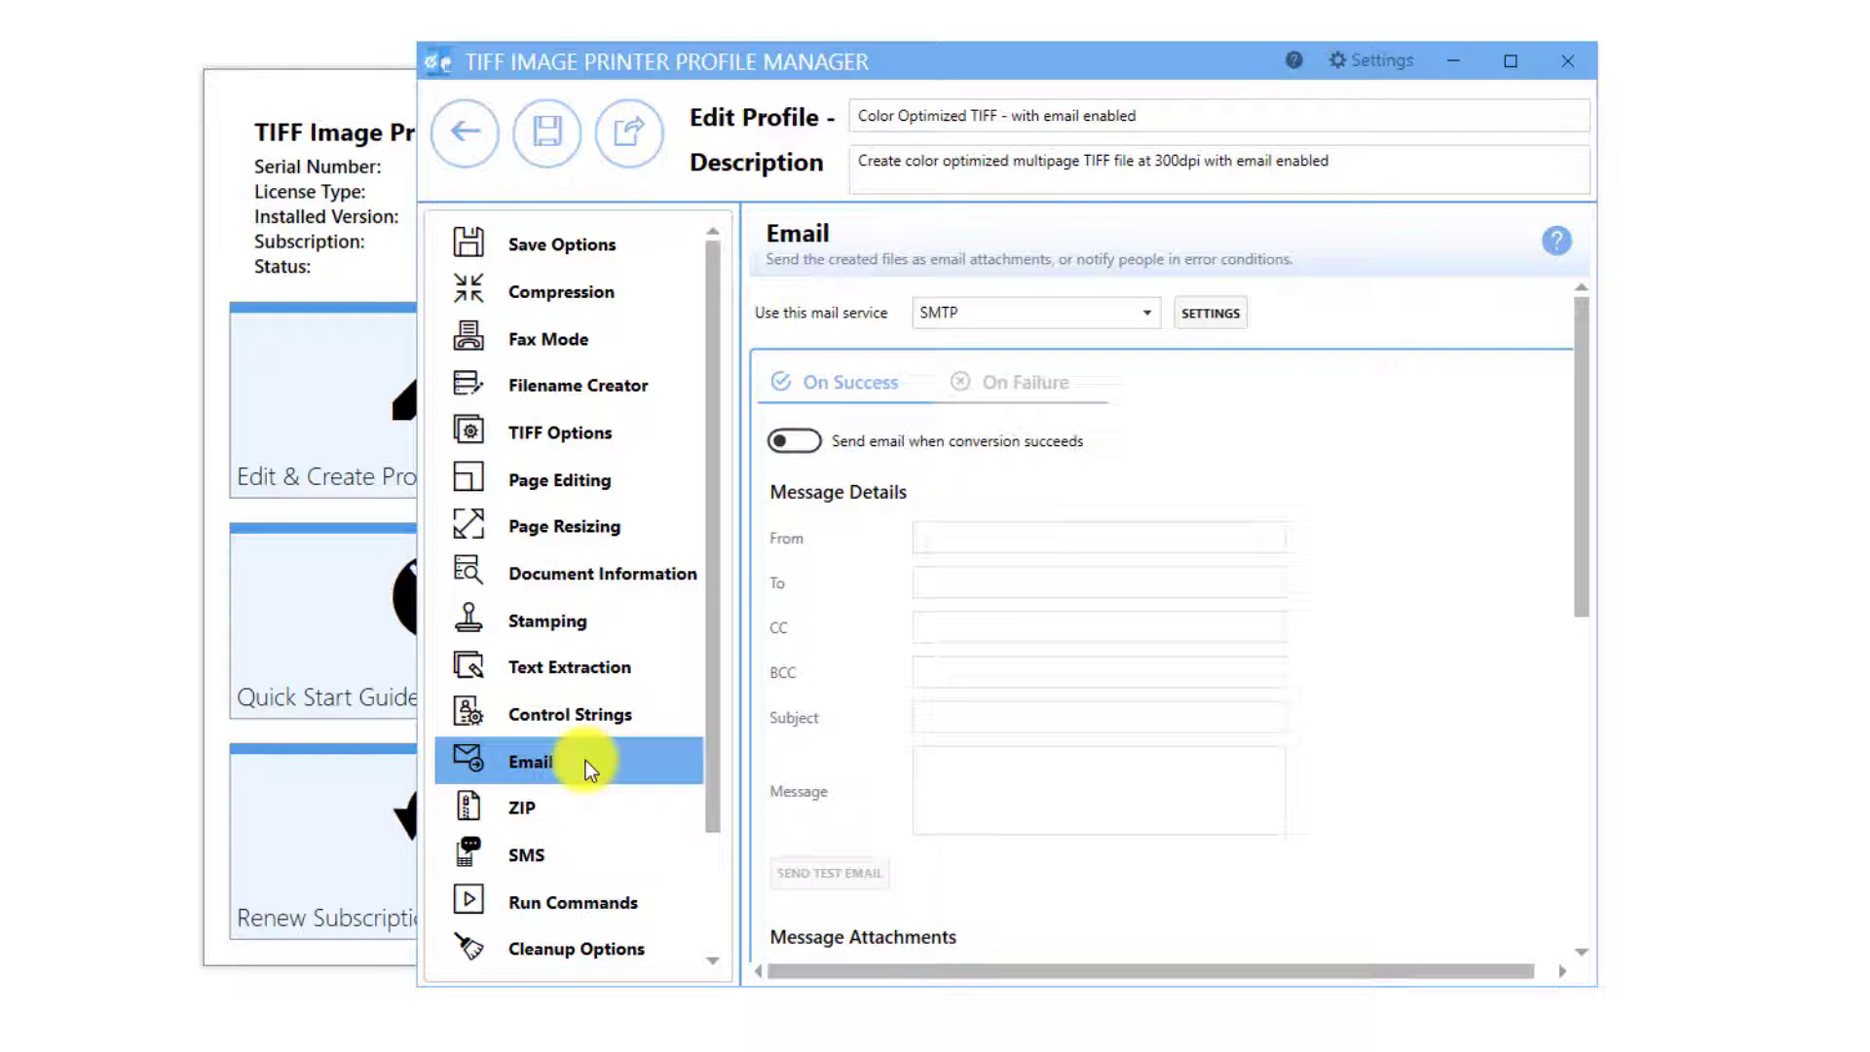
mouse_move(1028, 331)
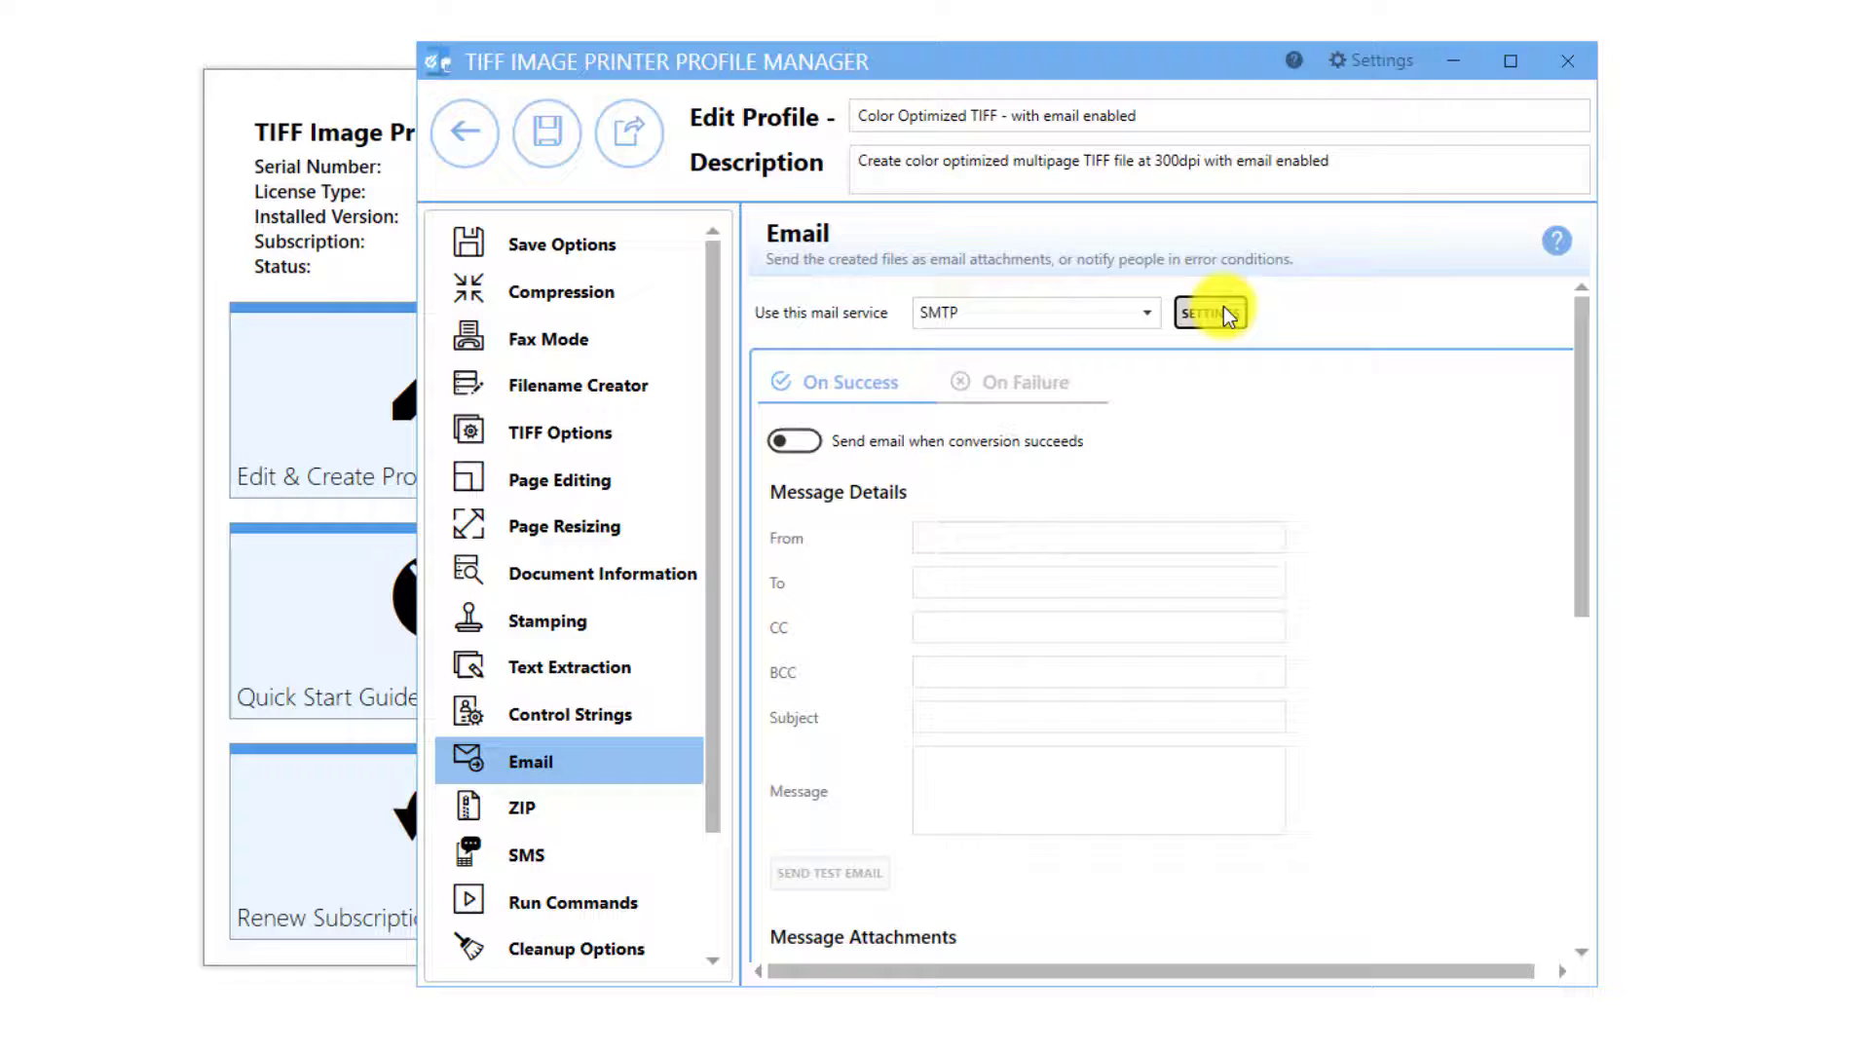
click(1209, 312)
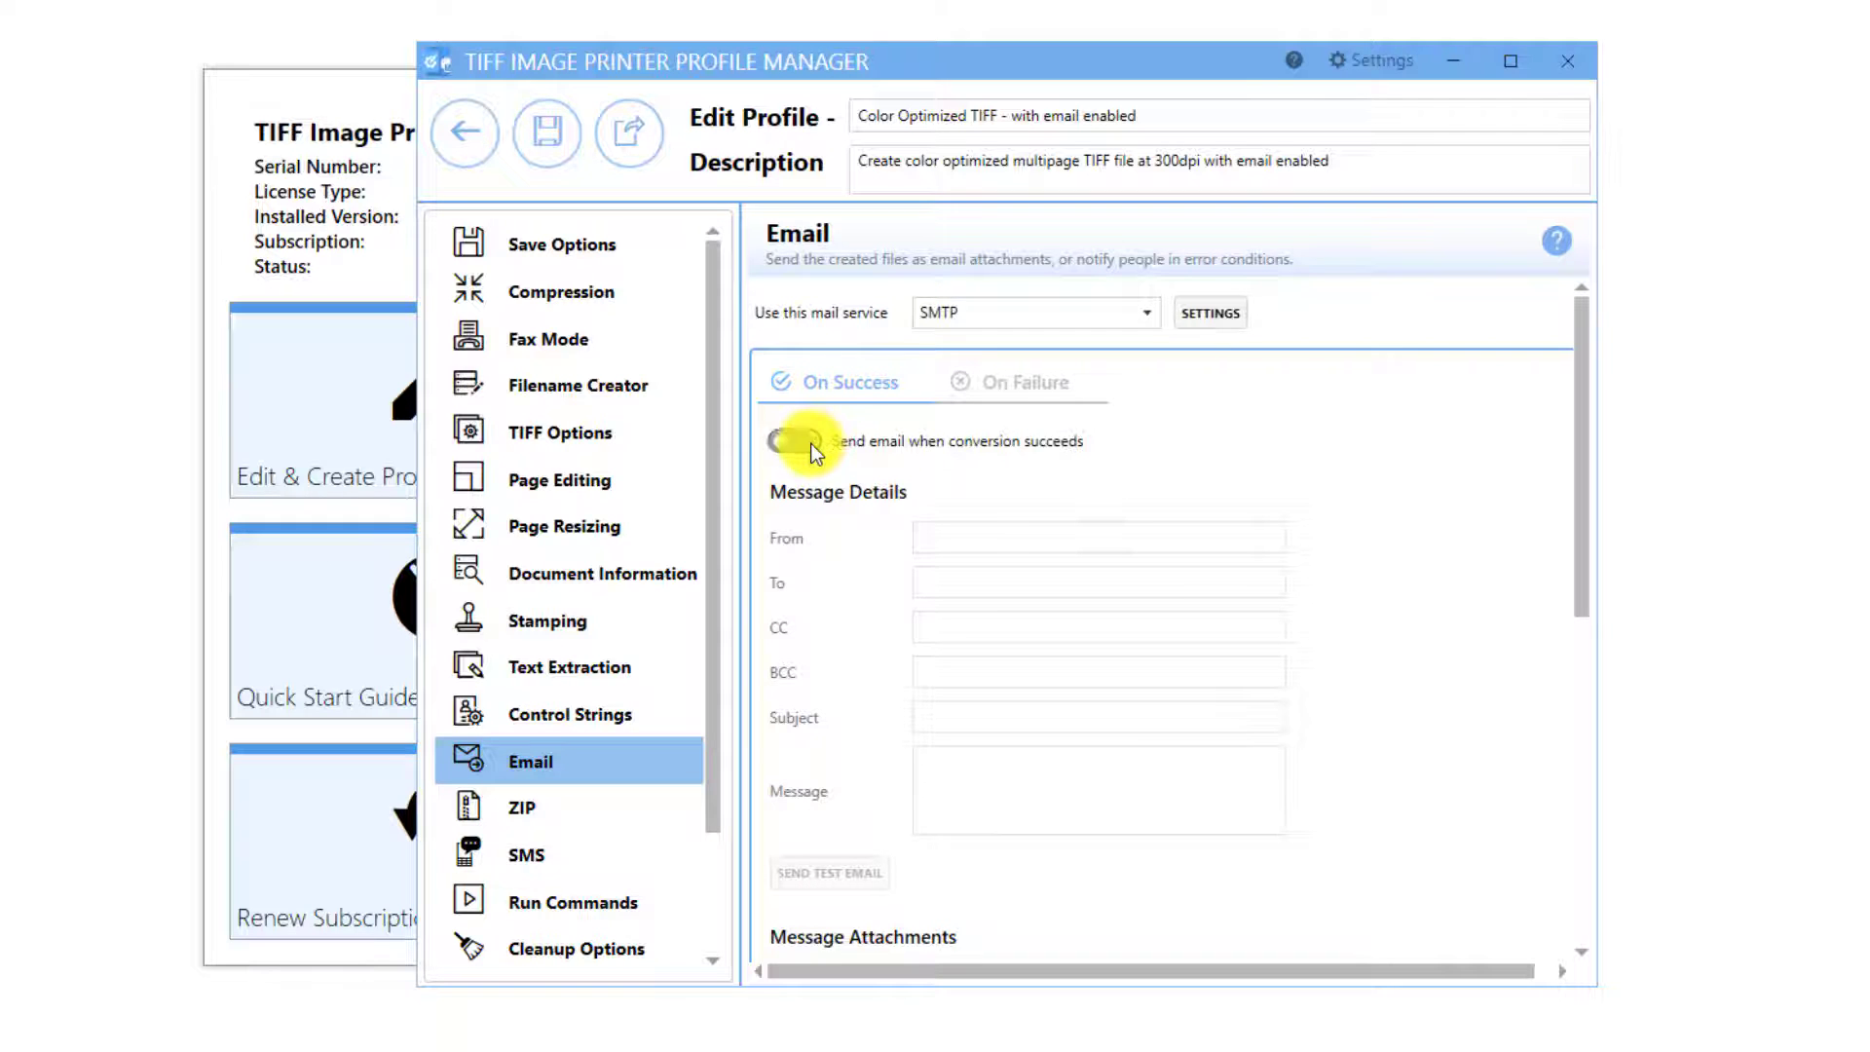
- Enable success emails to user1@ with subject 'Files Converted' and a converted-files message, no CC/BCC
click(793, 441)
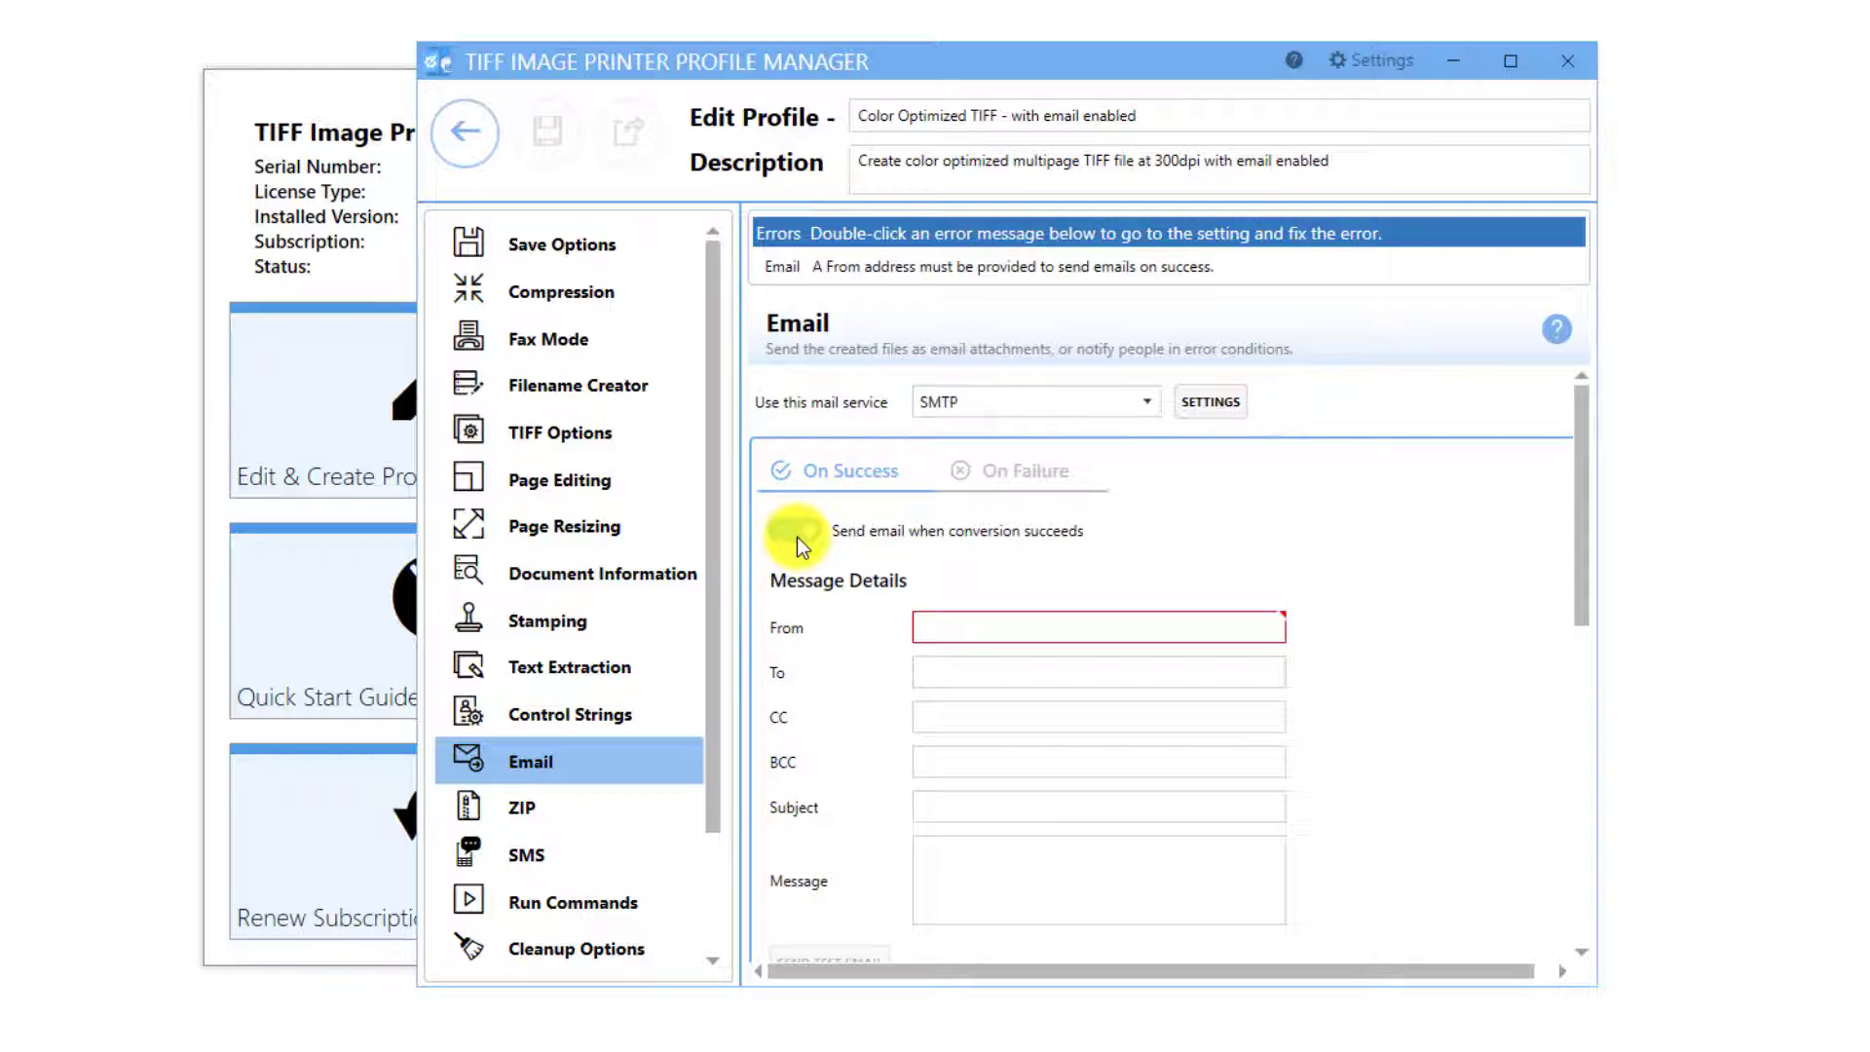
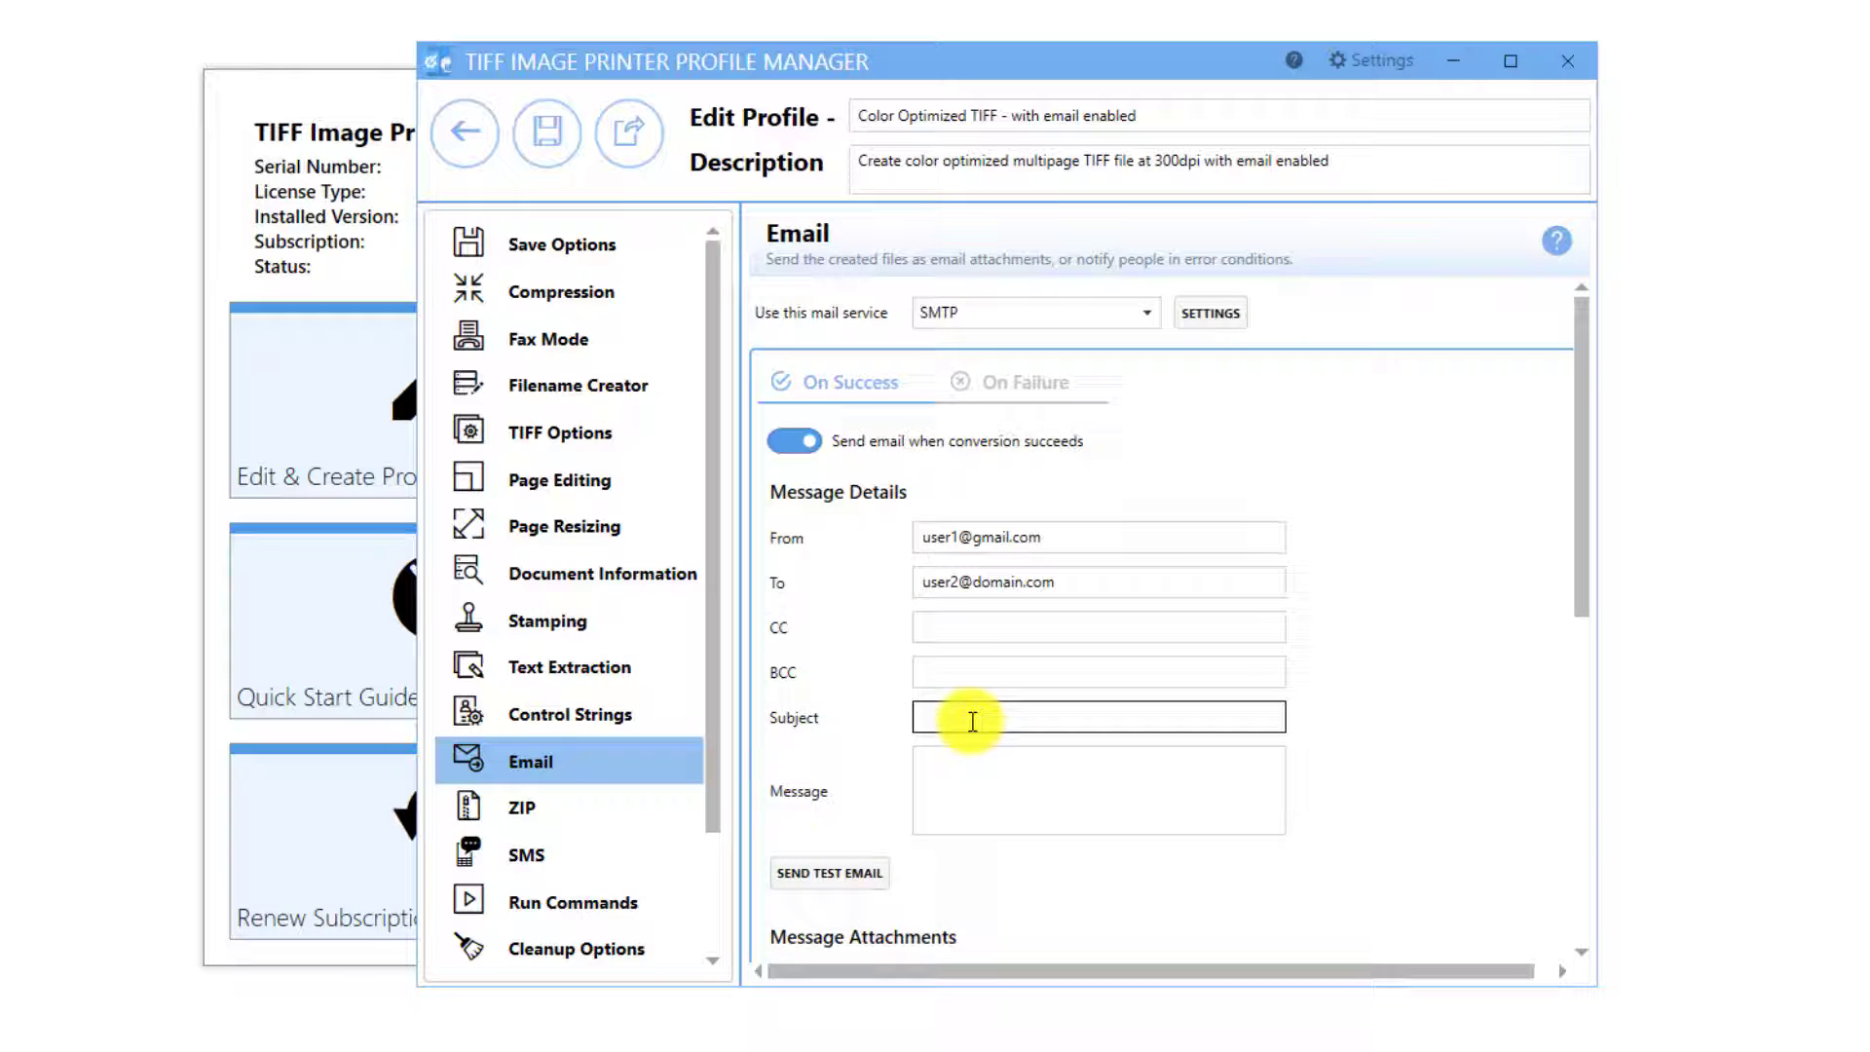
text(Files Converted)
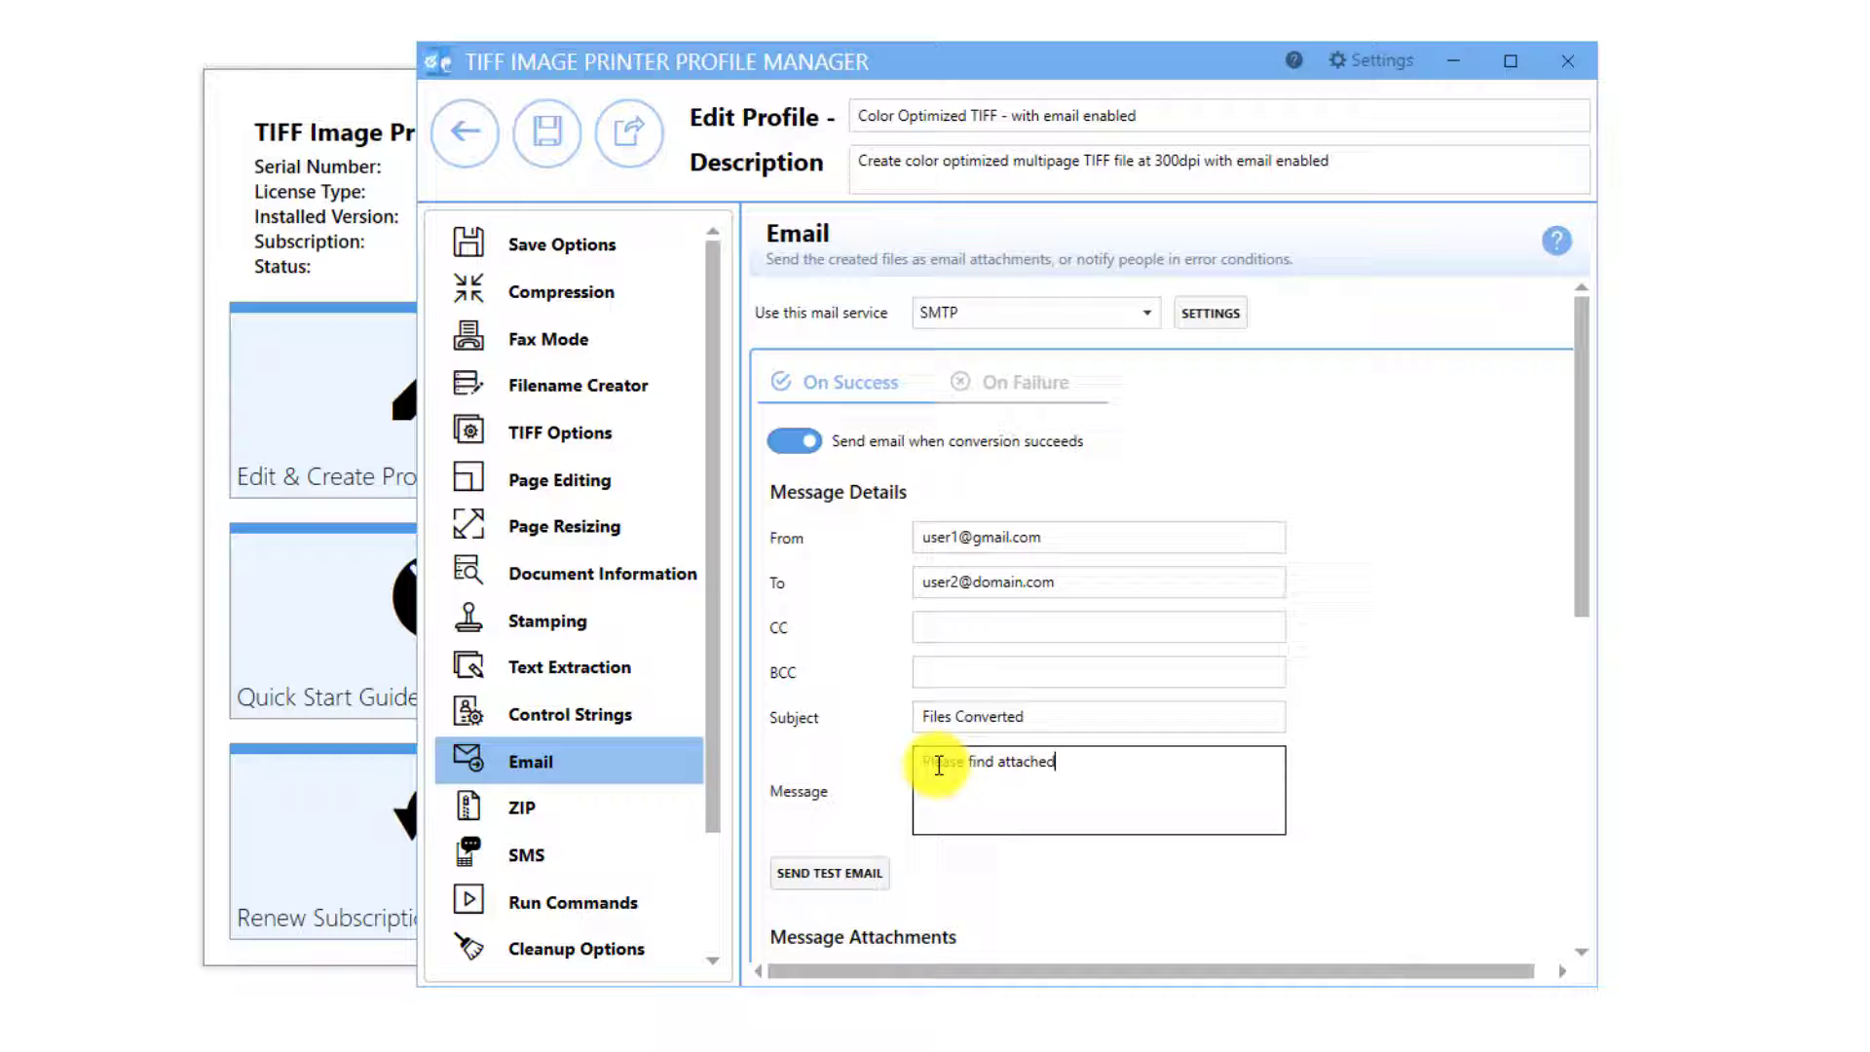
text(successfully converted files.)
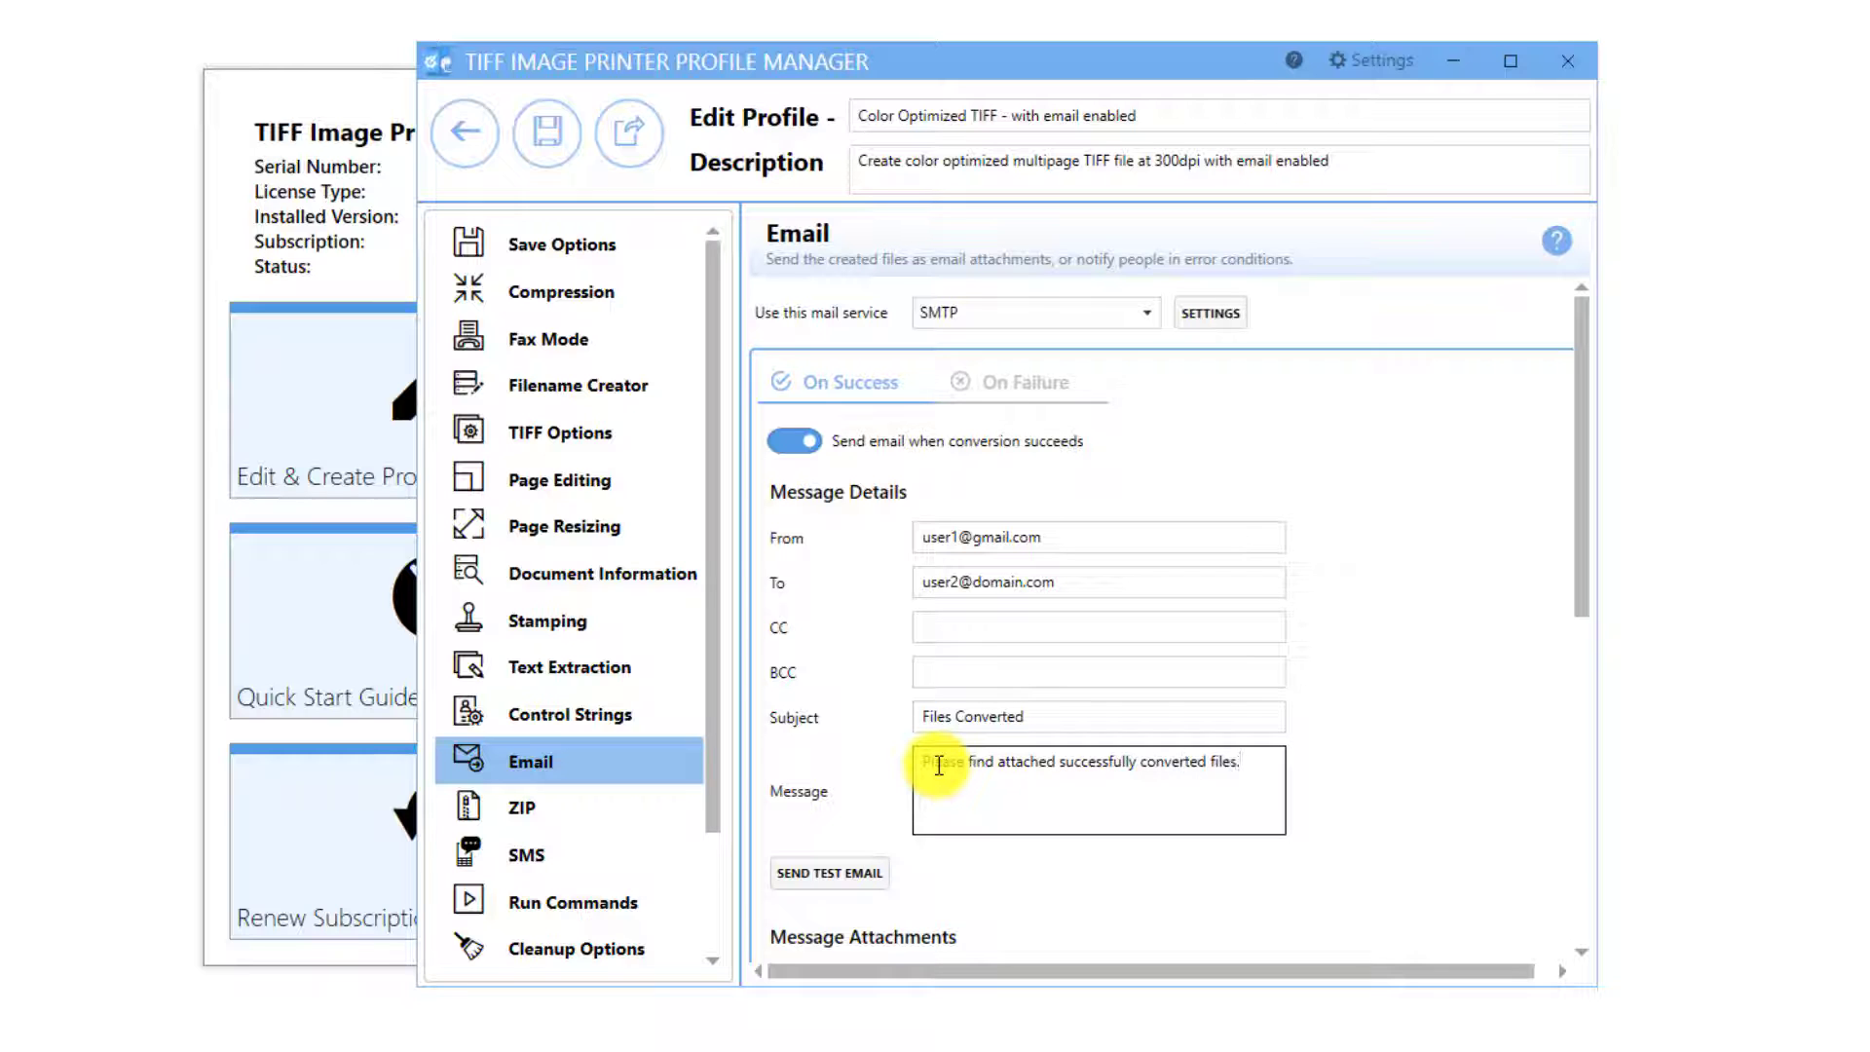
click(1098, 626)
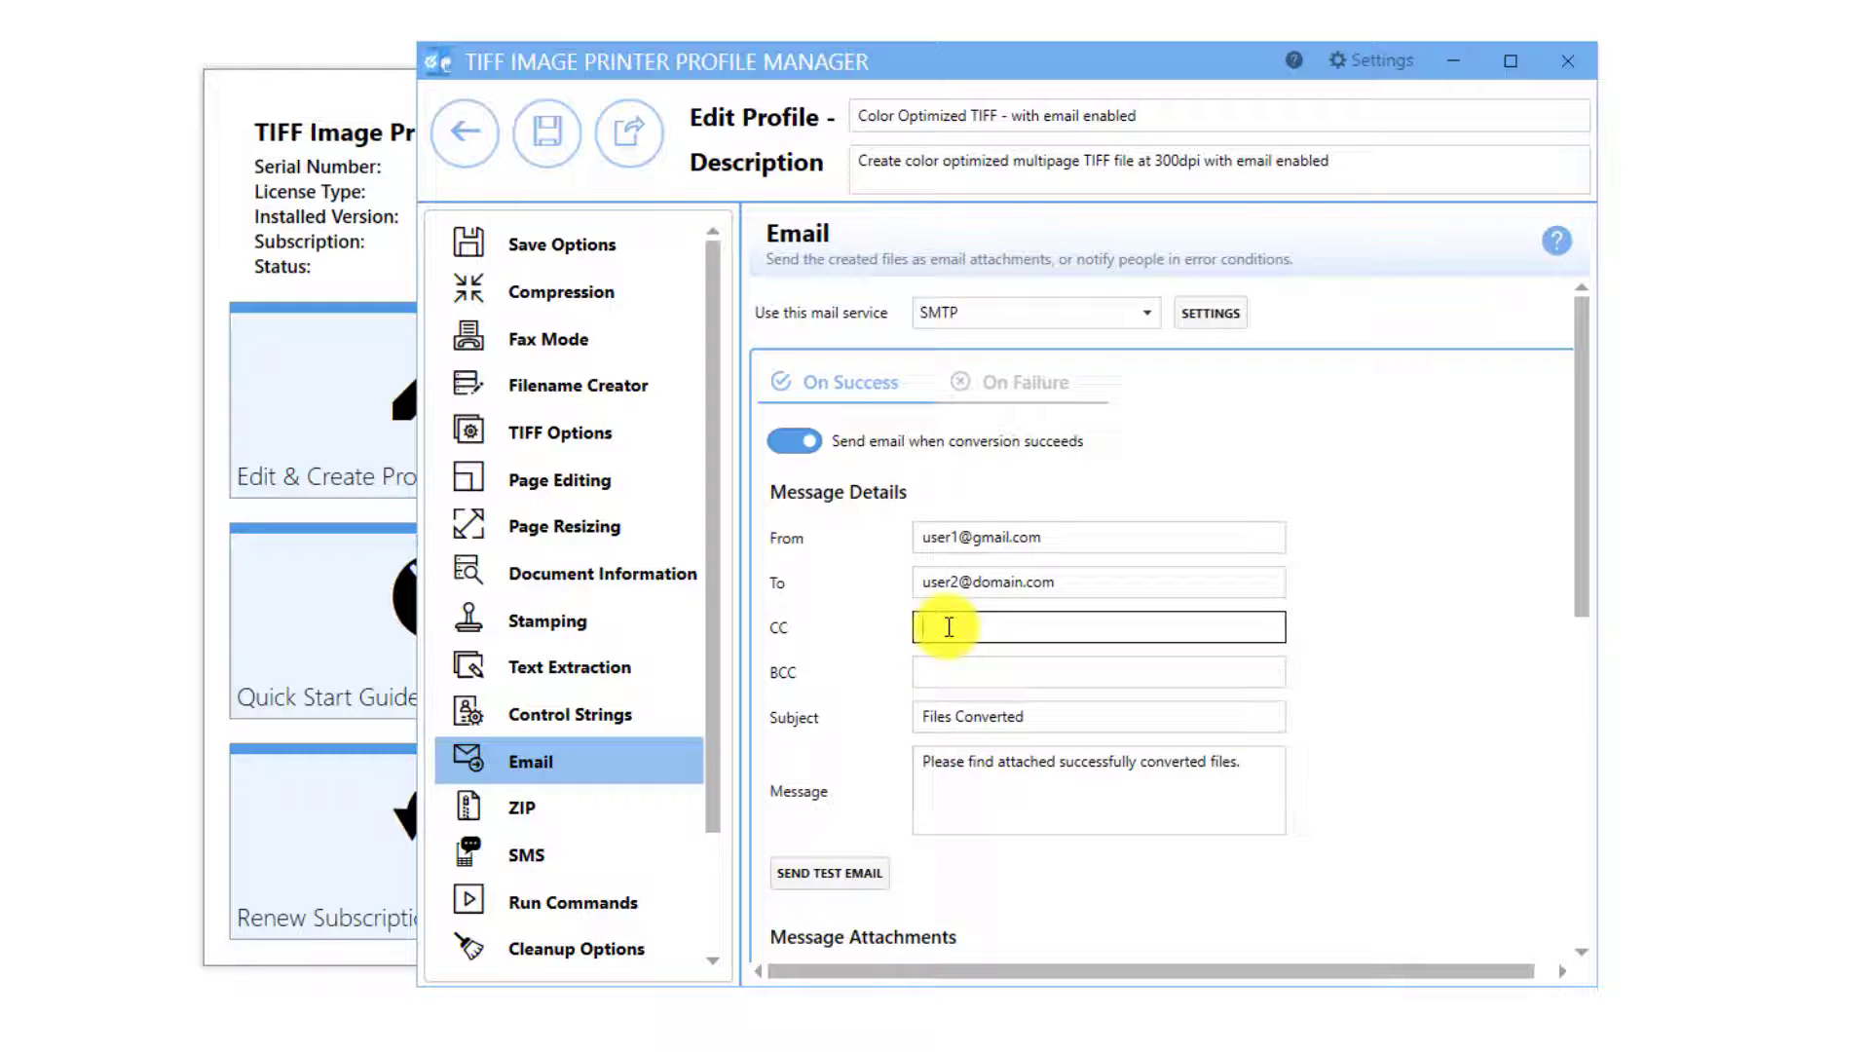
click(1097, 670)
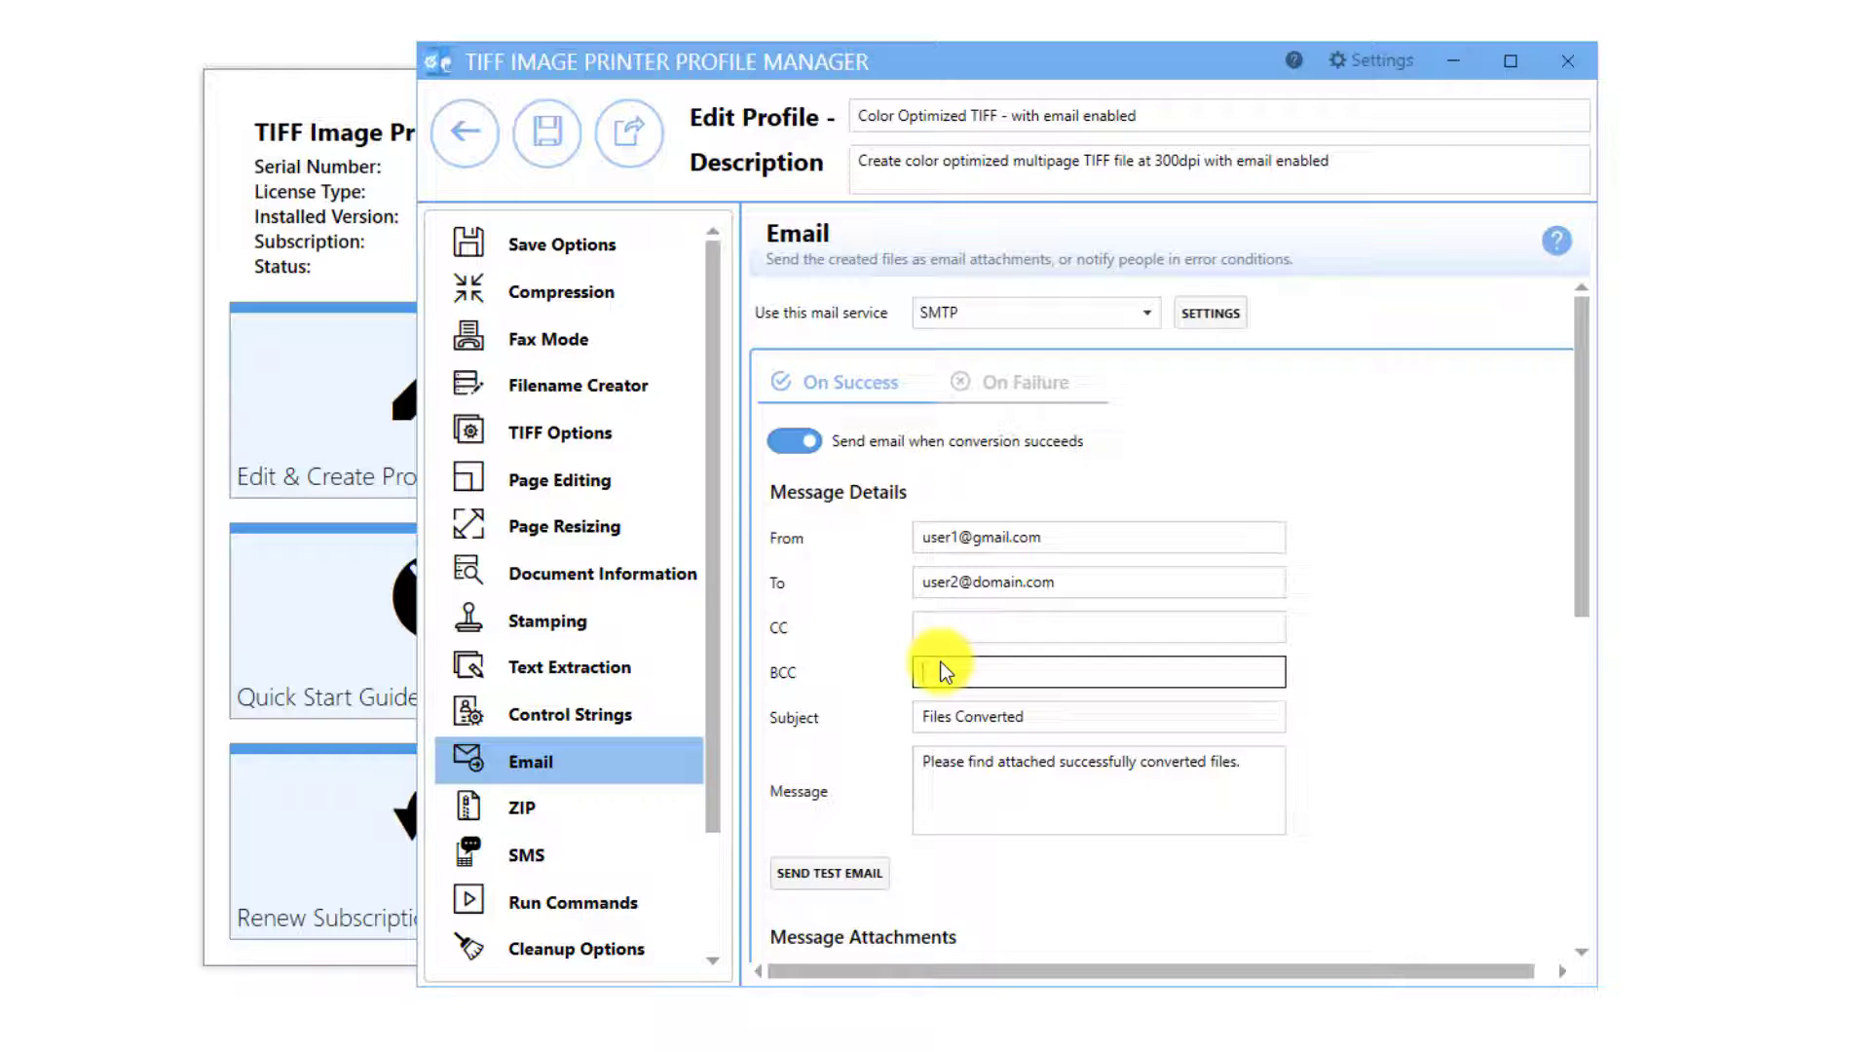
mouse_move(918, 882)
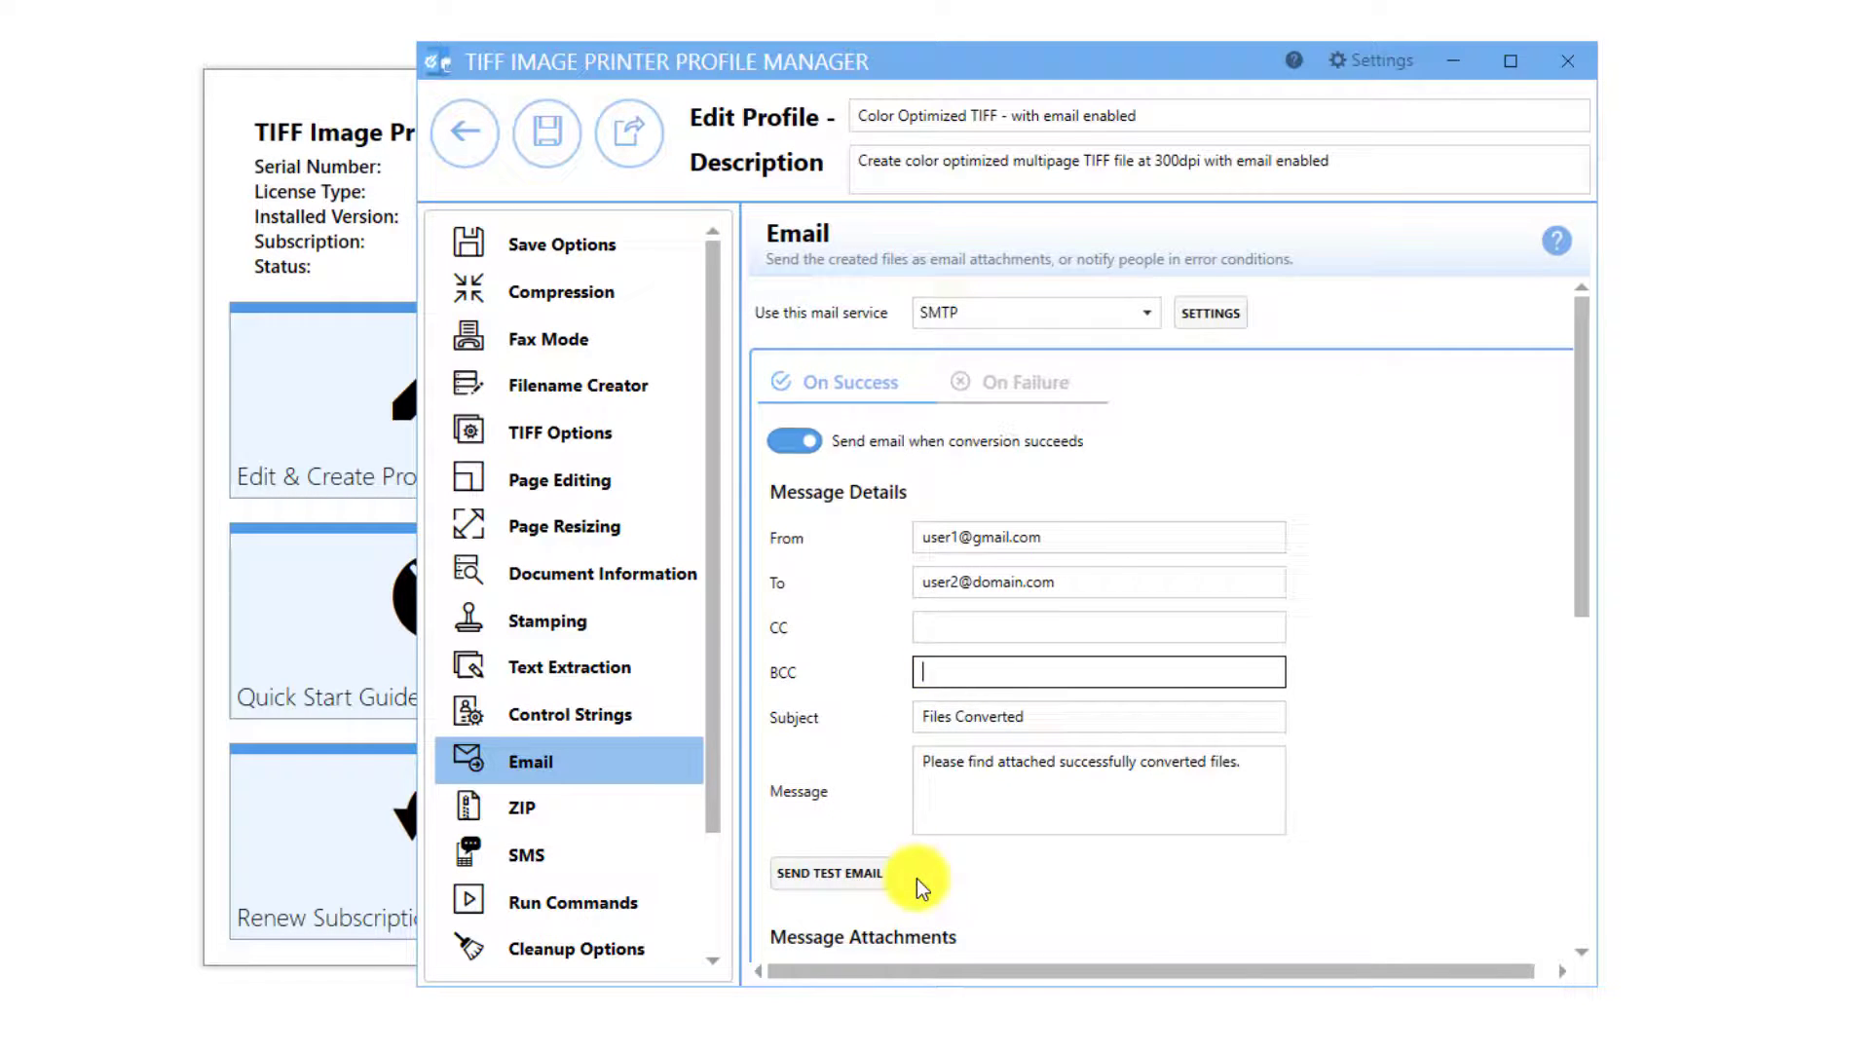
- Switch on 'Send created documents as email attachments' under Message Attachments
scroll(down, 3)
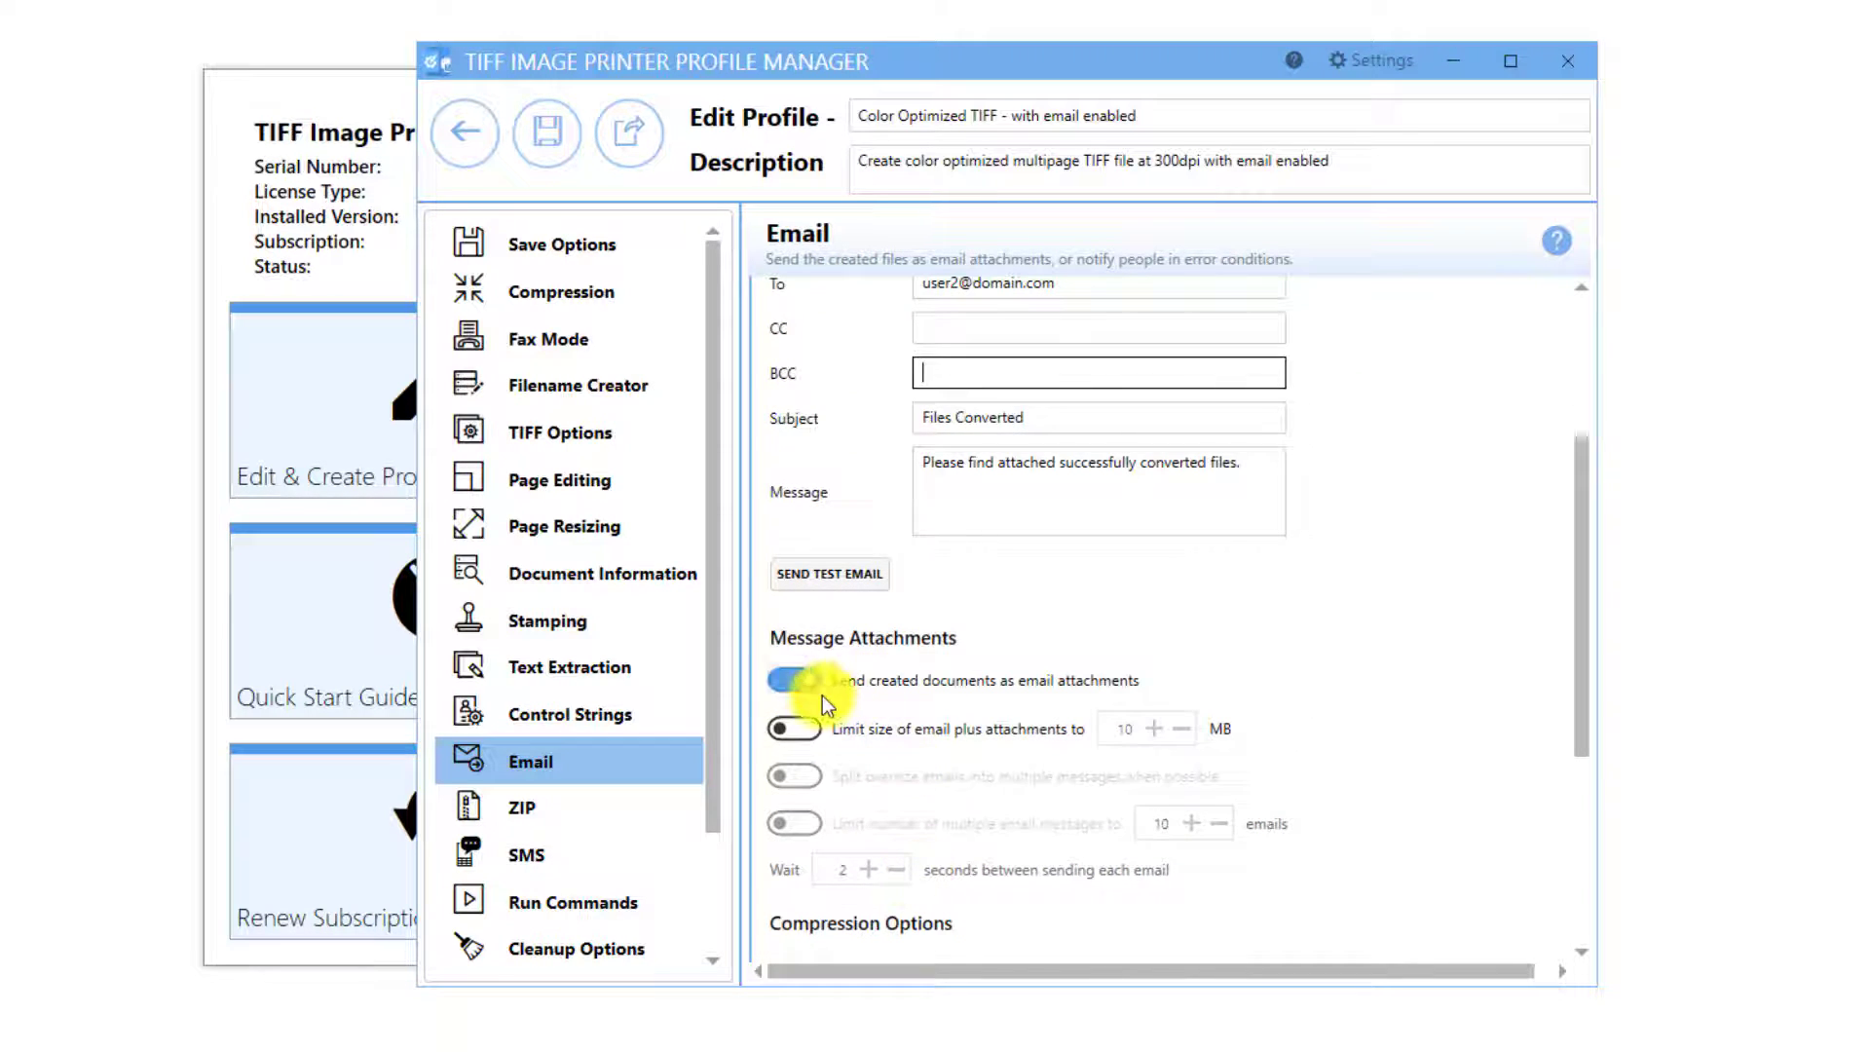
click(794, 680)
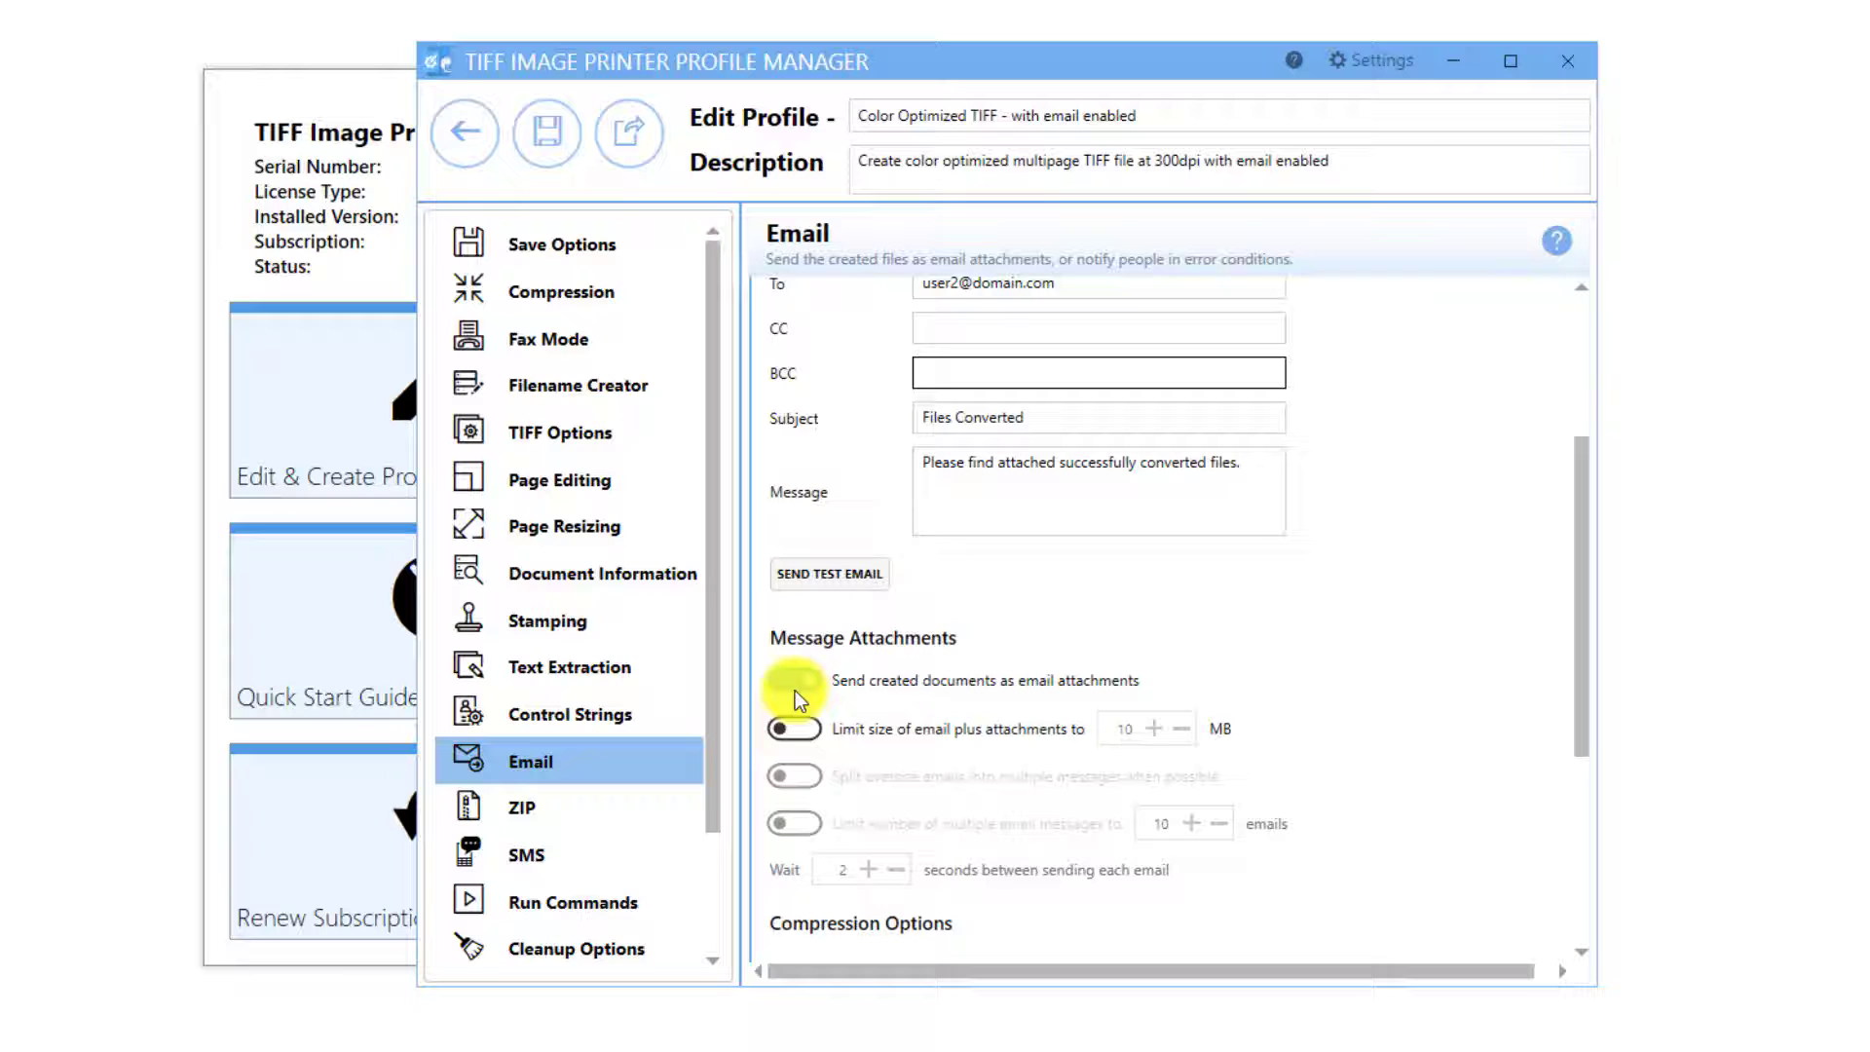
click(792, 680)
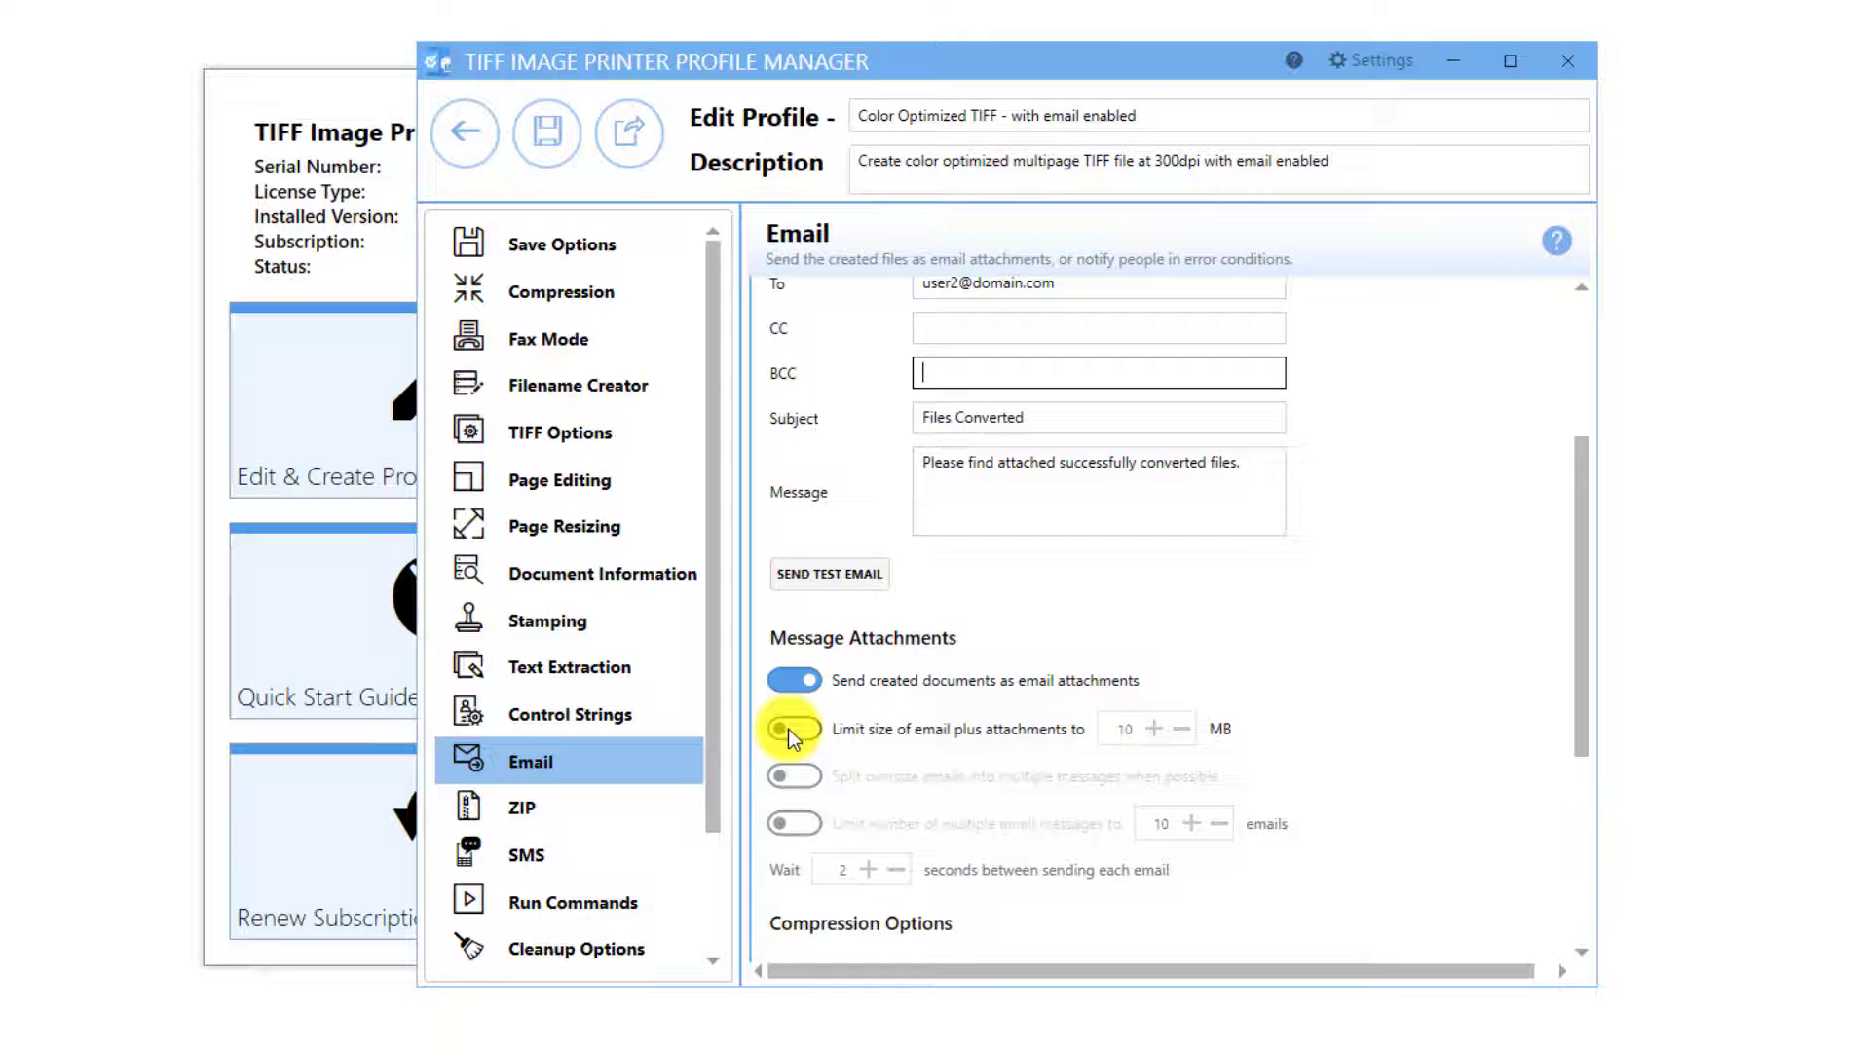
click(794, 728)
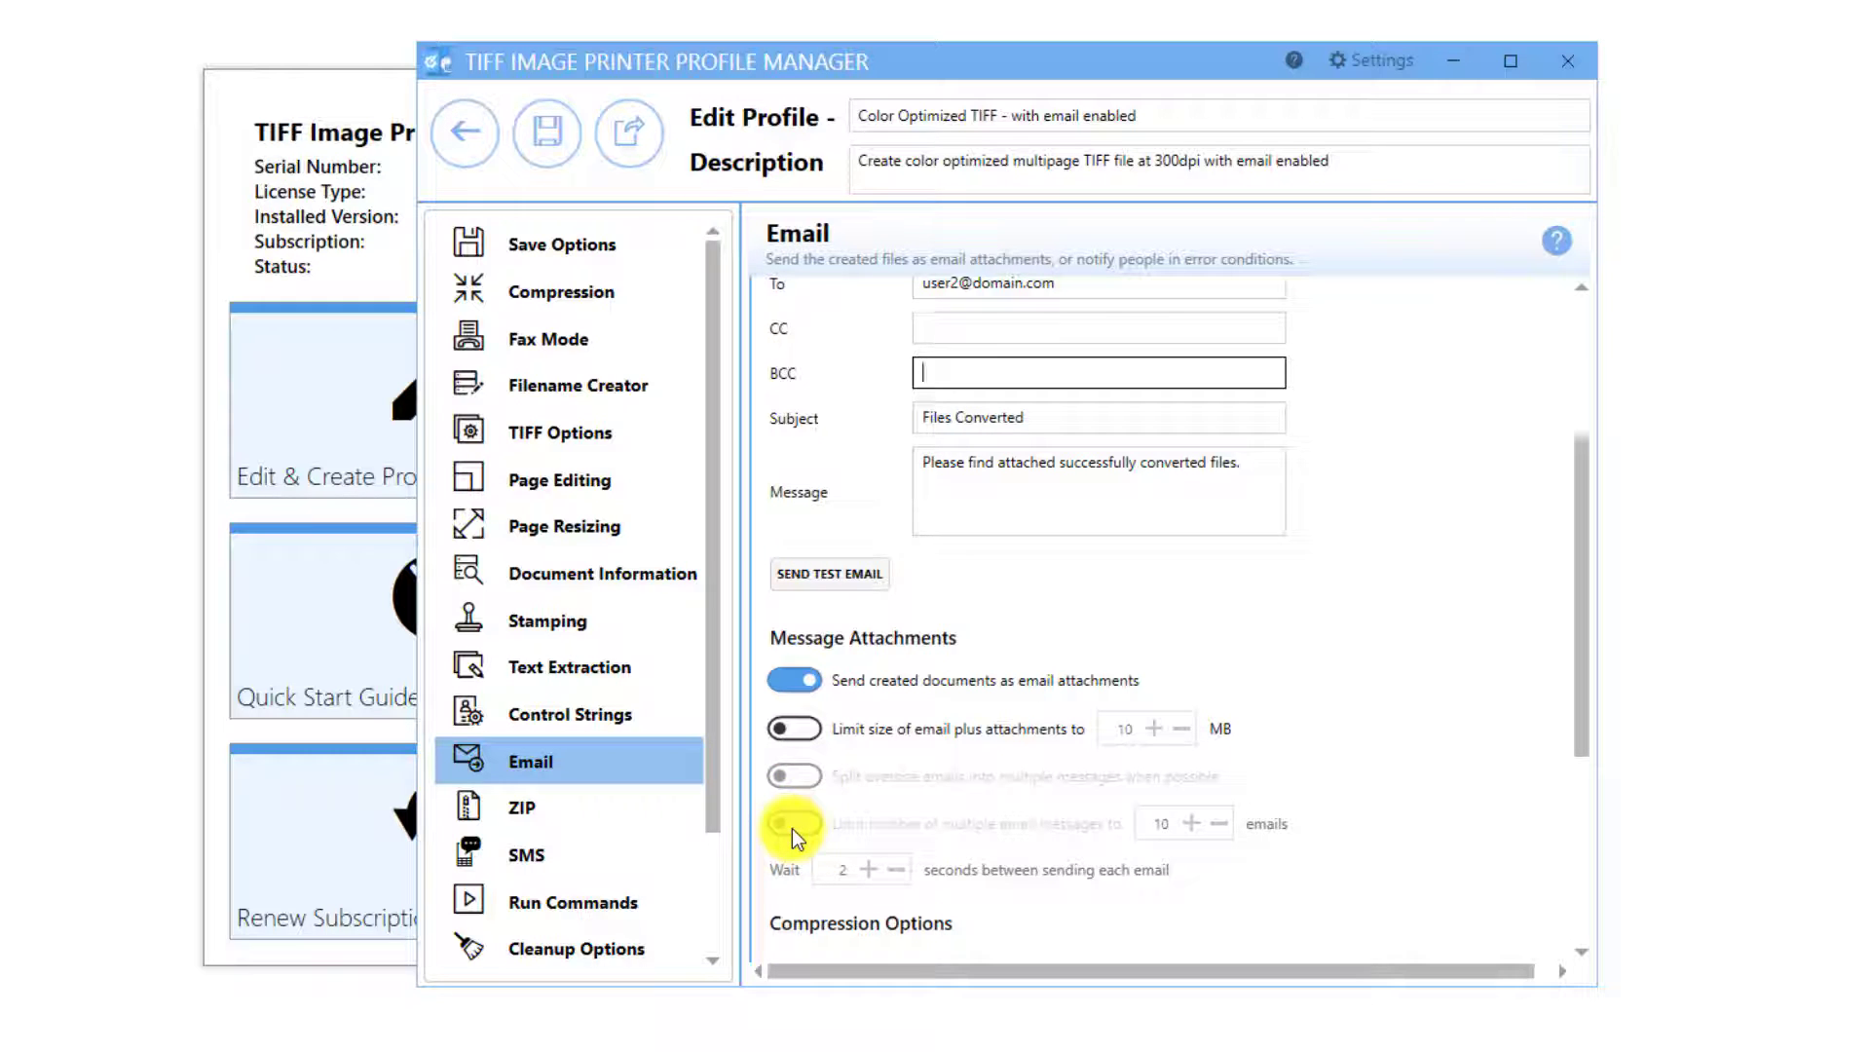
scroll(down, 3)
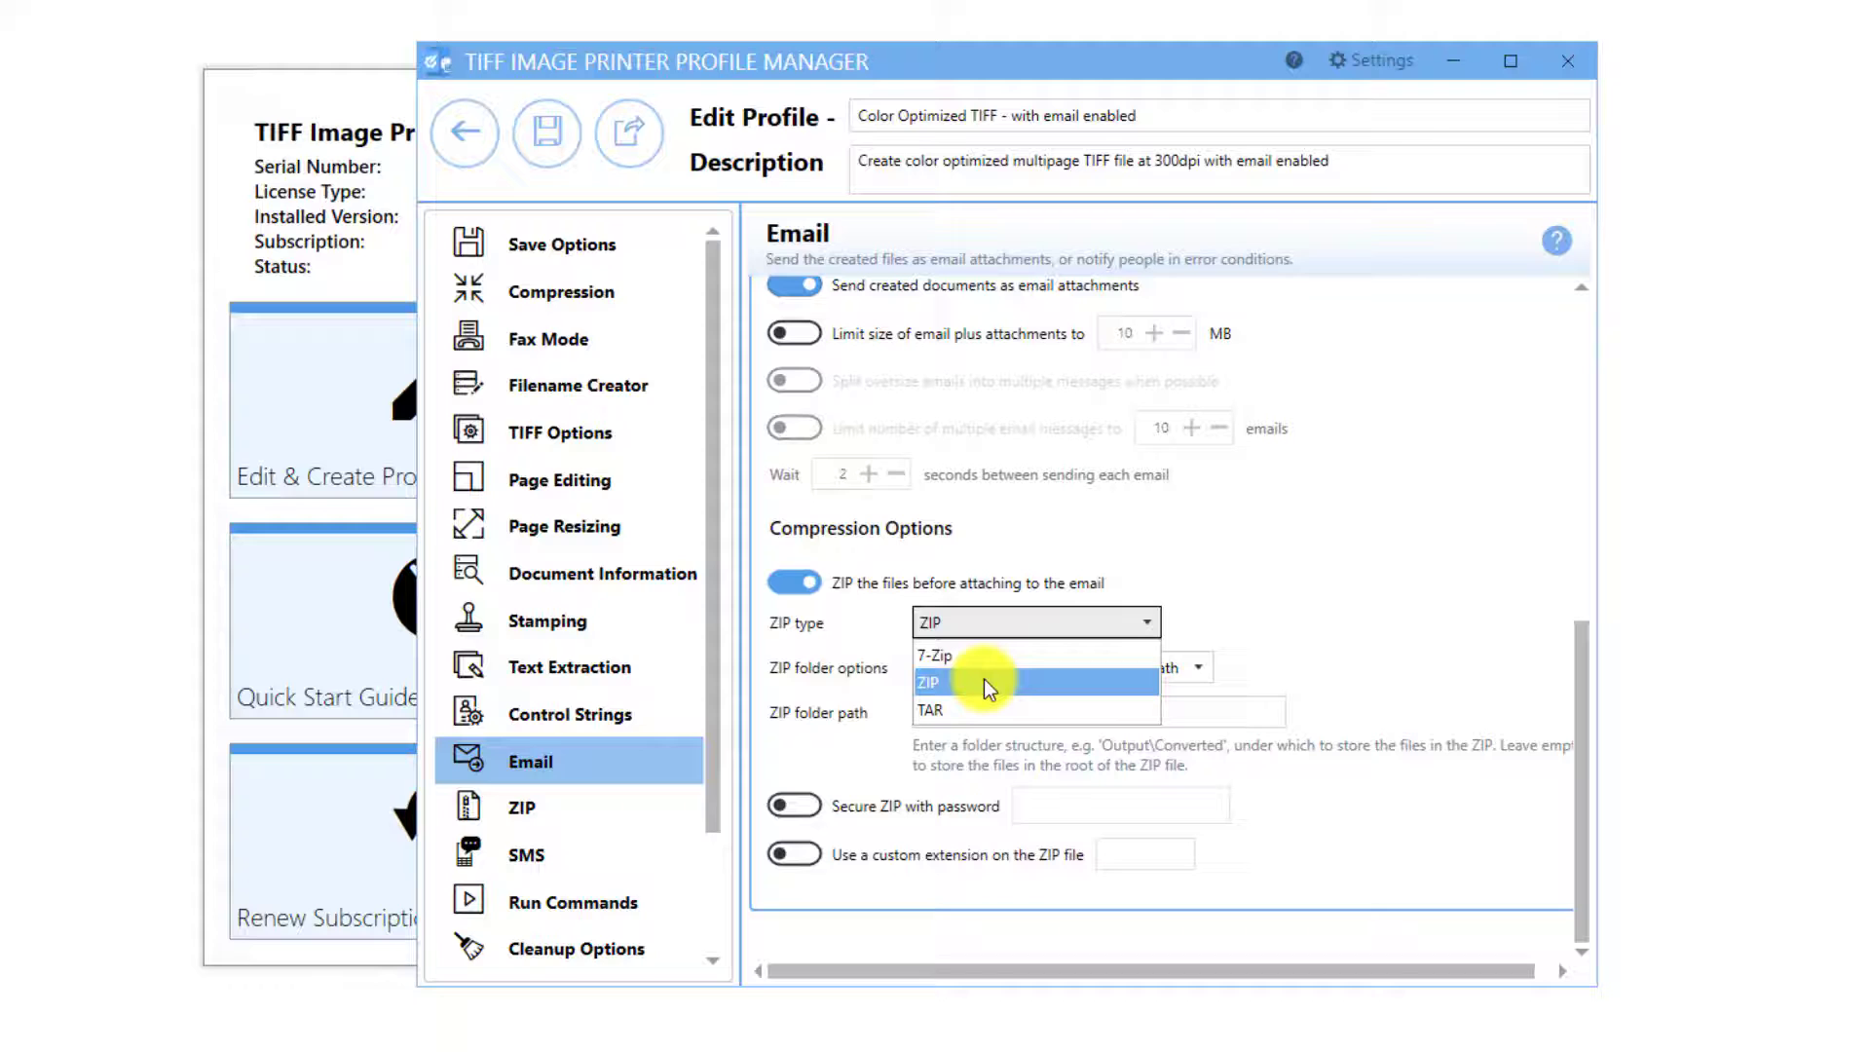
mouse_move(990, 668)
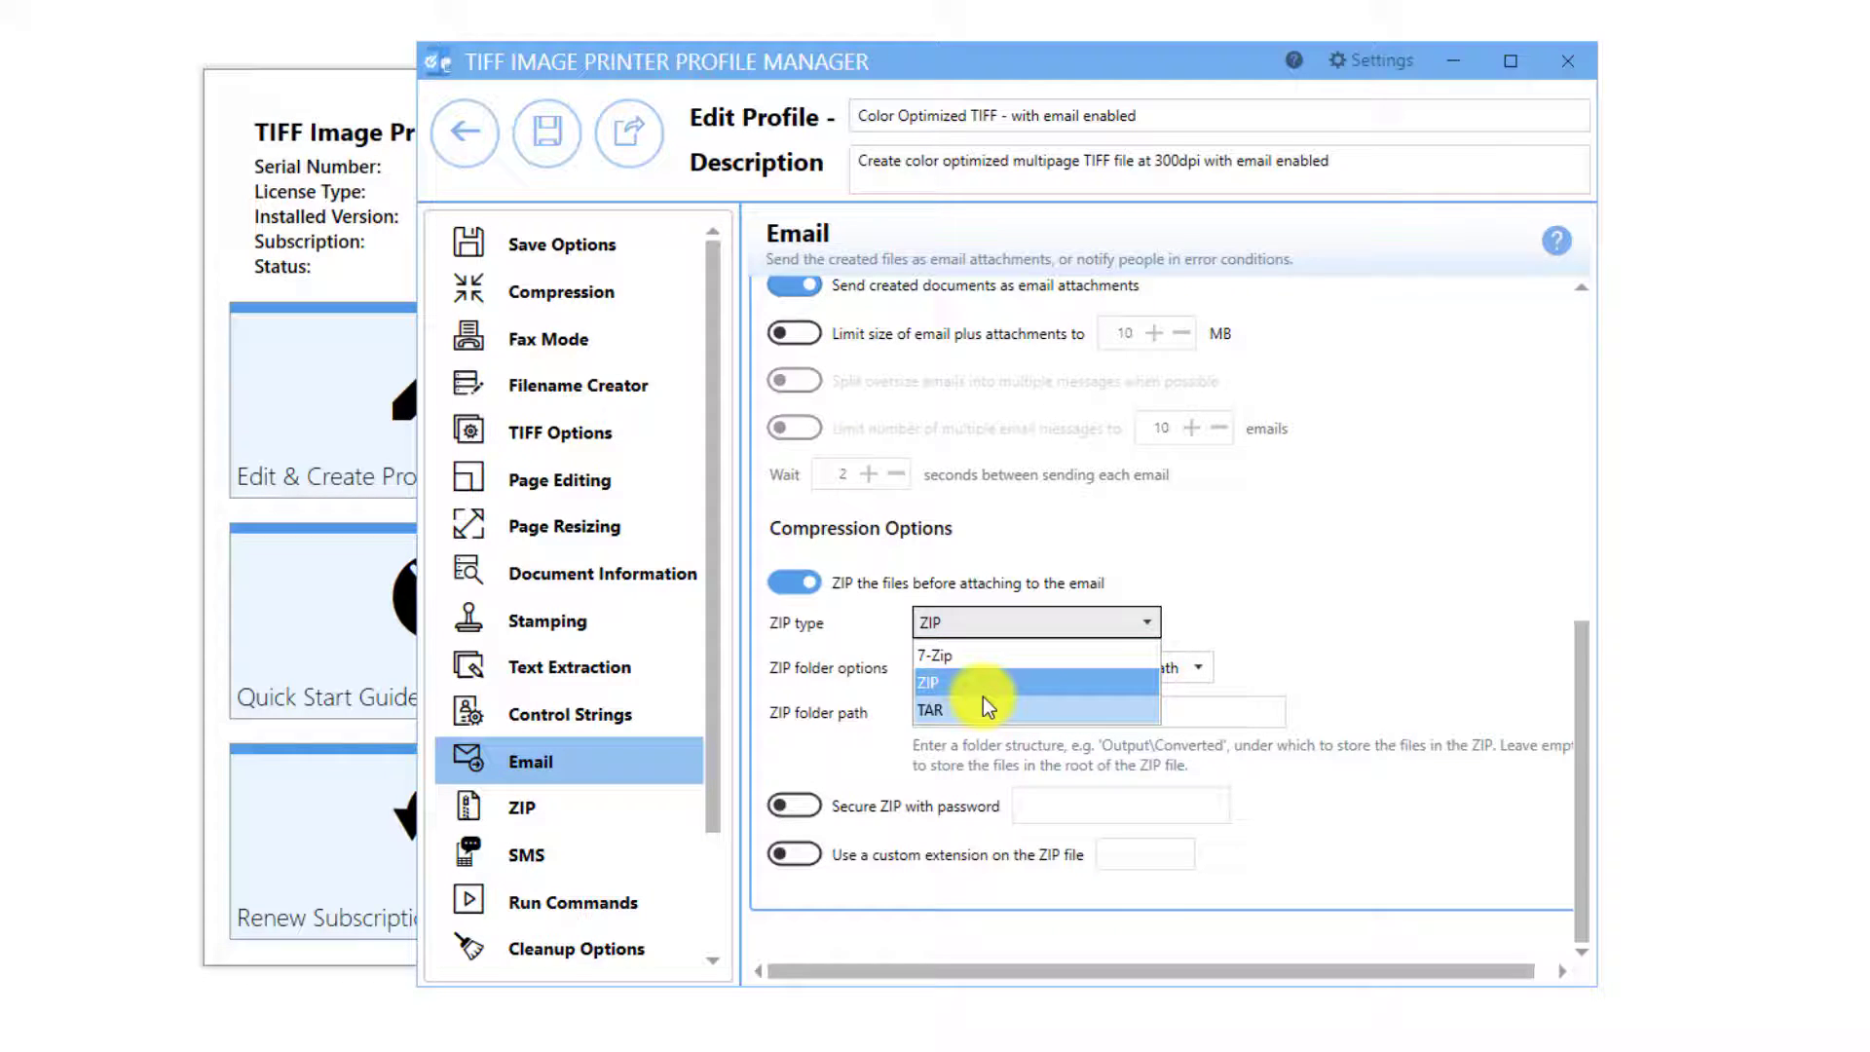
mouse_move(1328, 620)
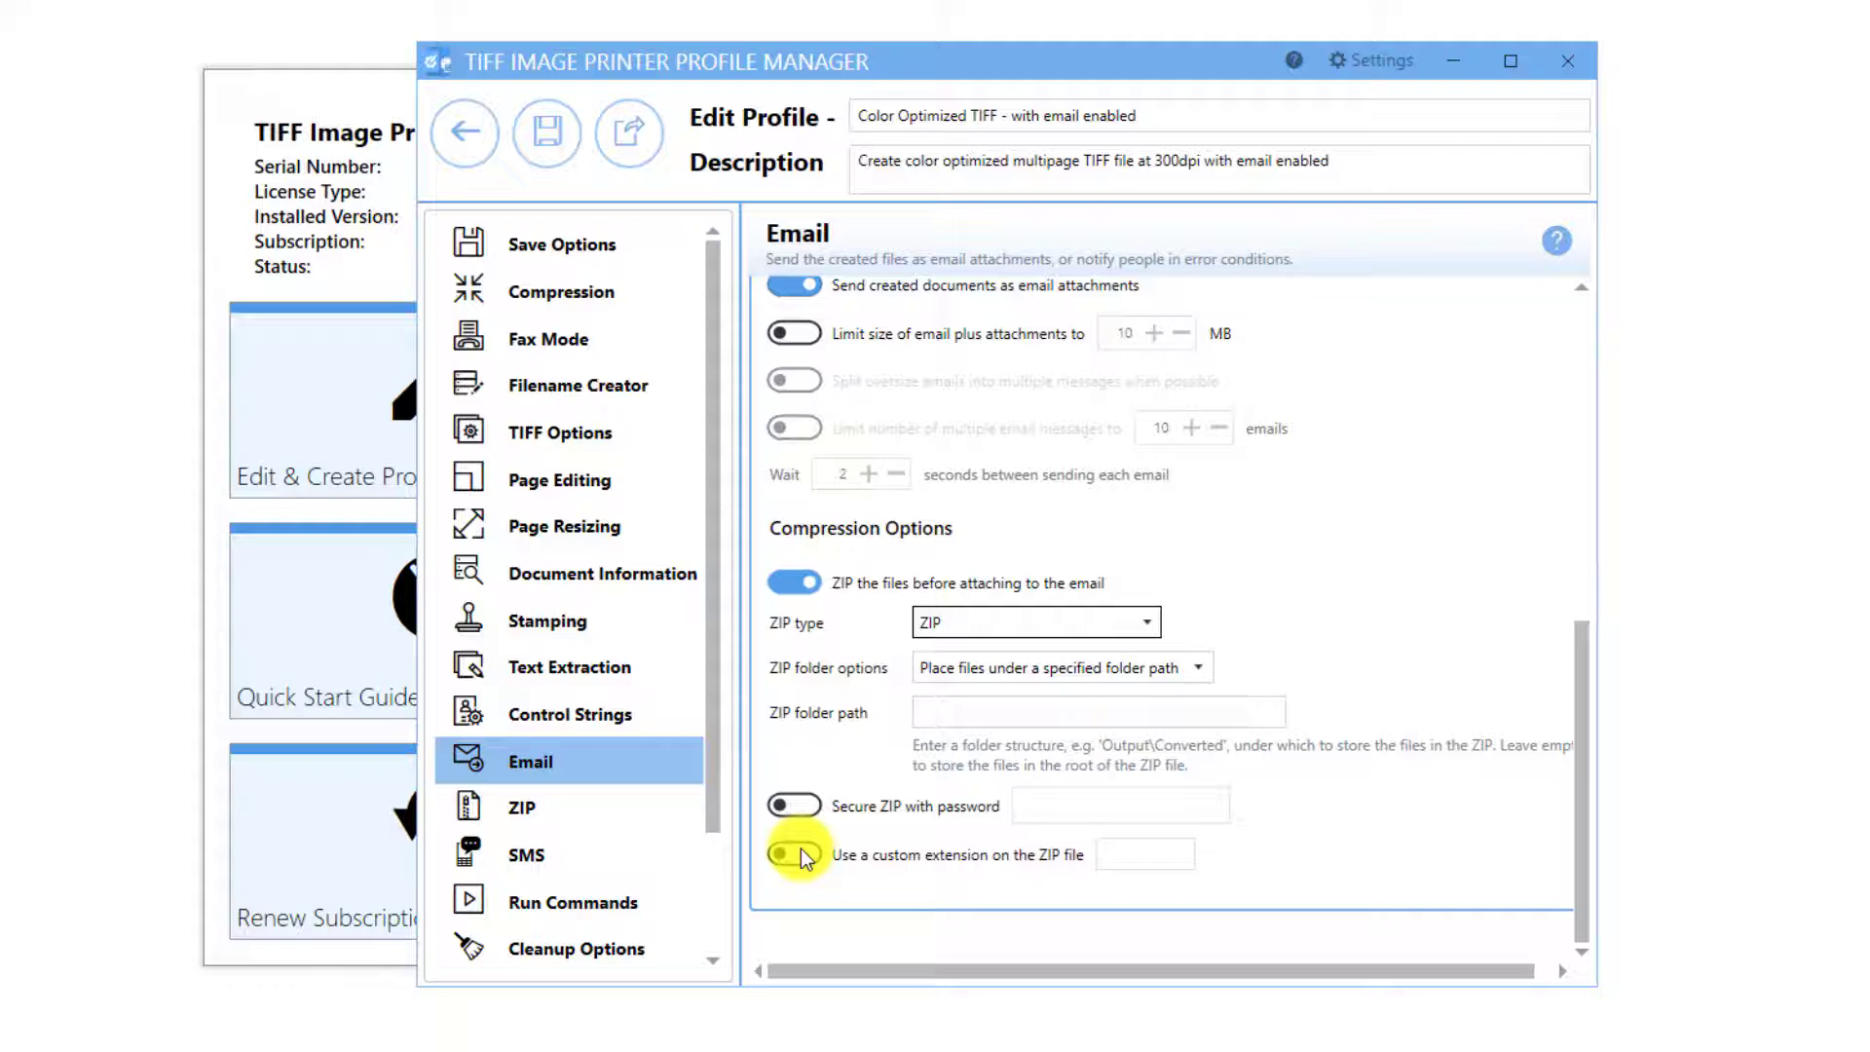
- Switch off 'ZIP the files before attaching to the email' and scroll back to the top
click(792, 583)
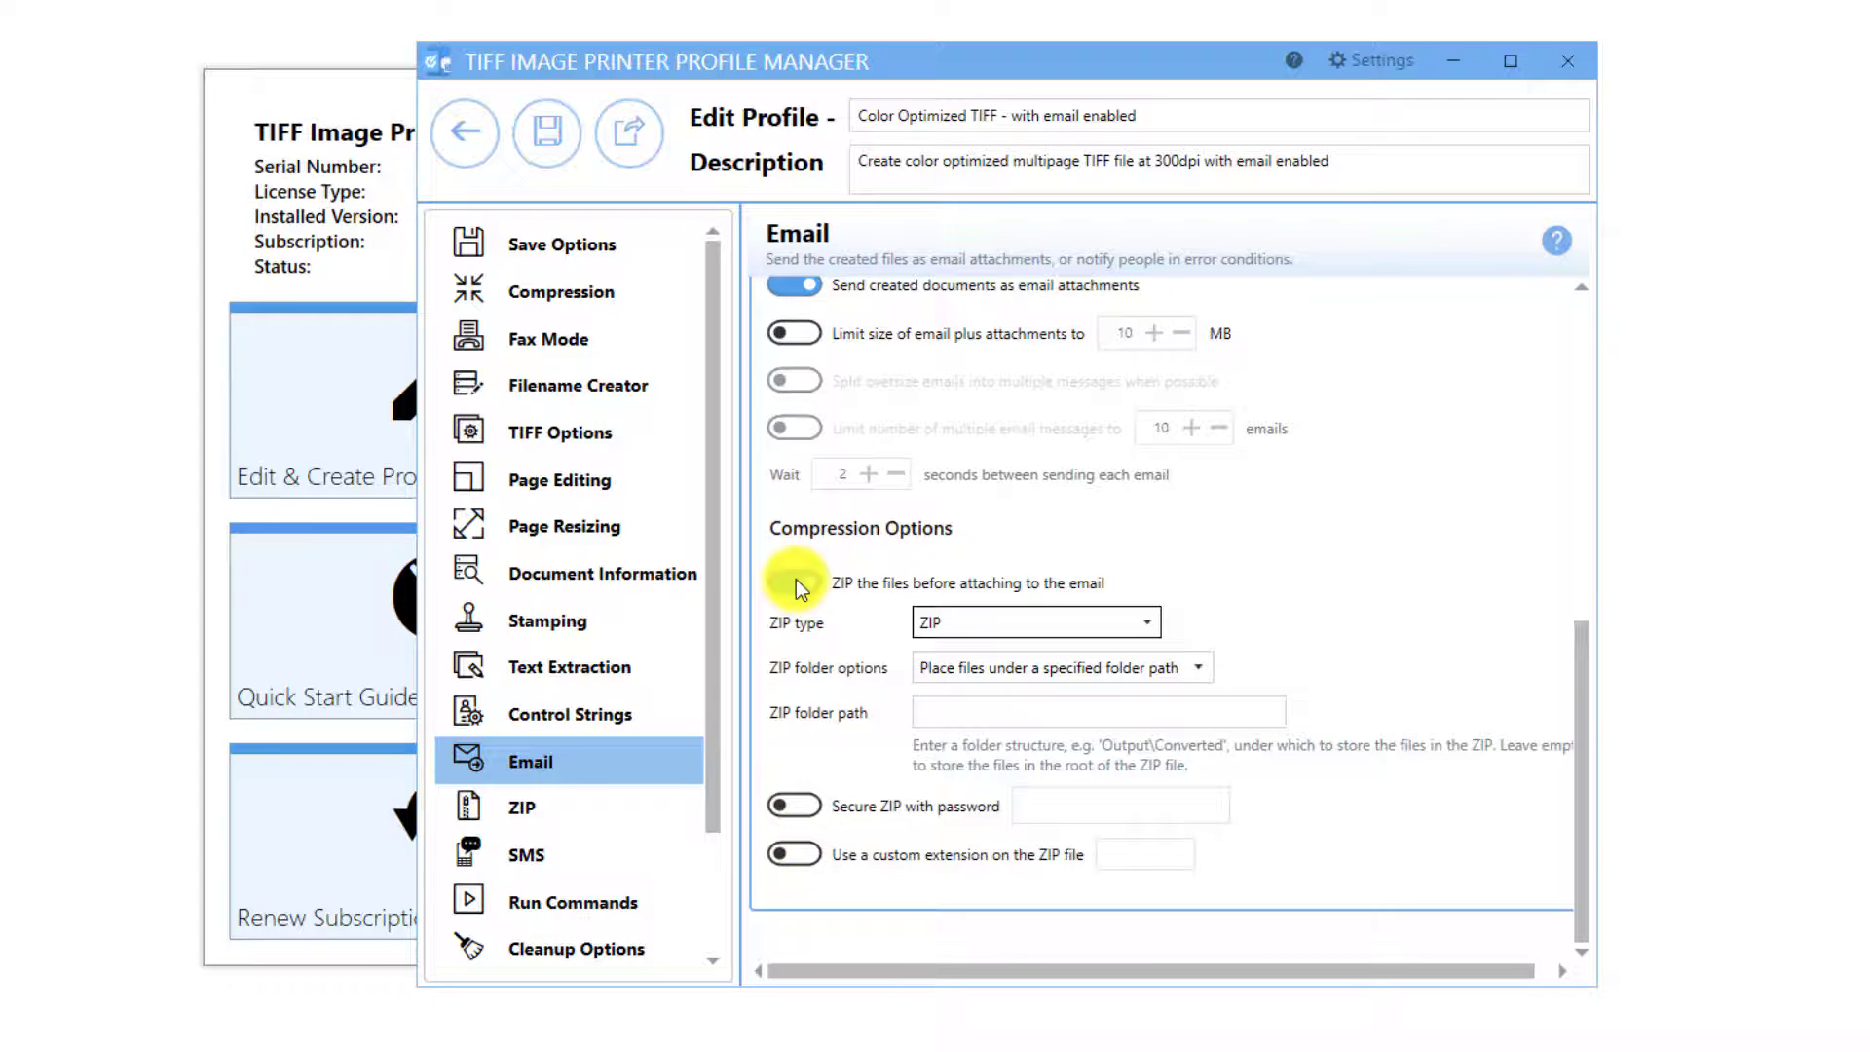
scroll(up, 3)
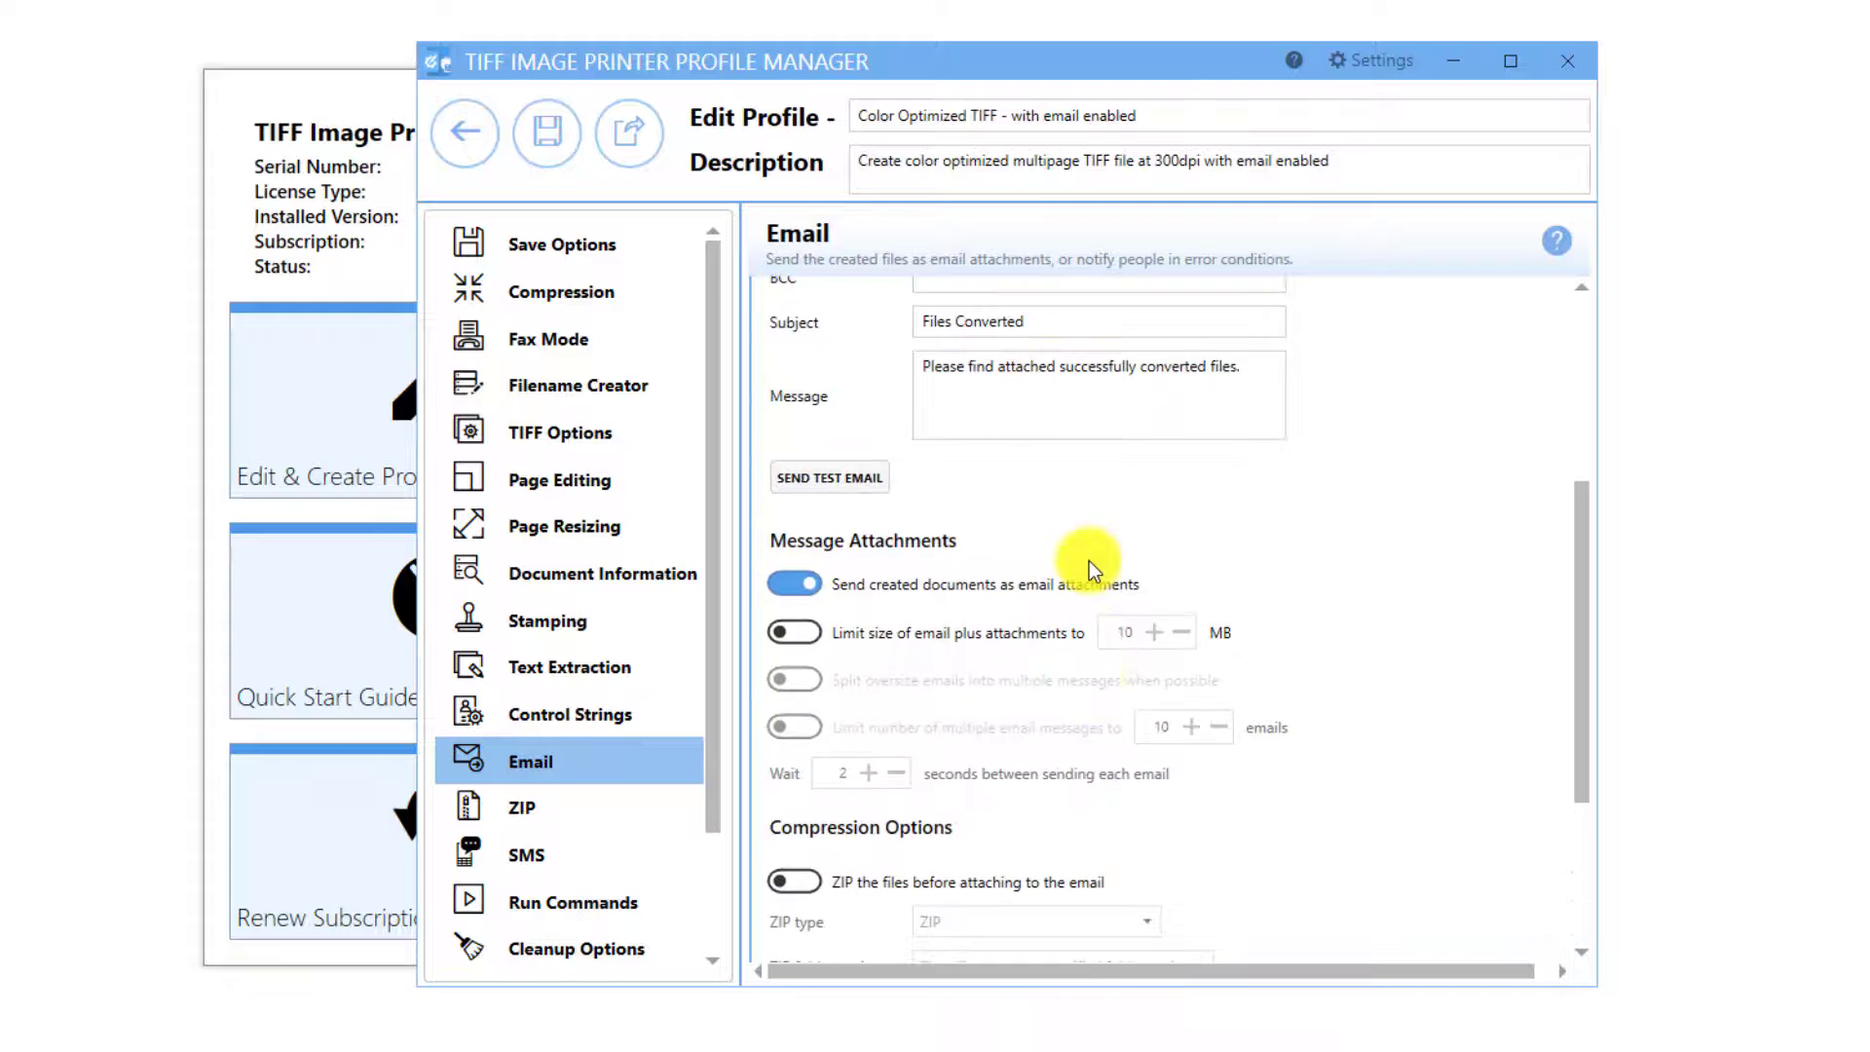
scroll(up, 3)
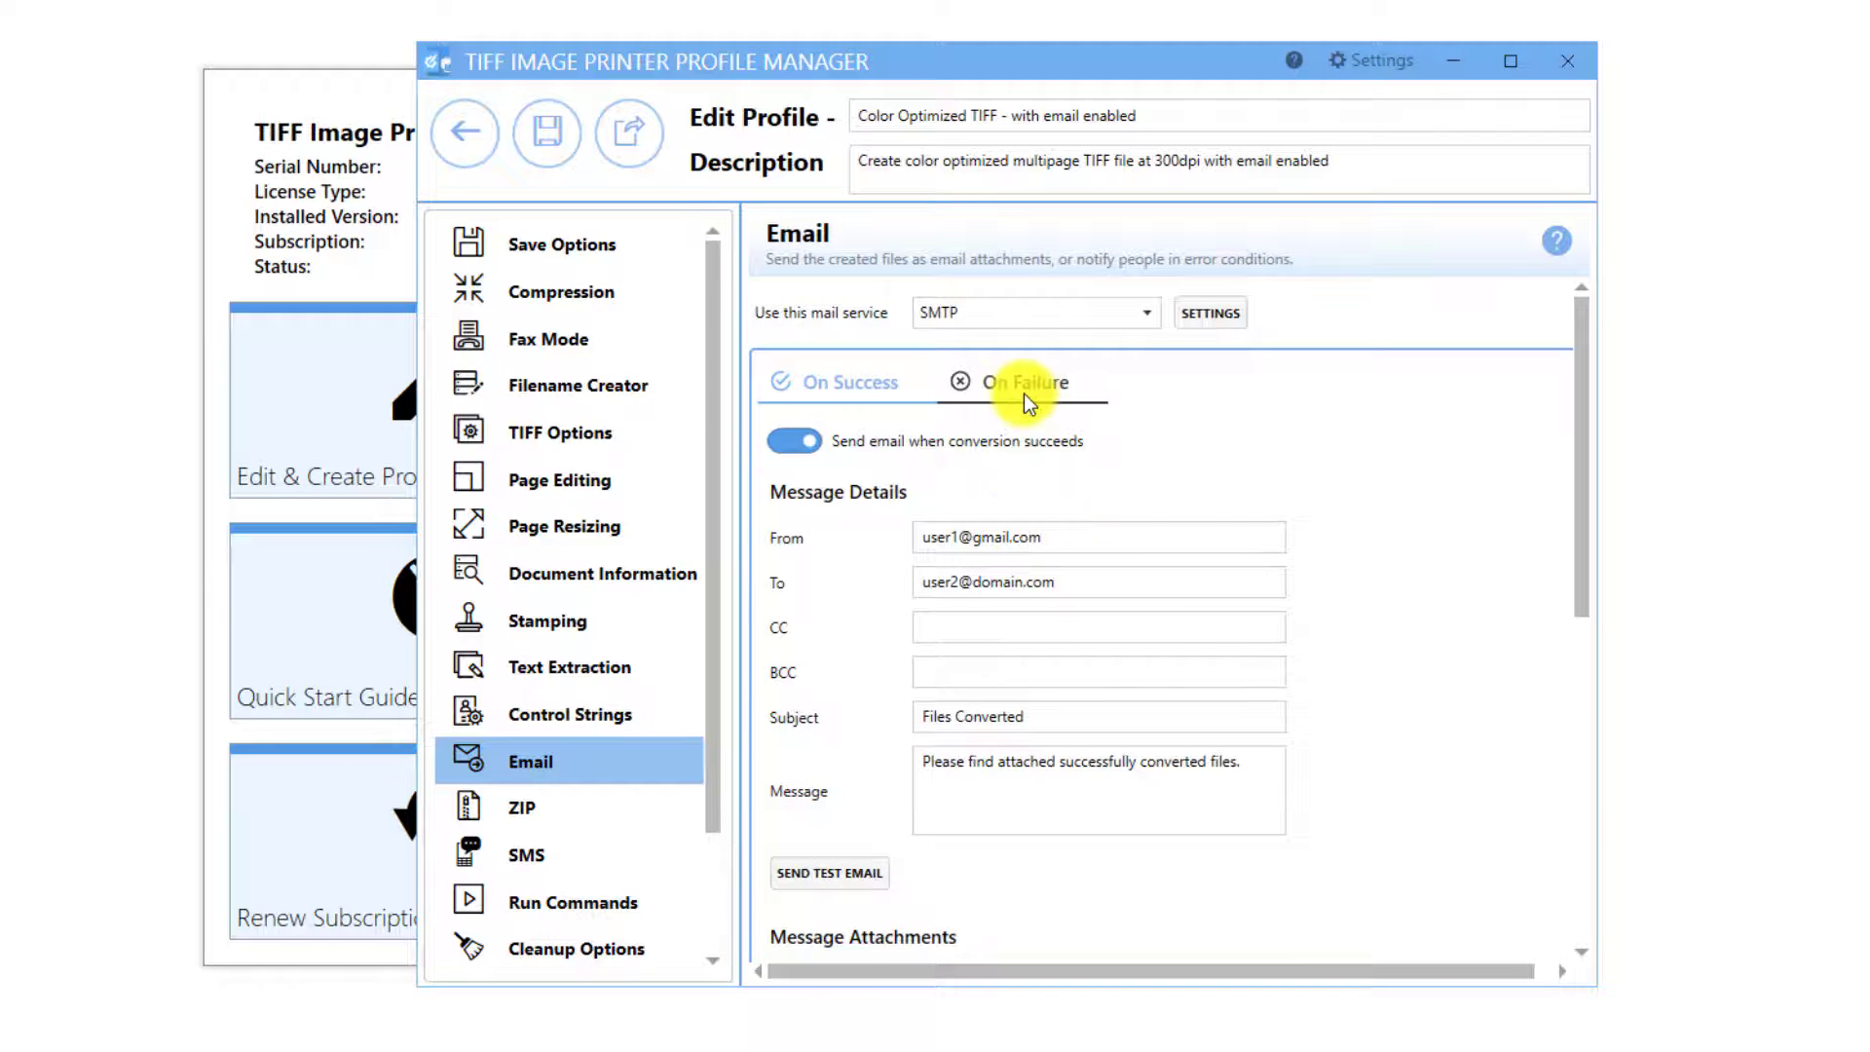
- Show the On Failure email tab, keeping 'Send email when conversion fails' off
click(1022, 381)
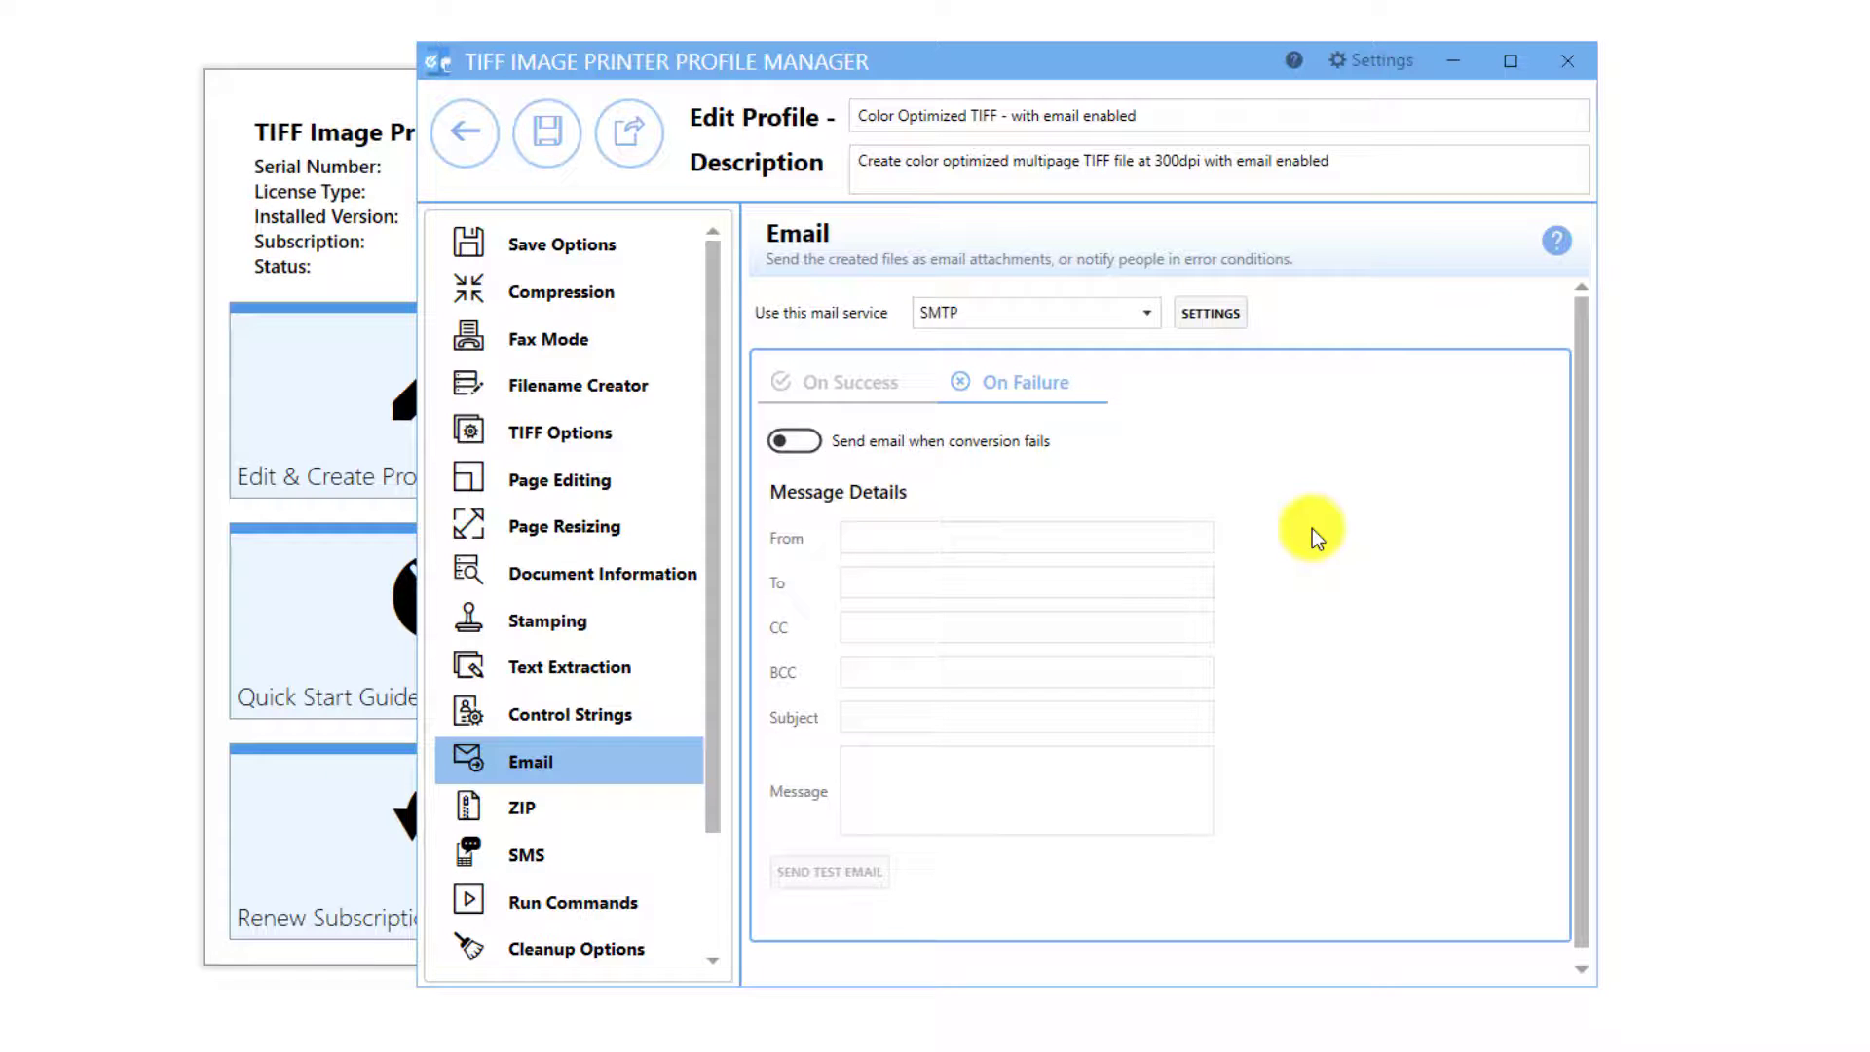
mouse_move(632, 703)
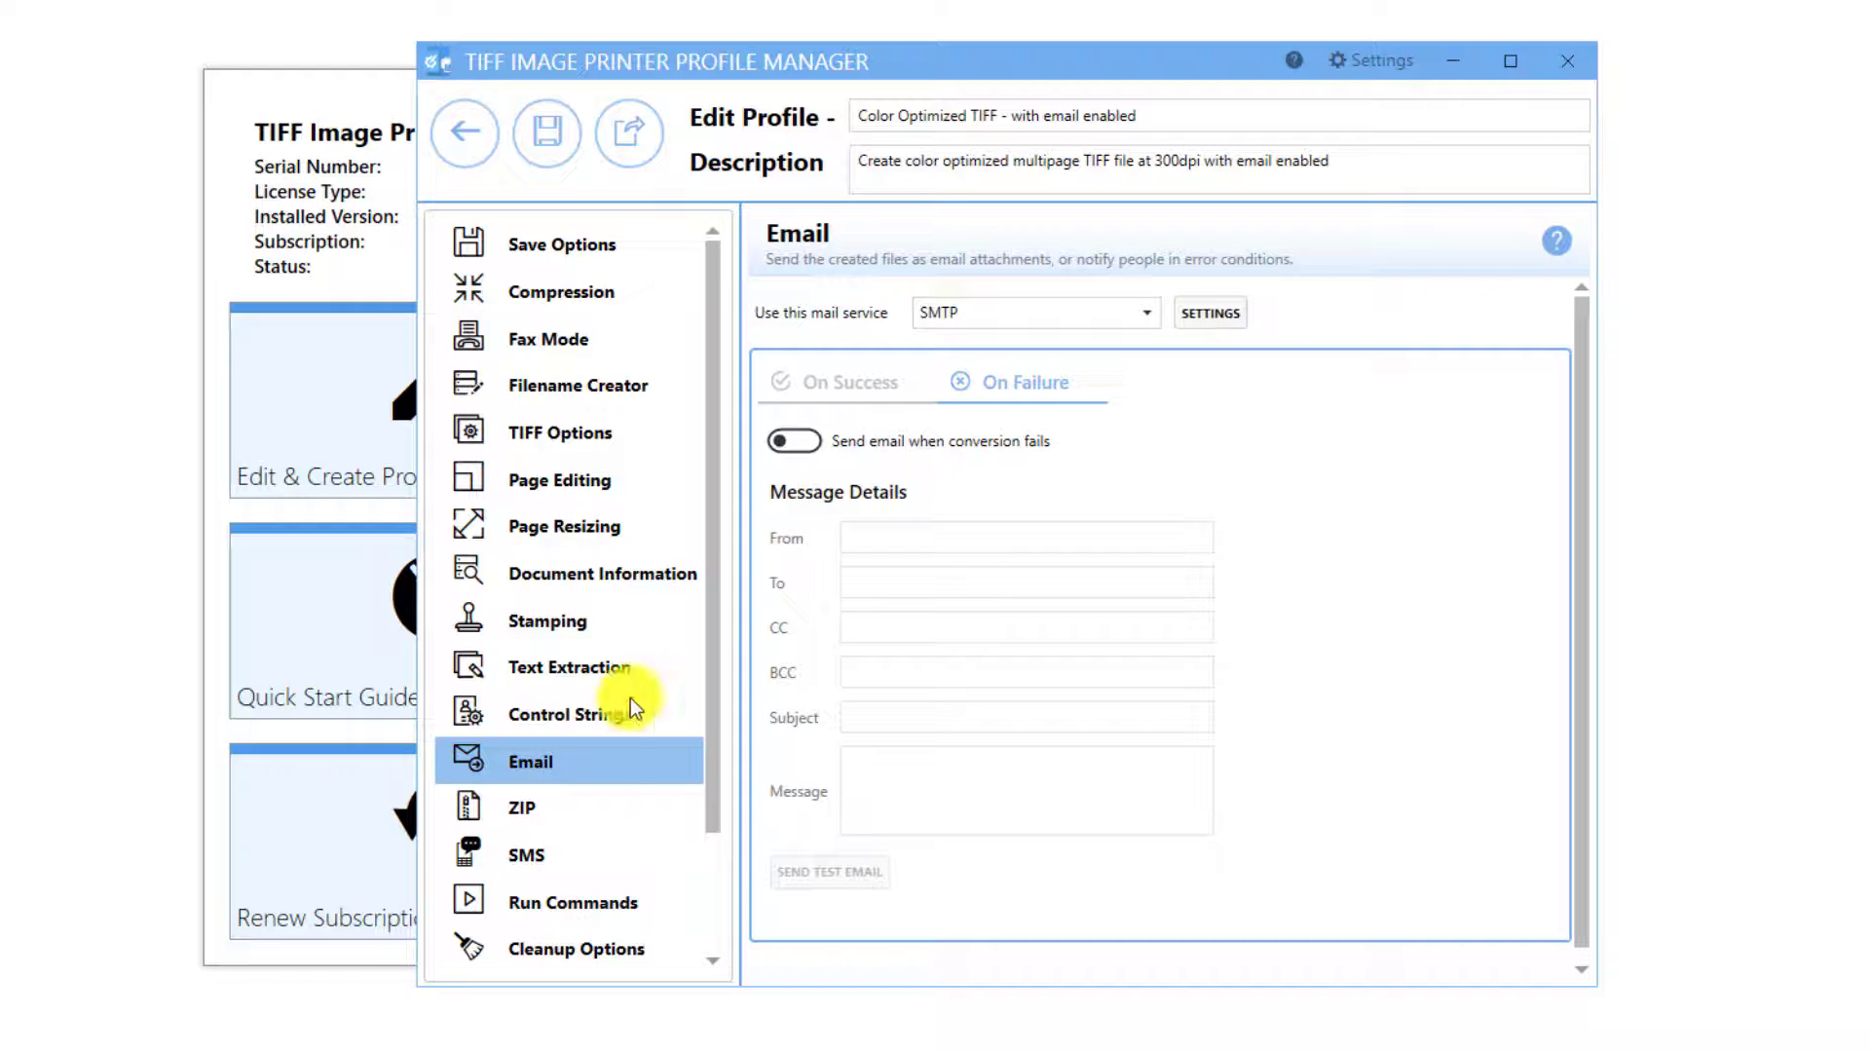
mouse_move(638, 957)
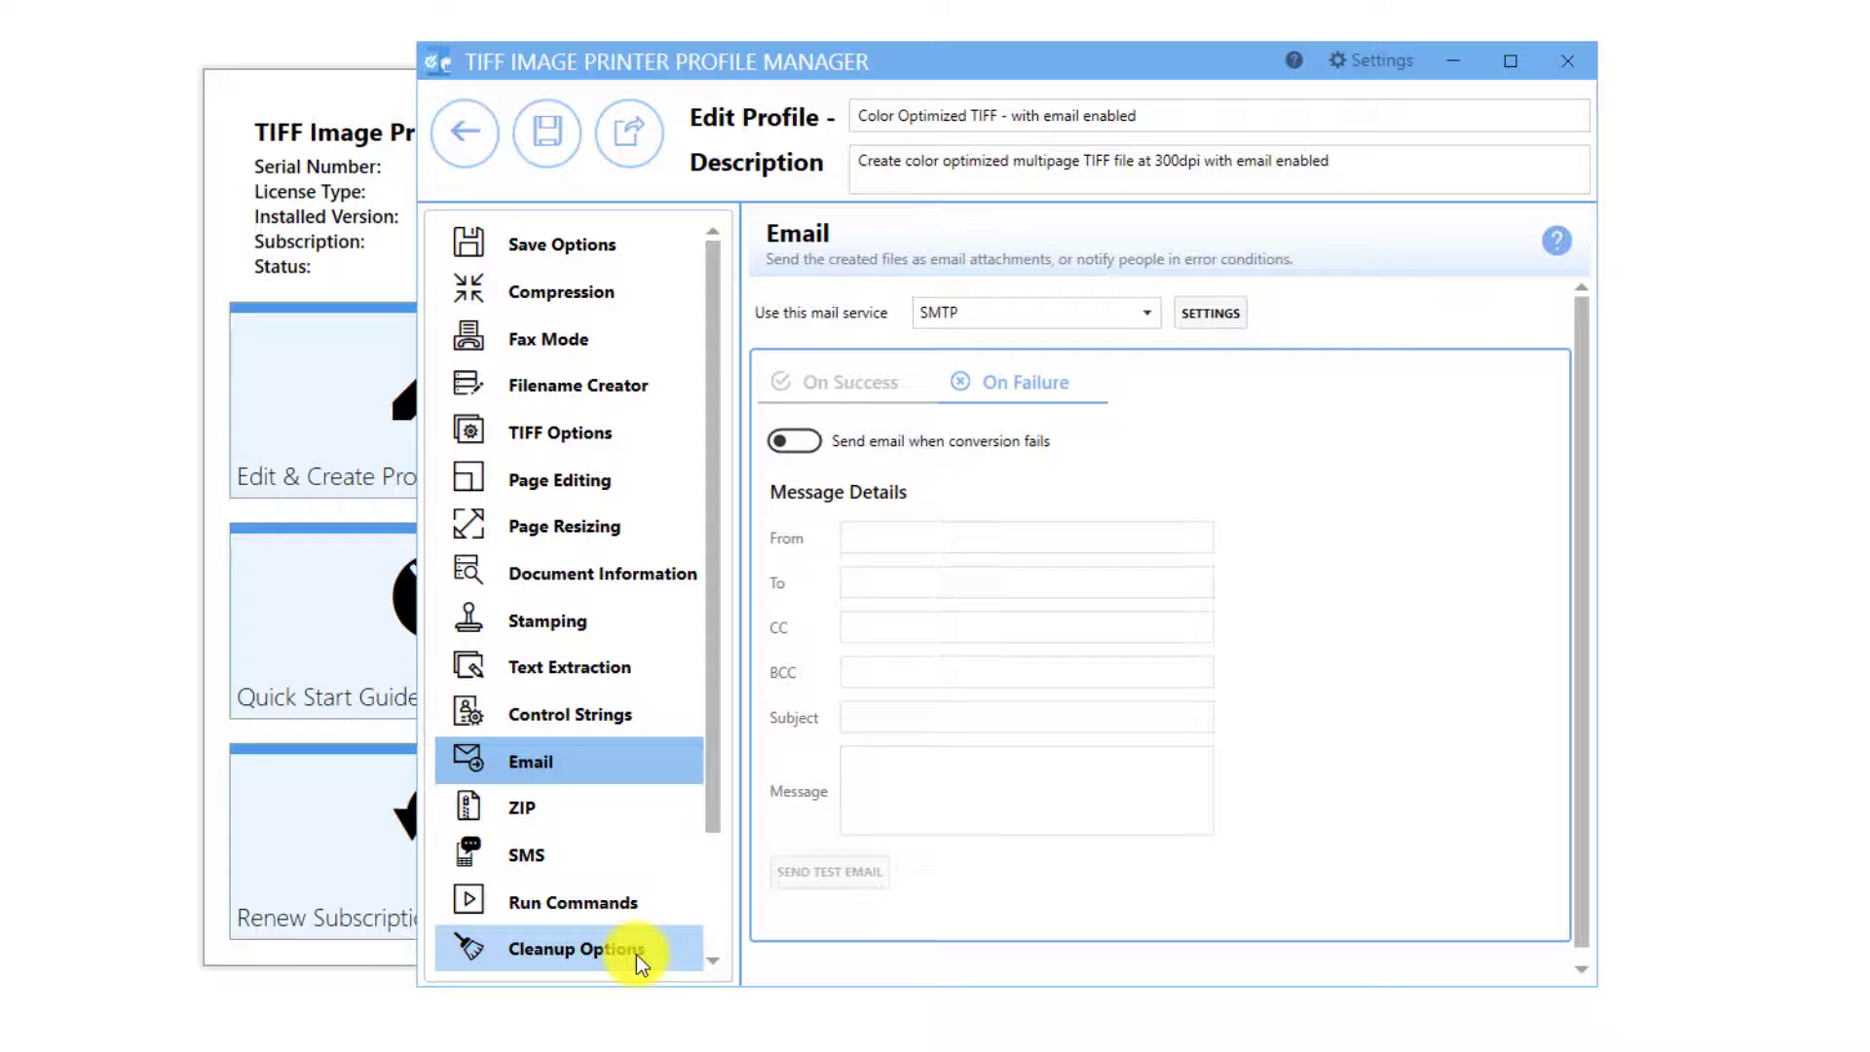
- Enable deleting generated output files on successful conversion in Cleanup Options
click(573, 947)
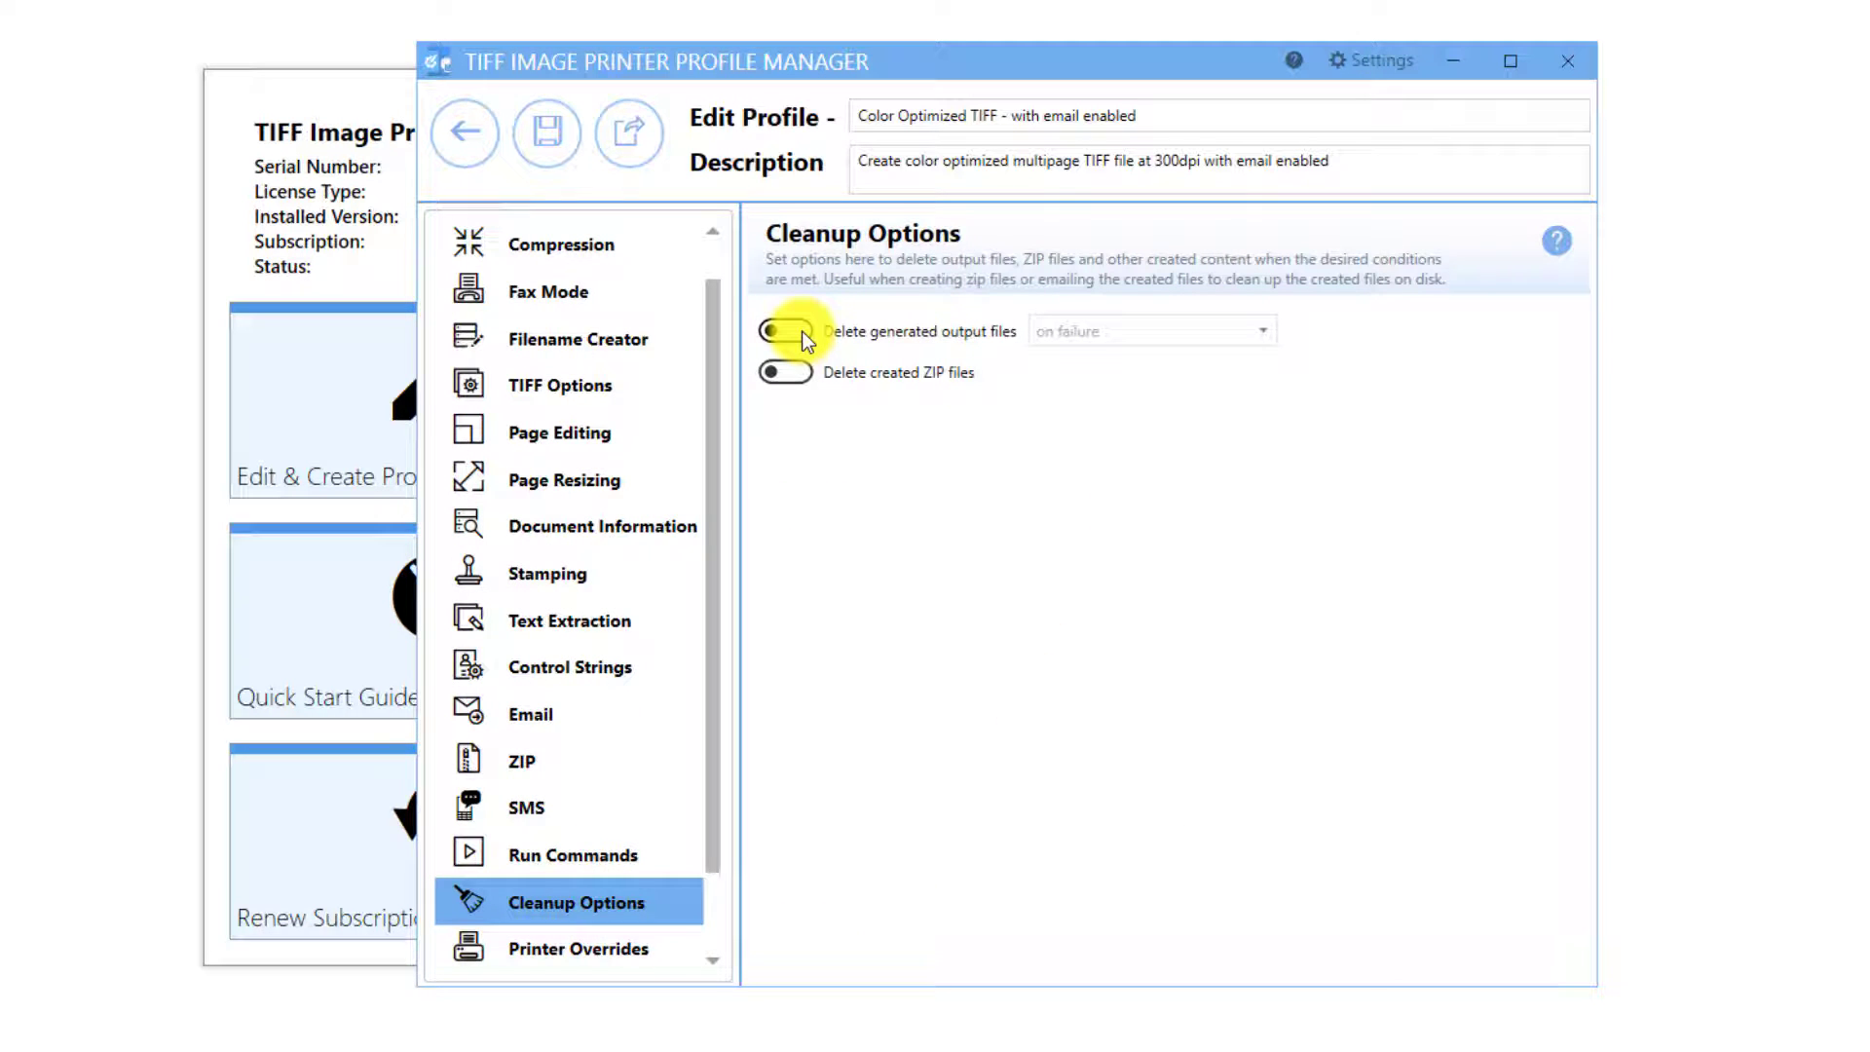
click(782, 330)
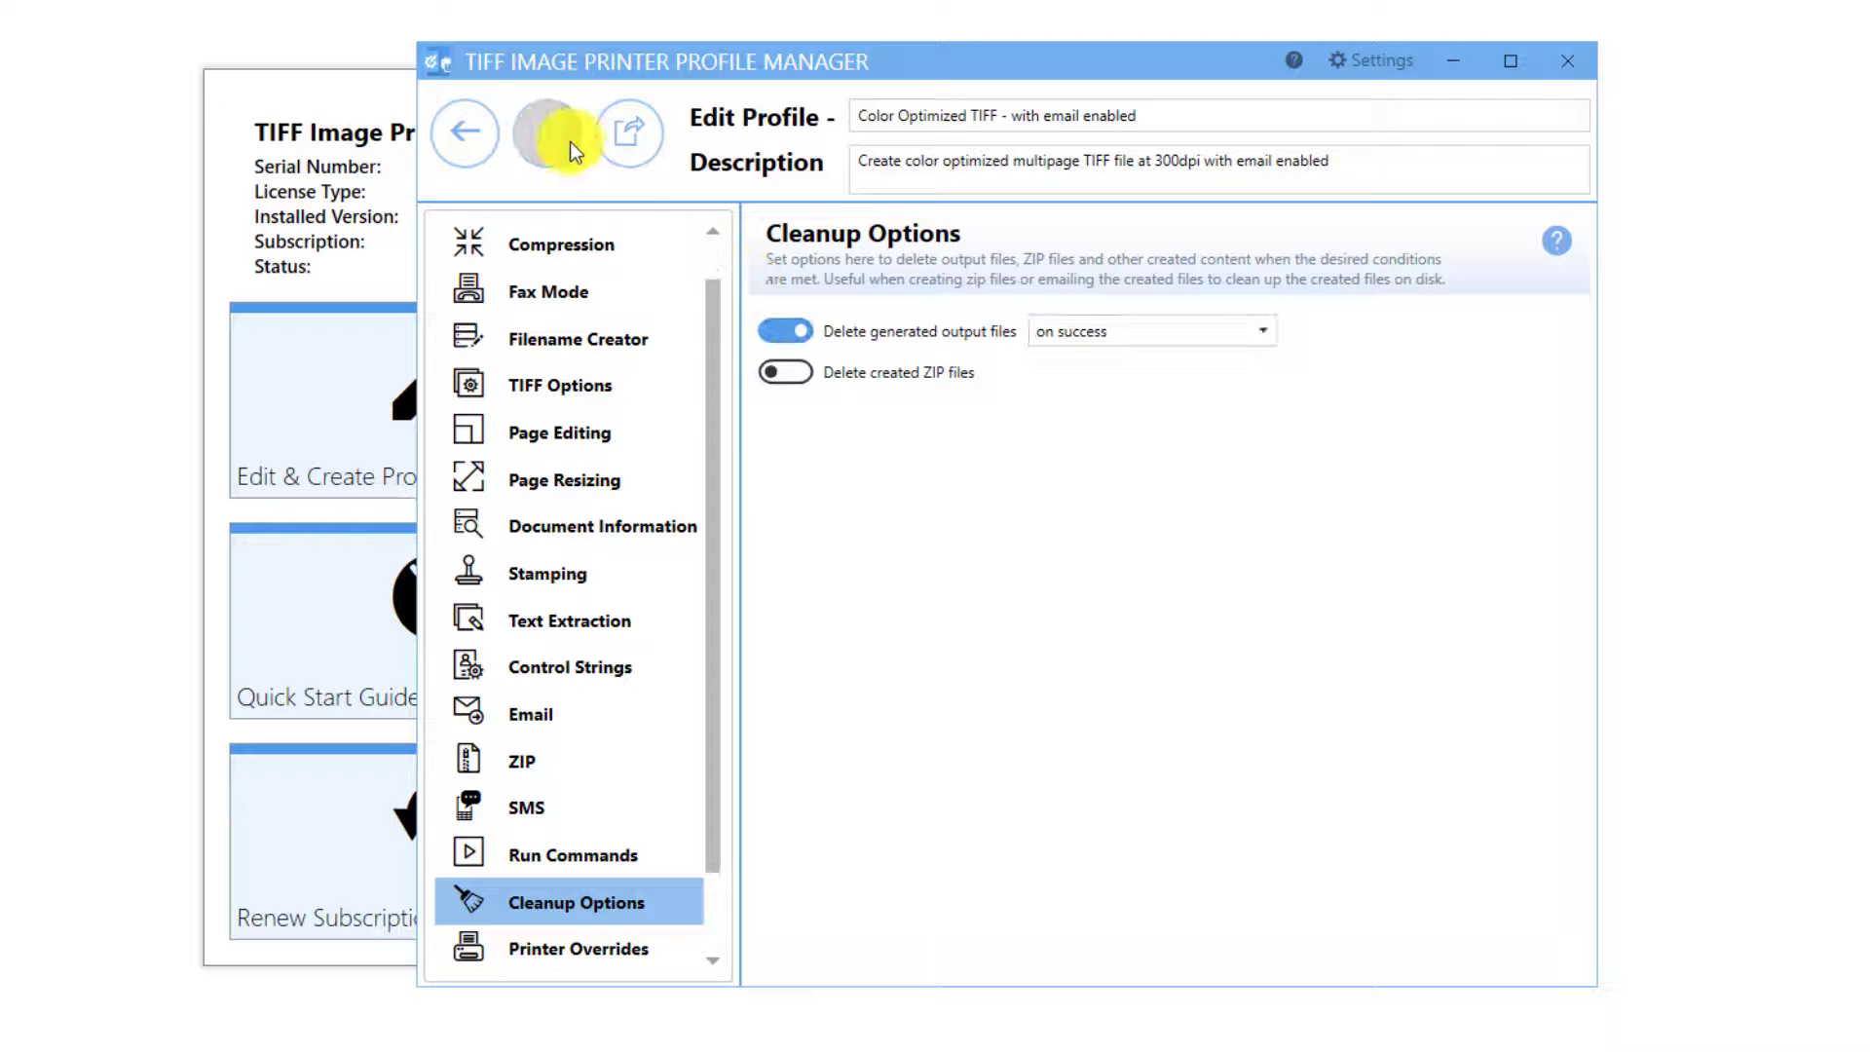
mouse_move(466, 133)
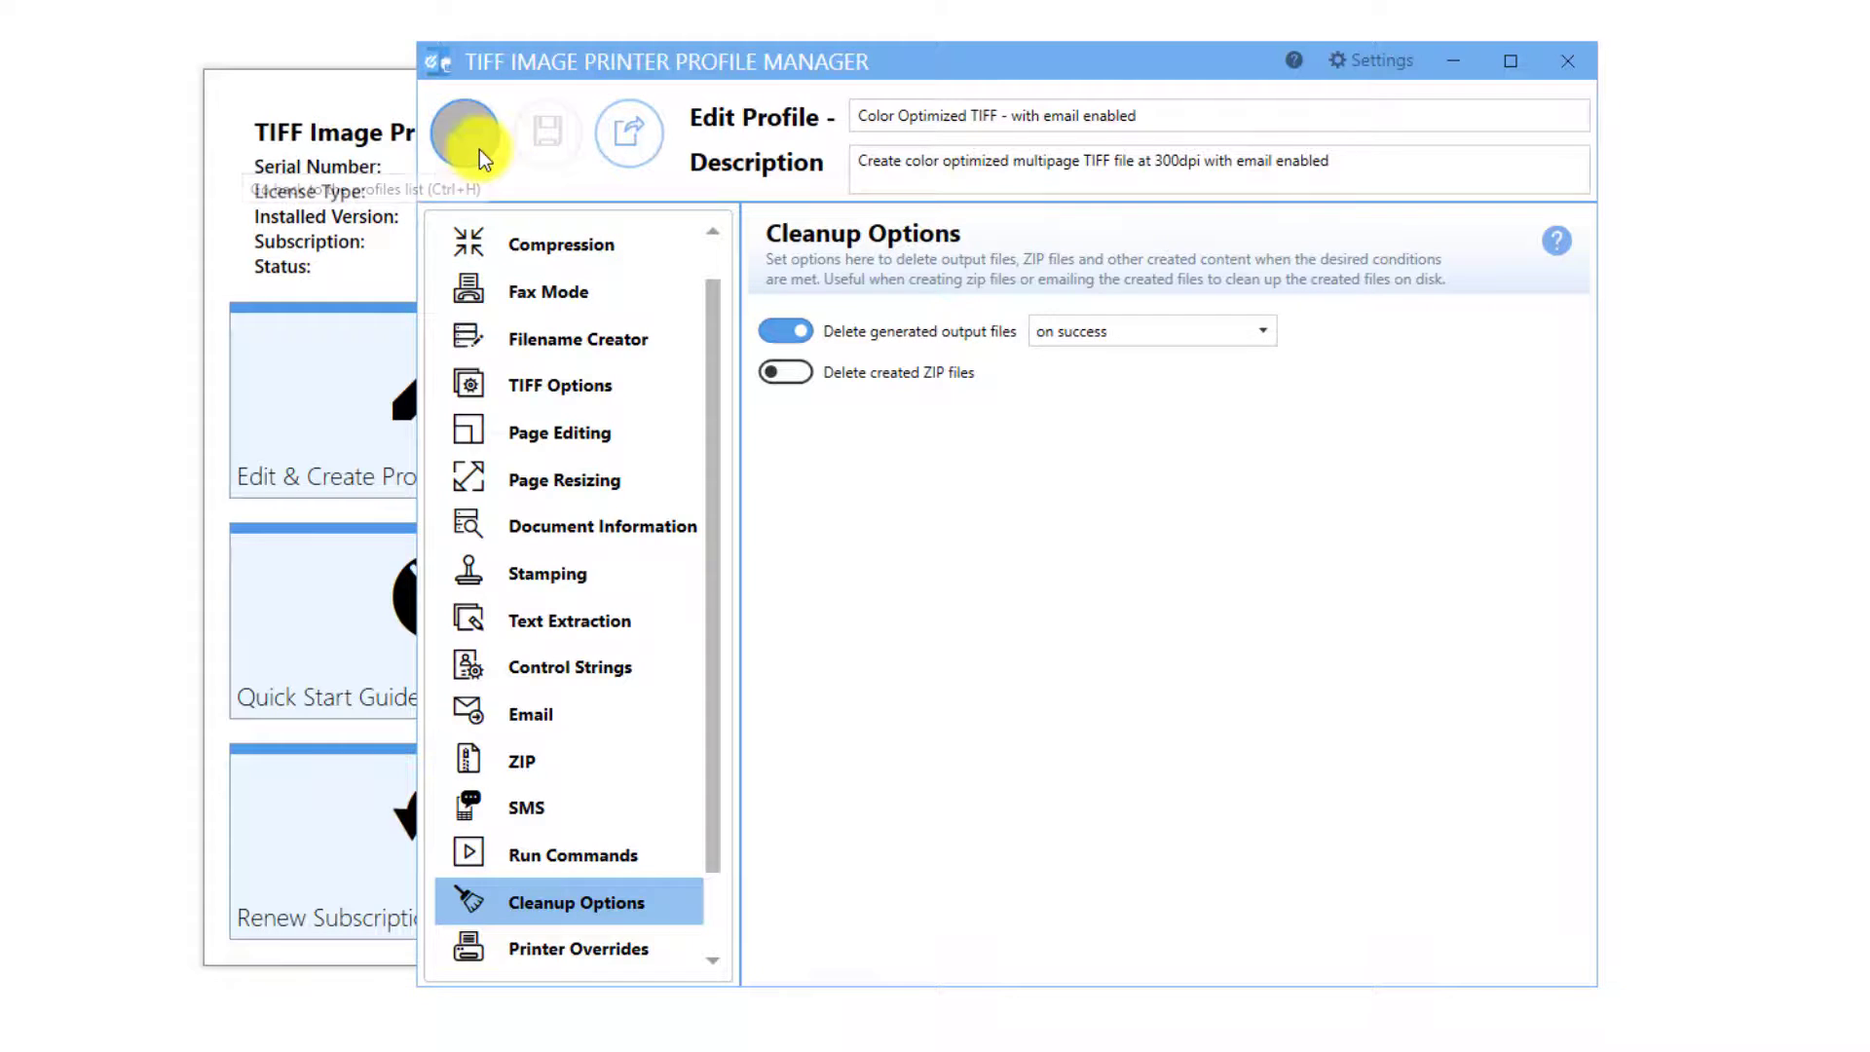
- Assign the 'Color Optimized TIFF - with email enabled' profile to TIFF Image Printer 12
click(466, 131)
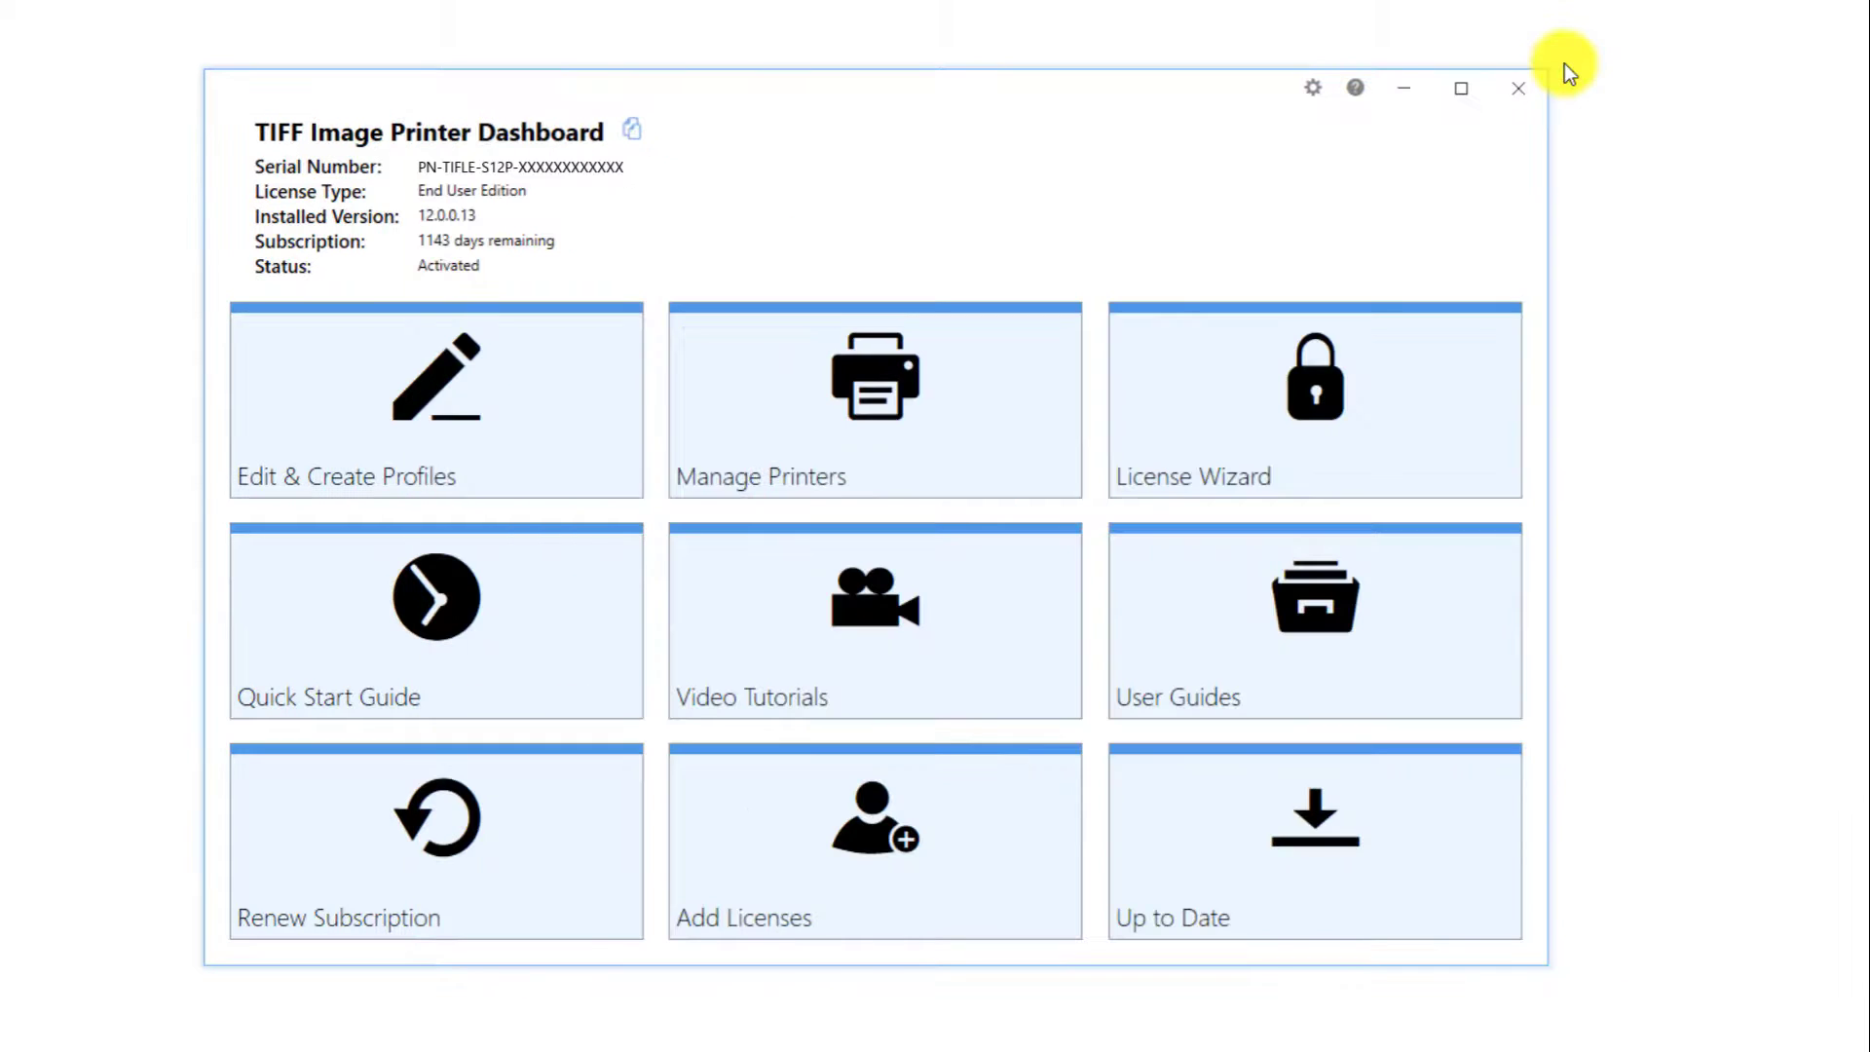
mouse_move(981, 444)
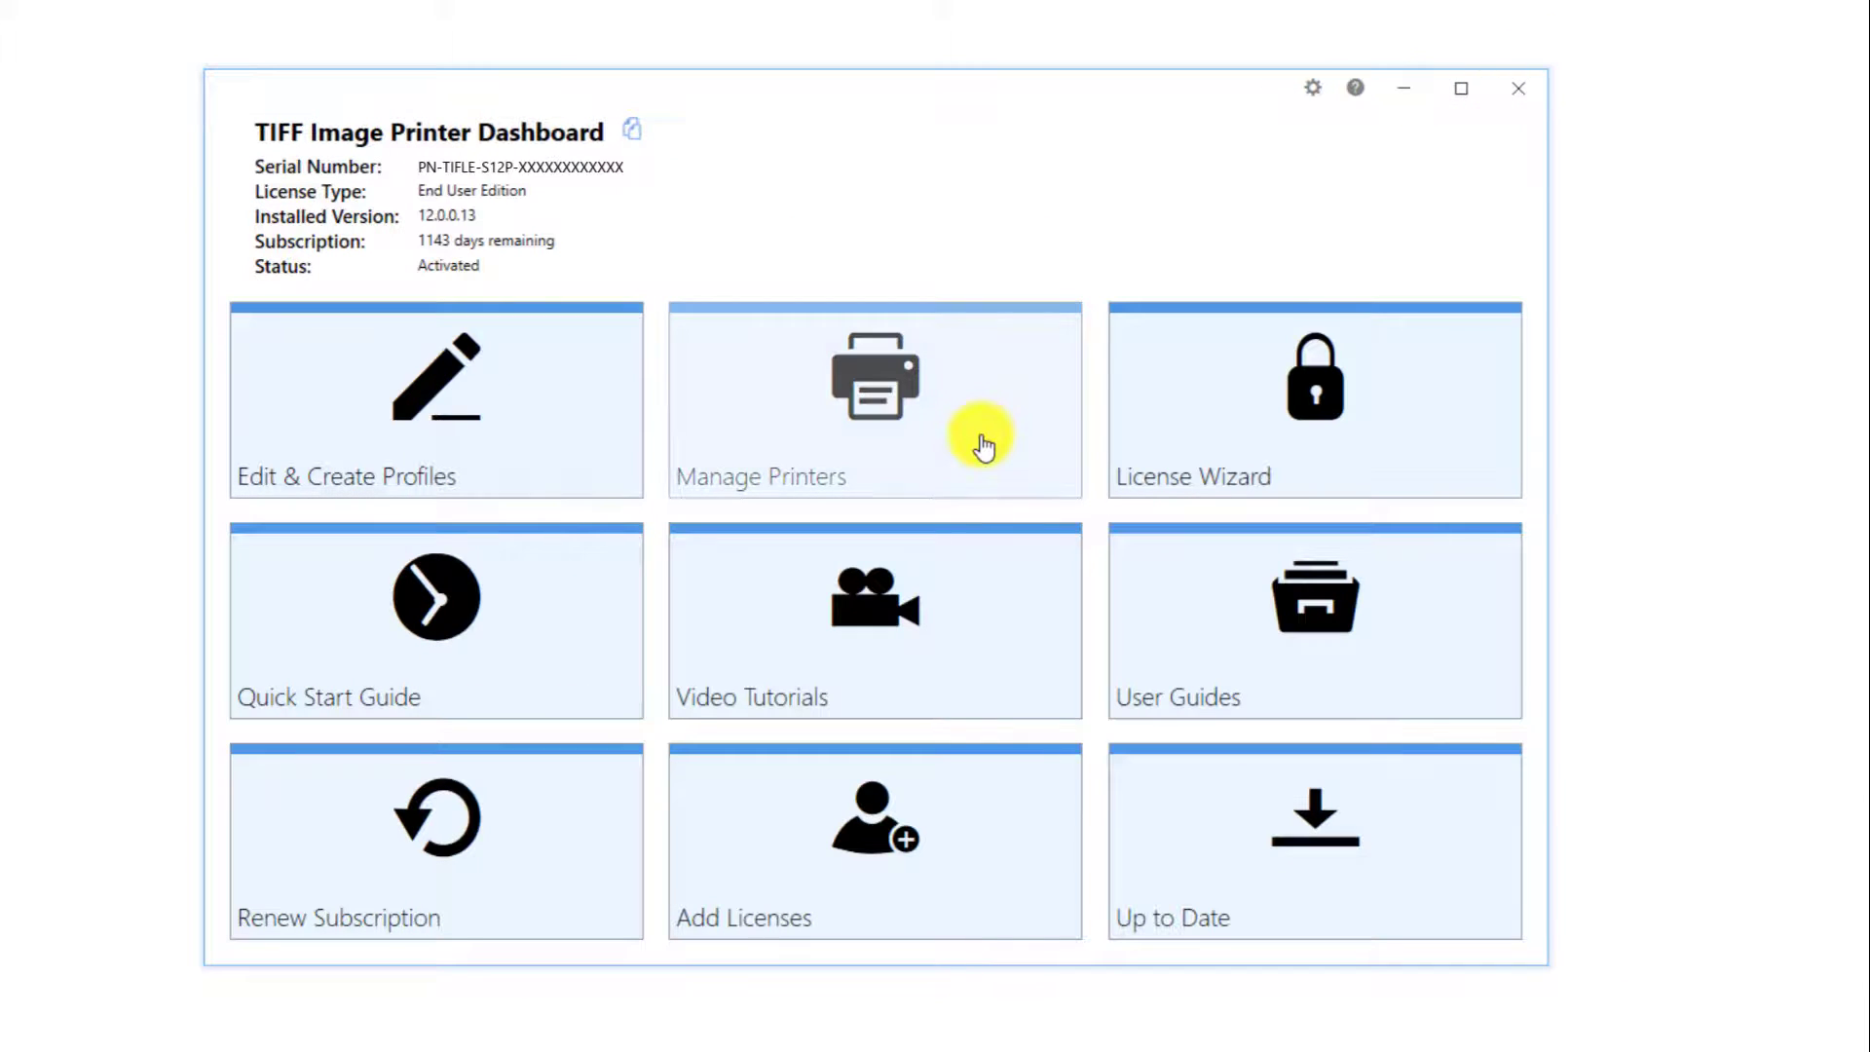
click(875, 399)
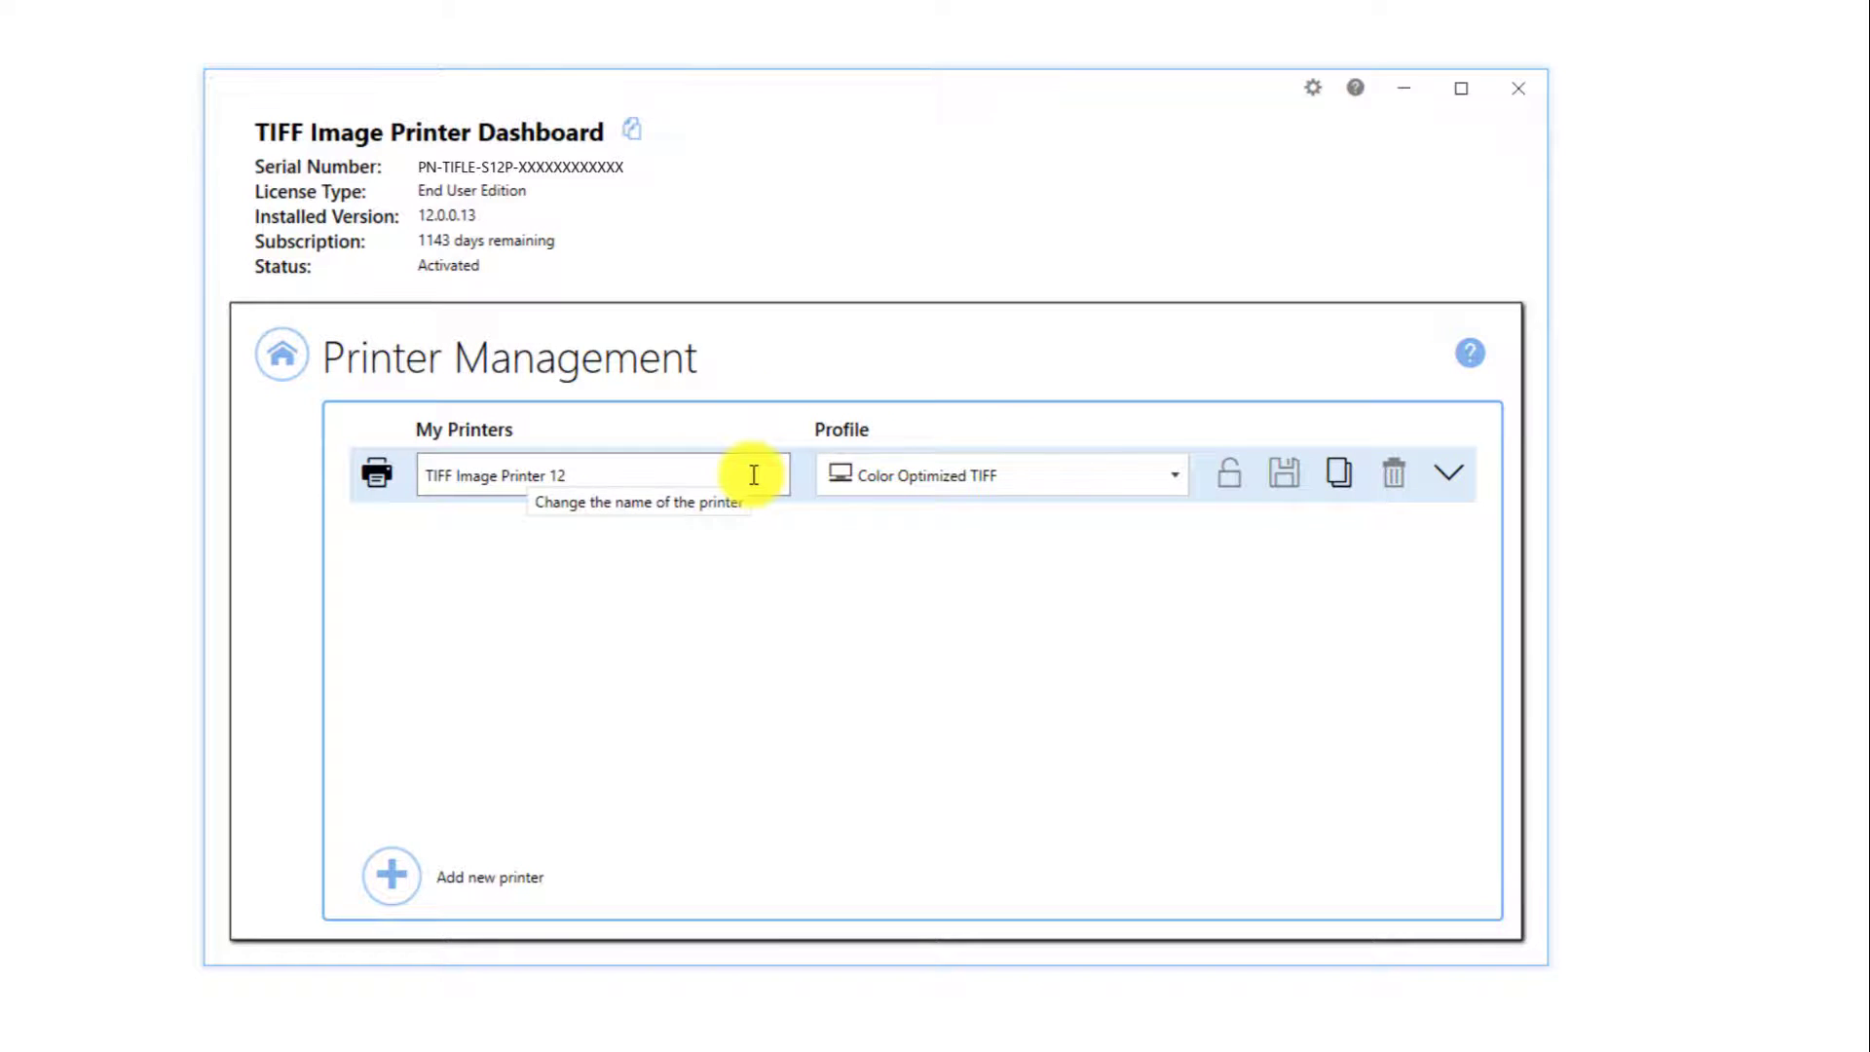
mouse_move(1180, 474)
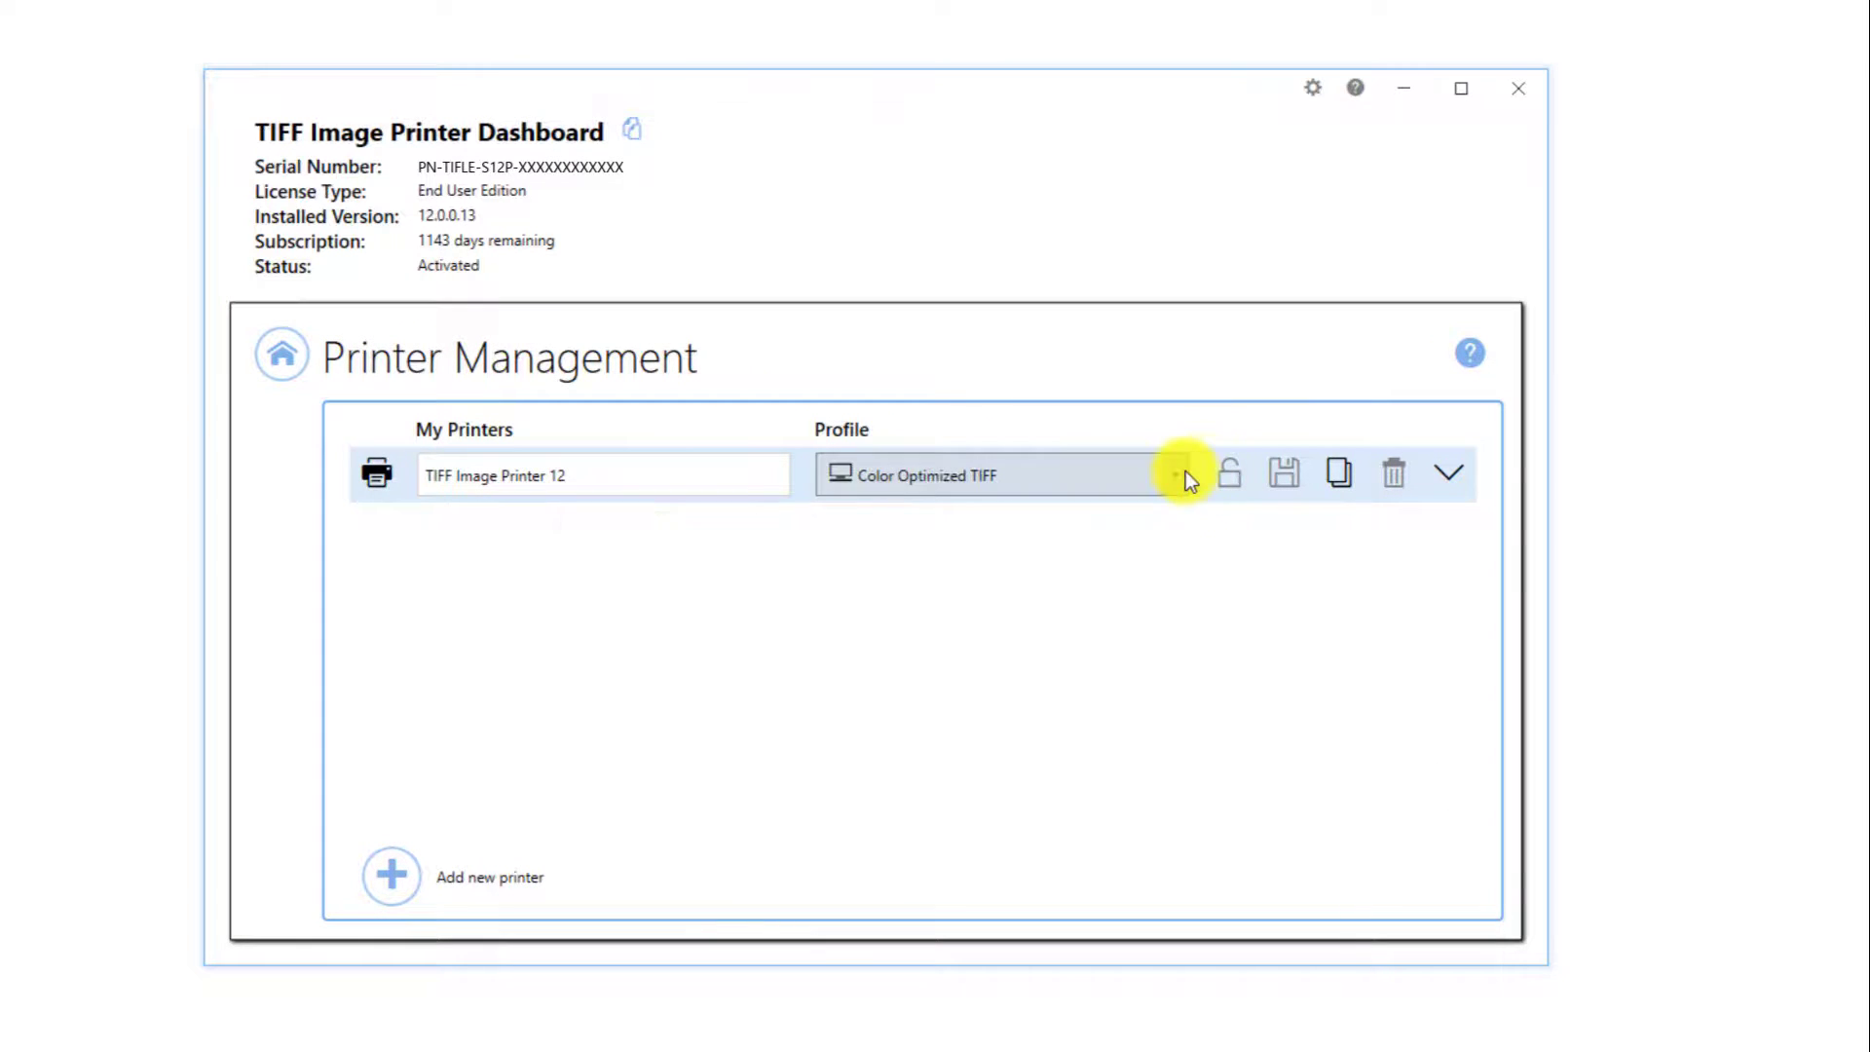
click(1174, 473)
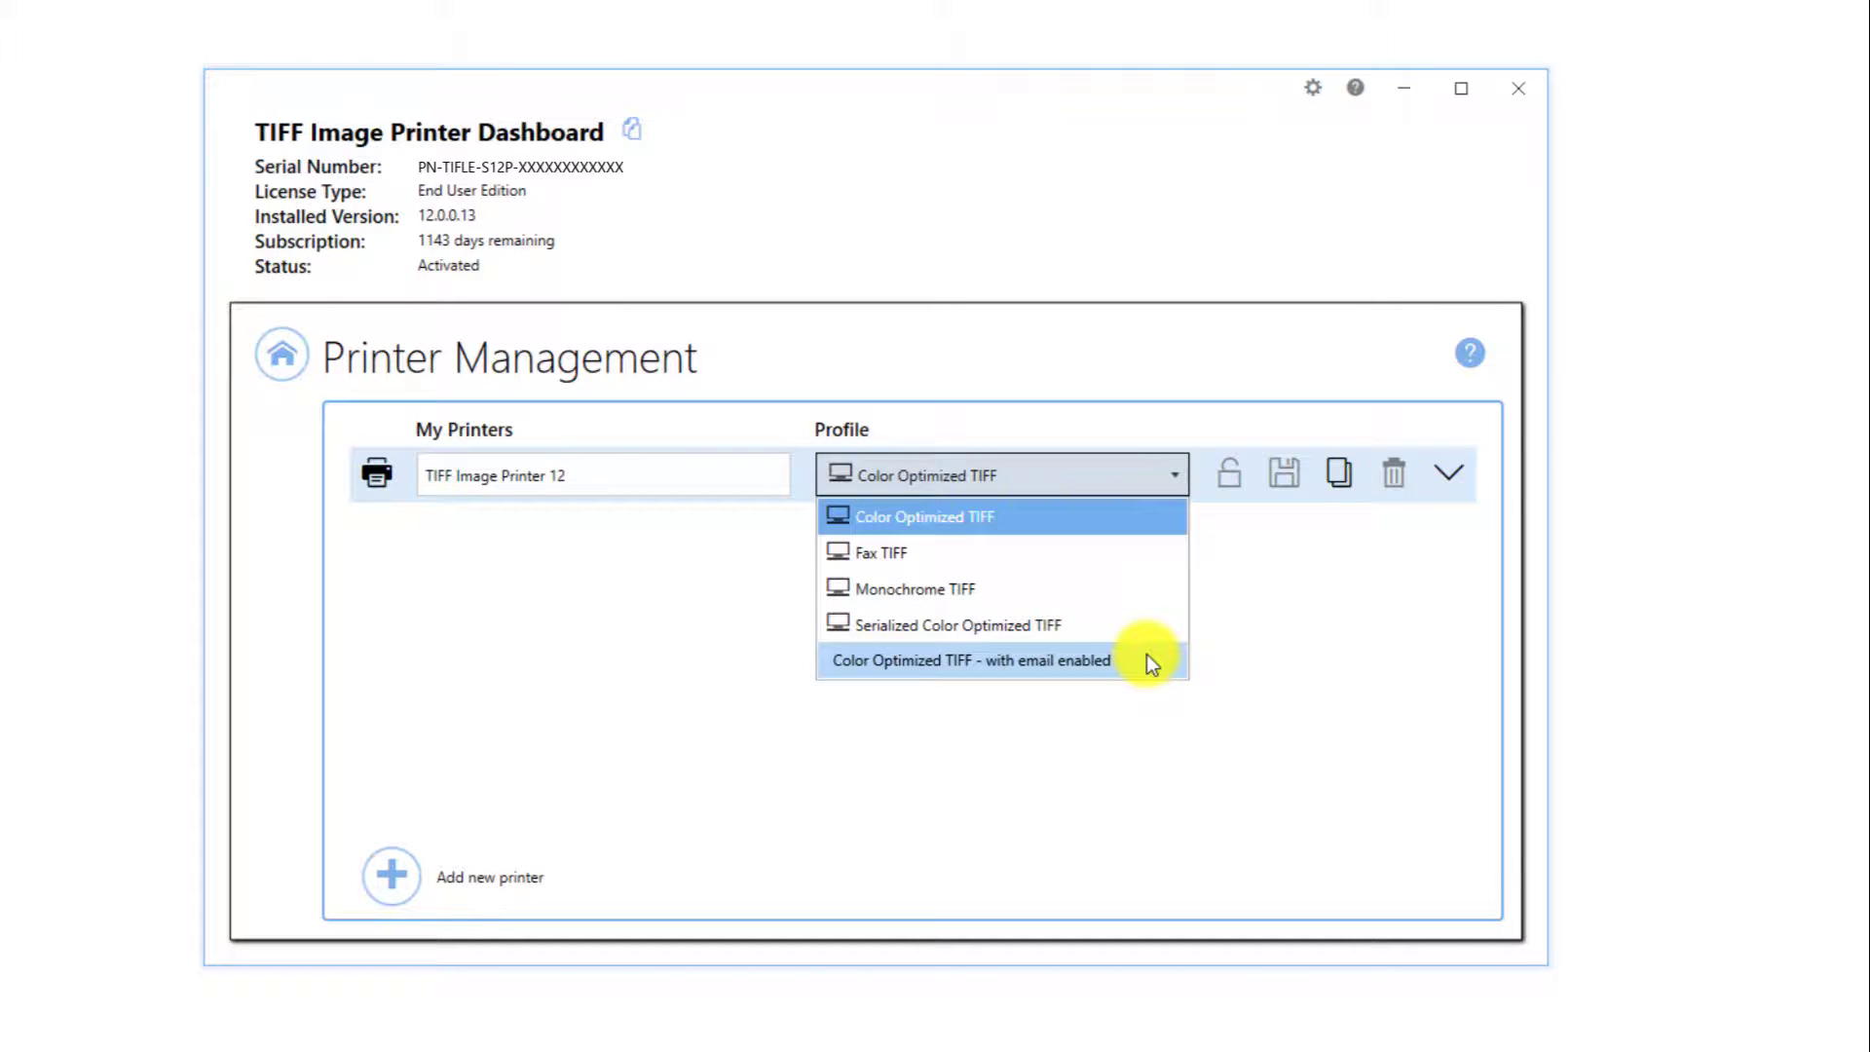
click(968, 661)
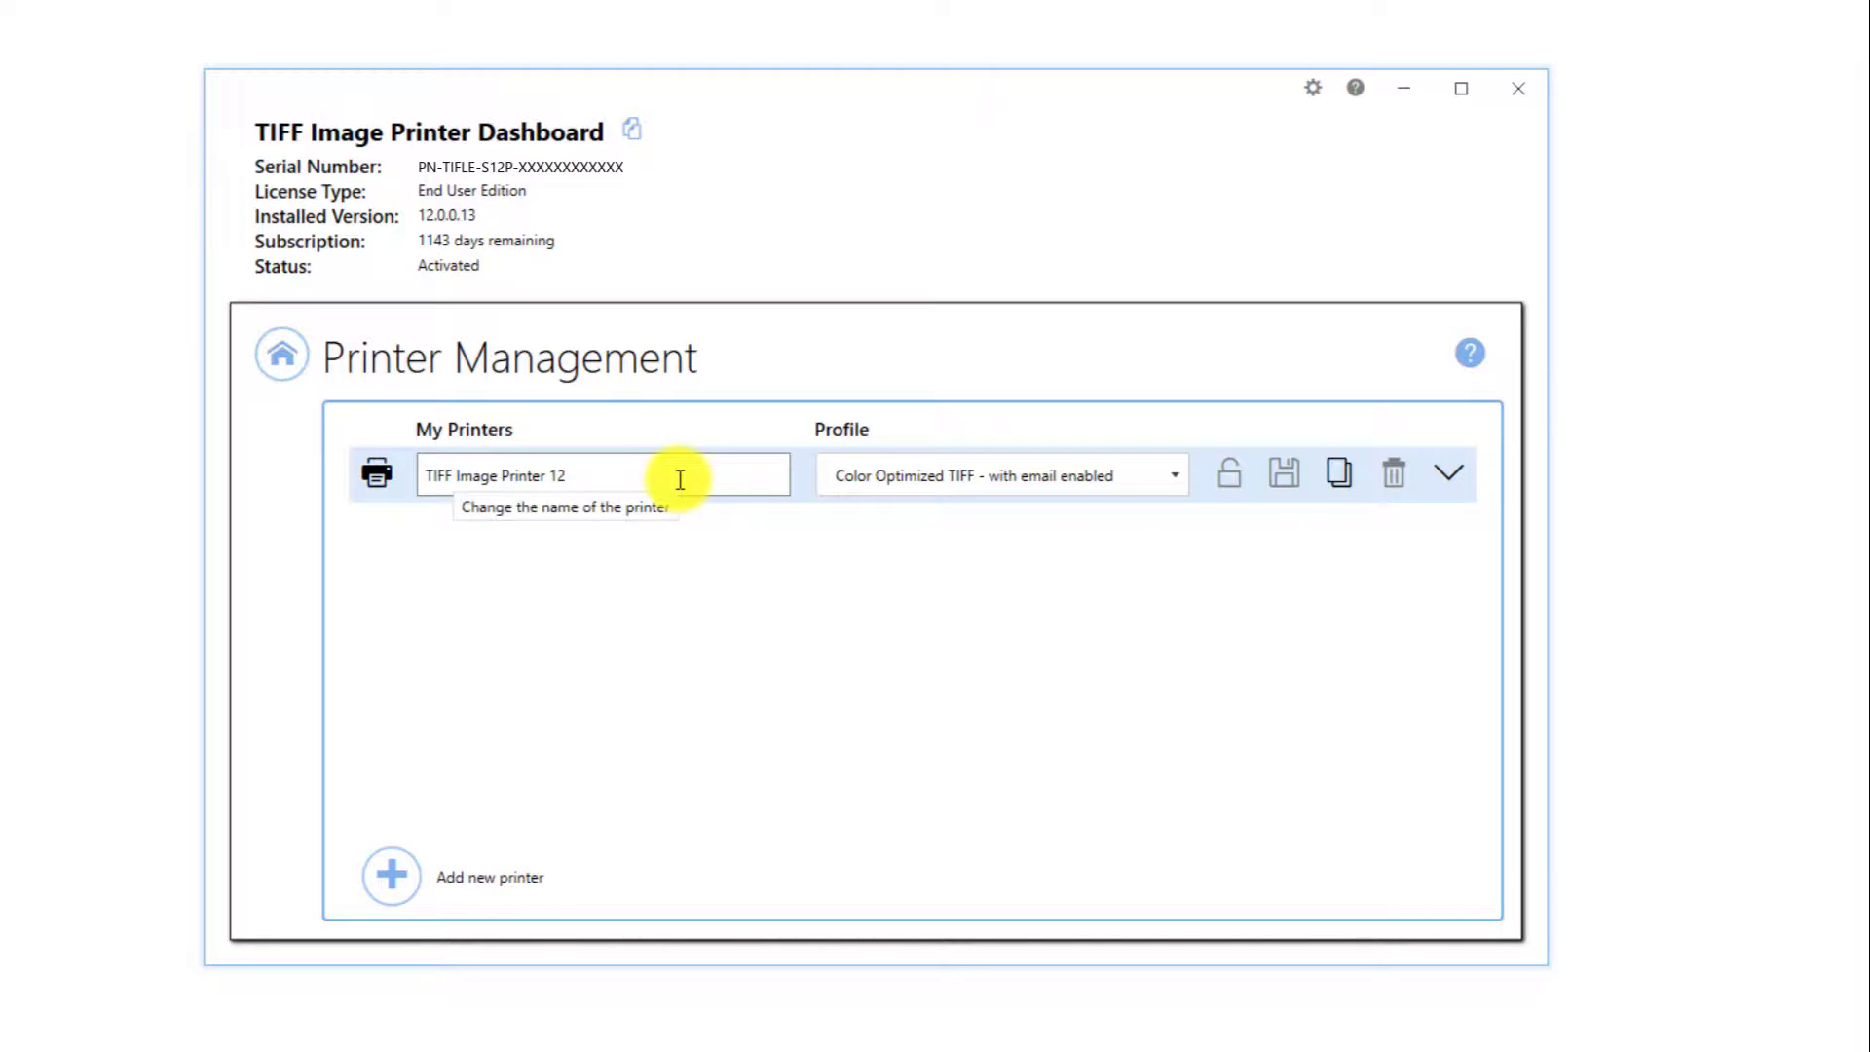
mouse_move(1338, 473)
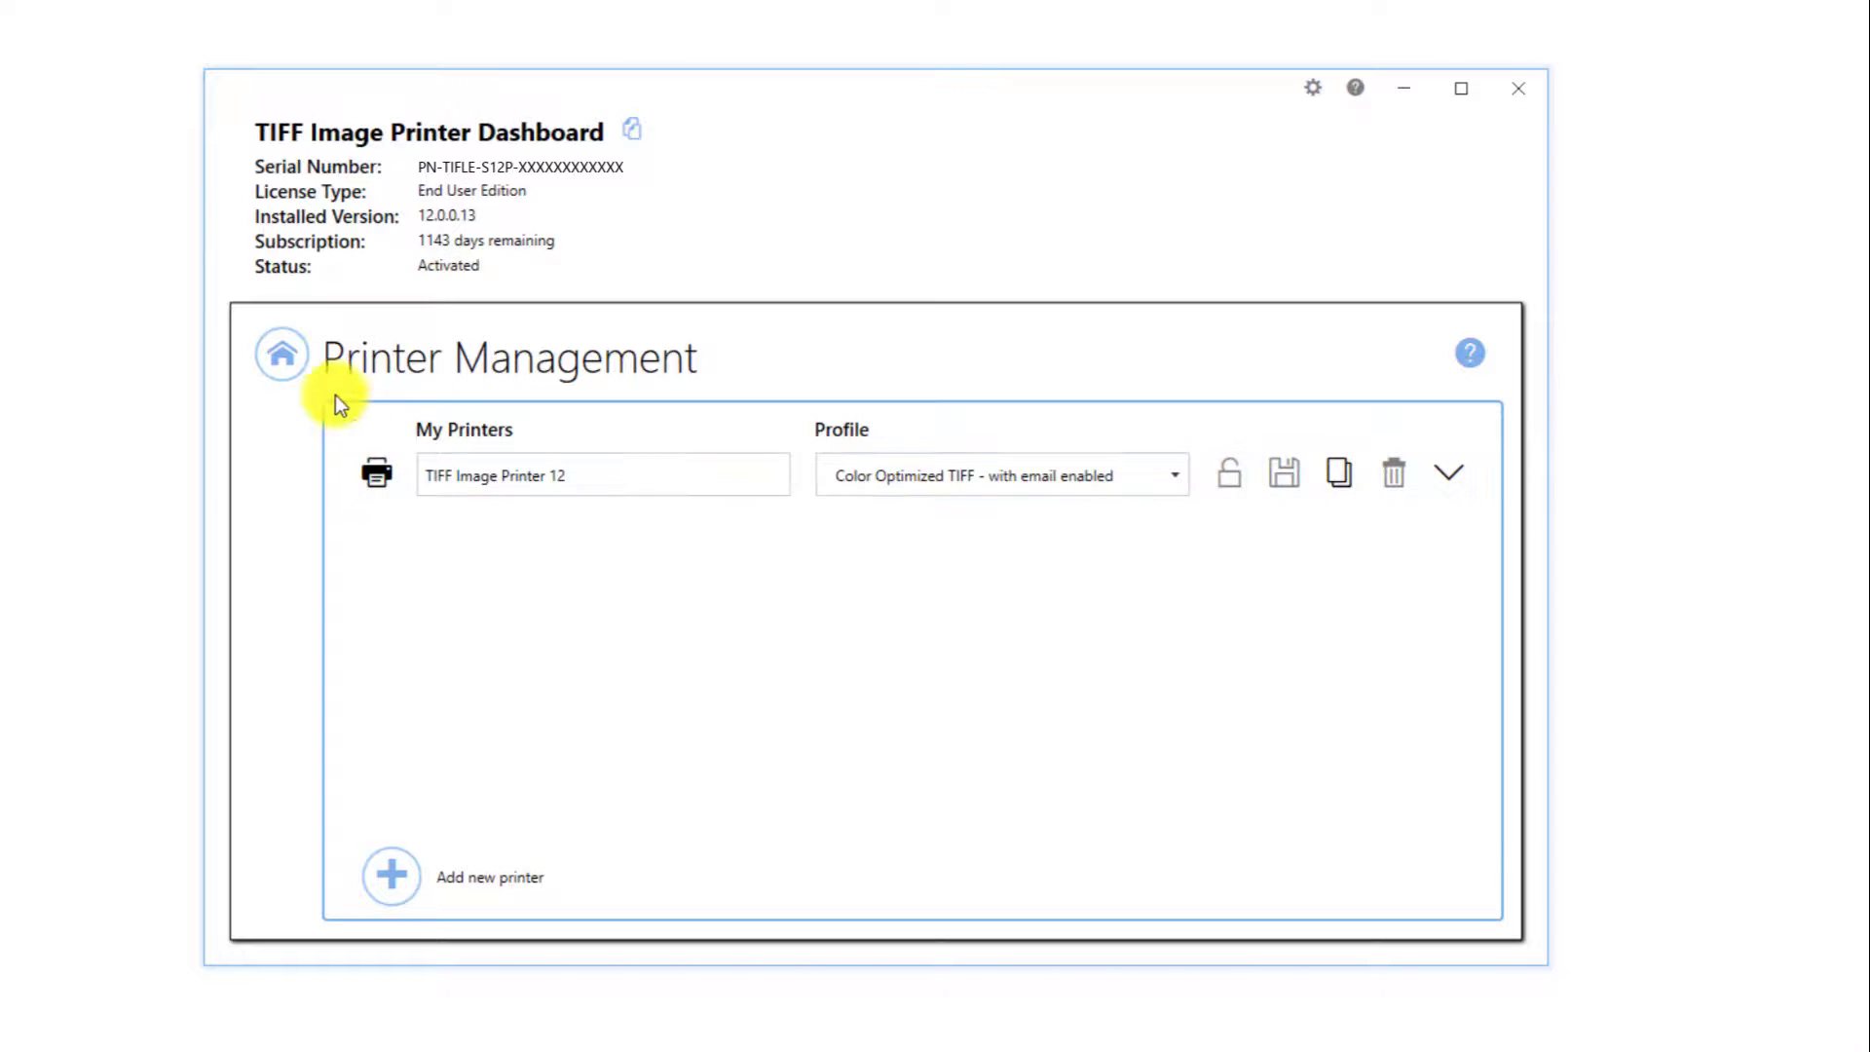
click(281, 352)
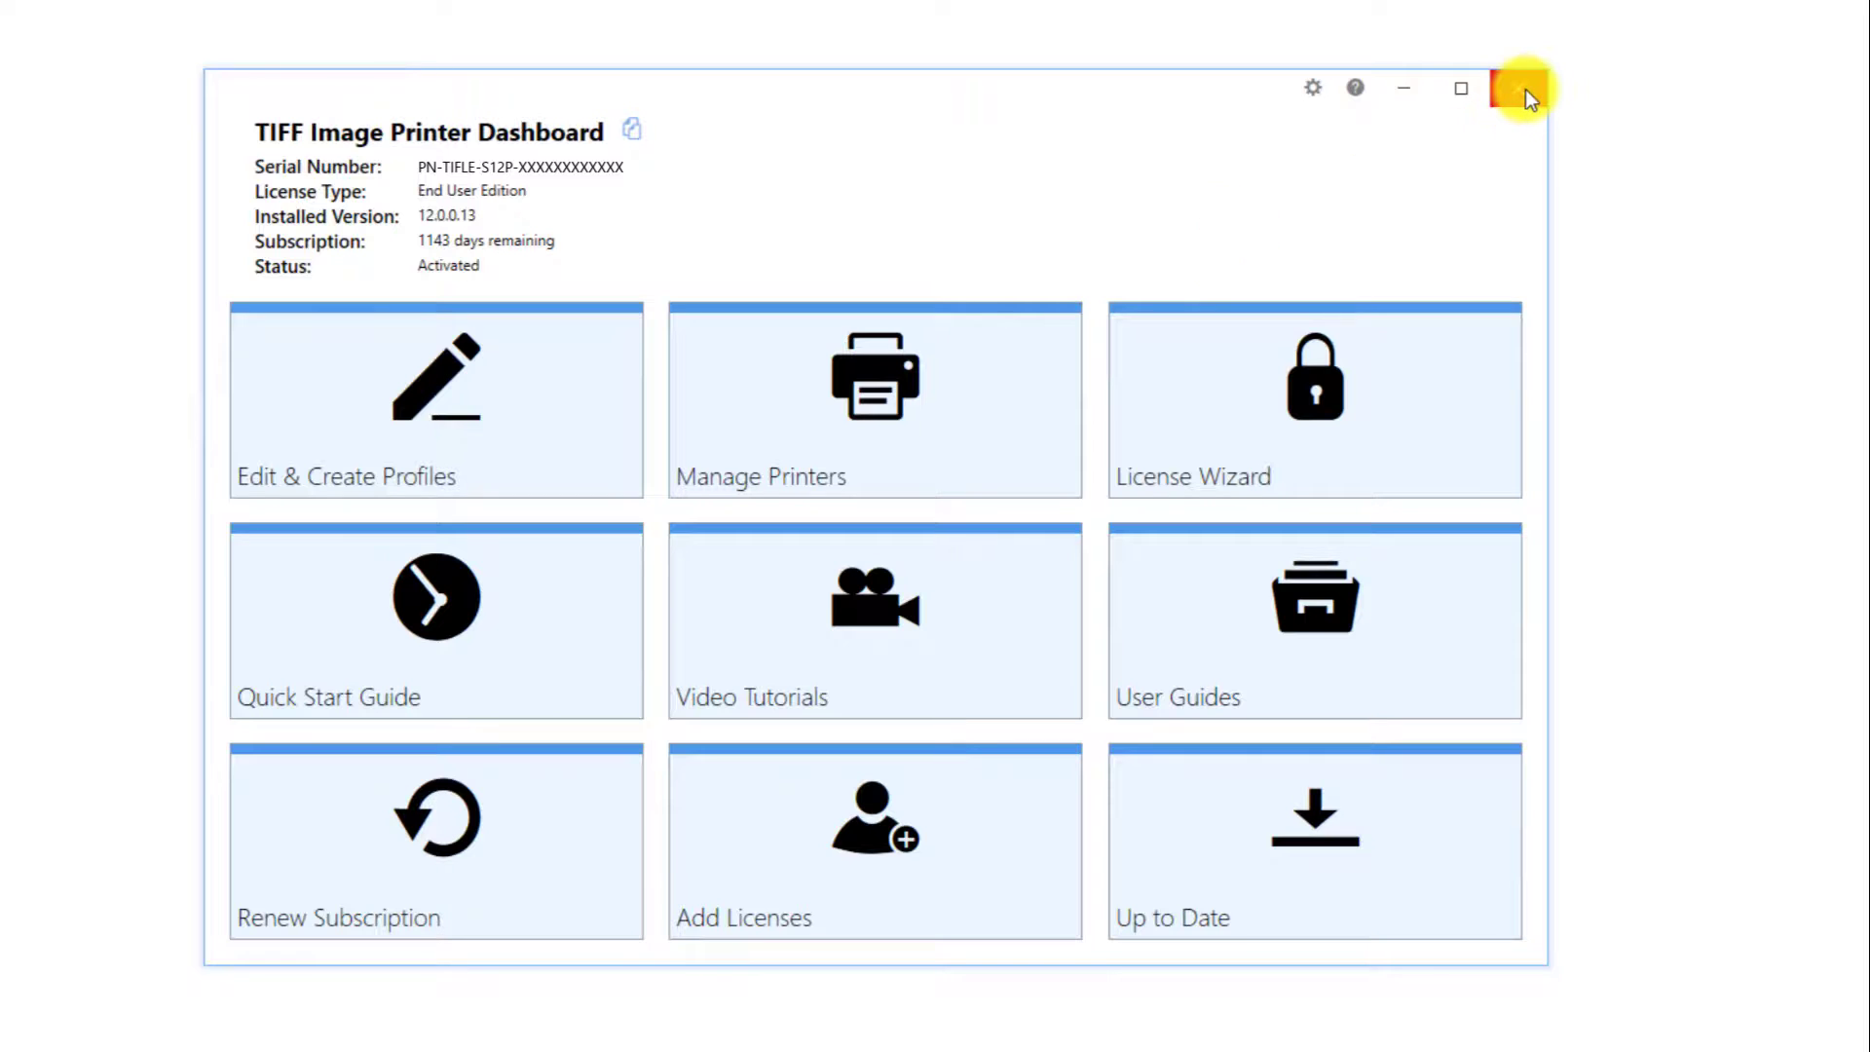
- Close the Dashboard and read the User Guide's Email topic on success and failure emails
click(1524, 89)
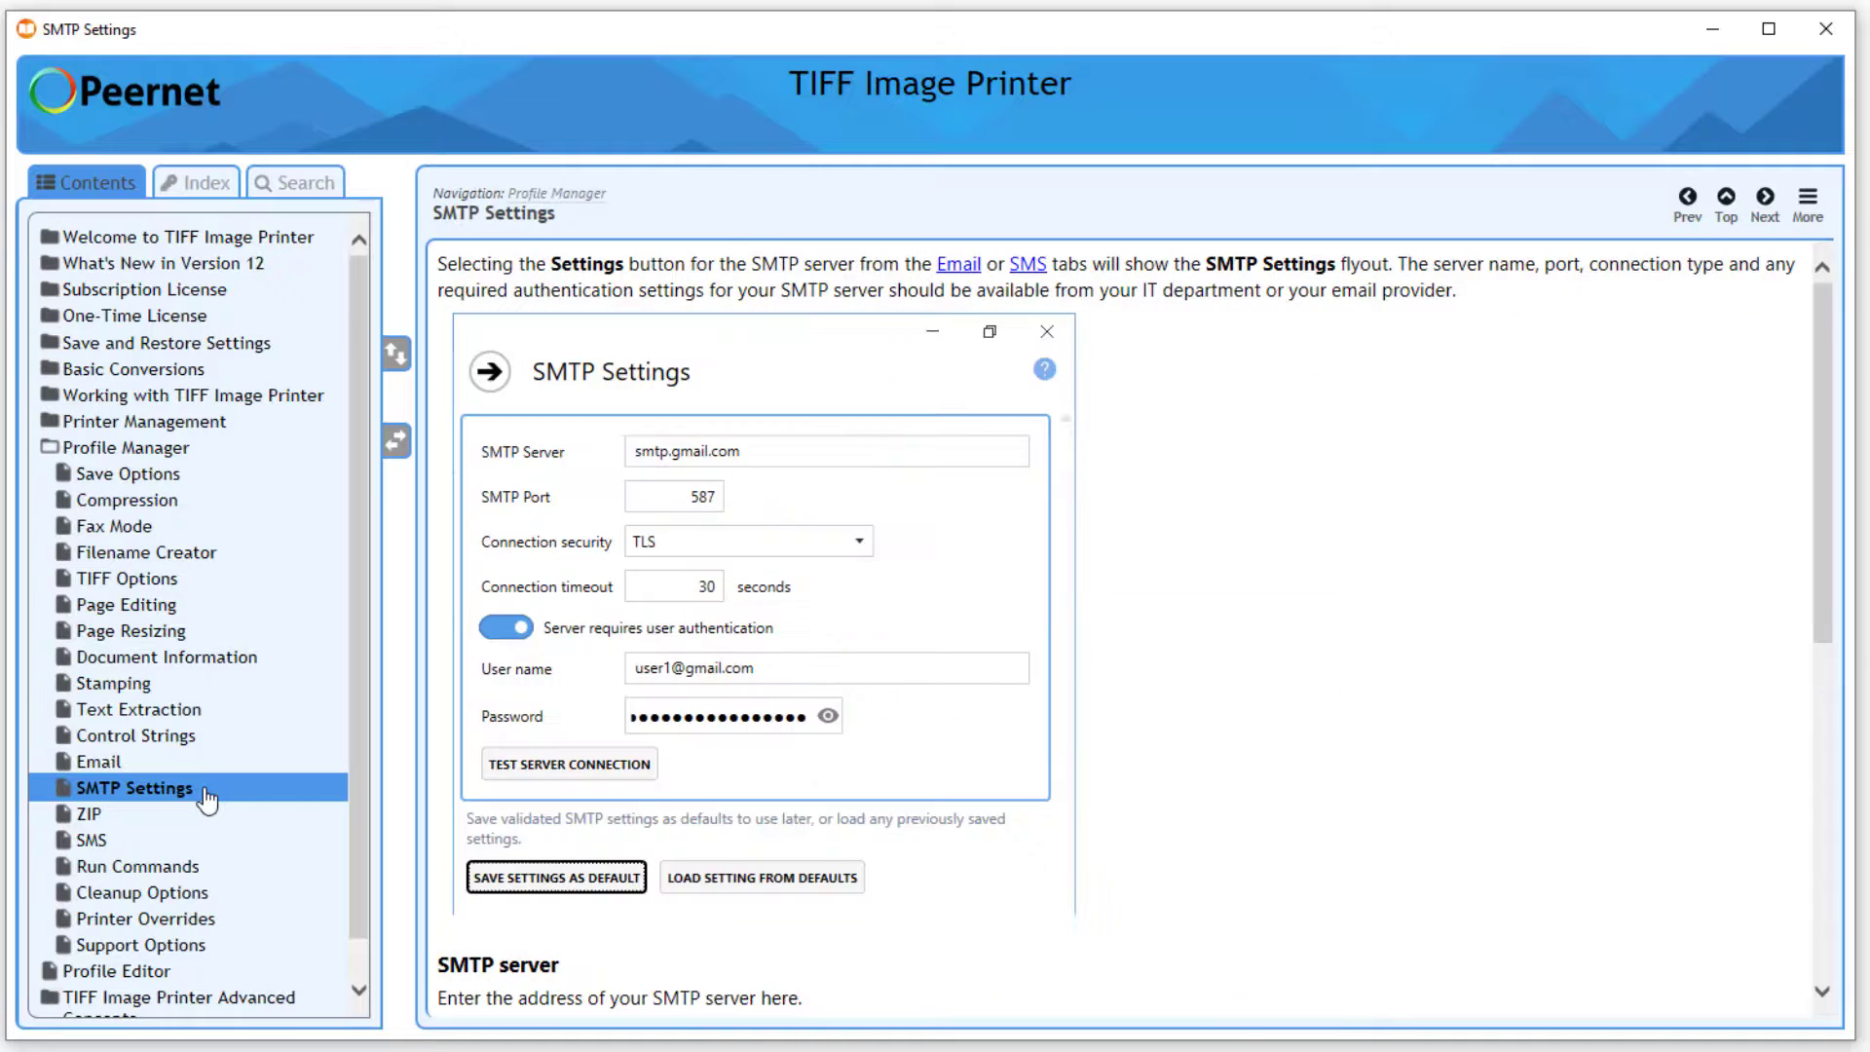
click(98, 761)
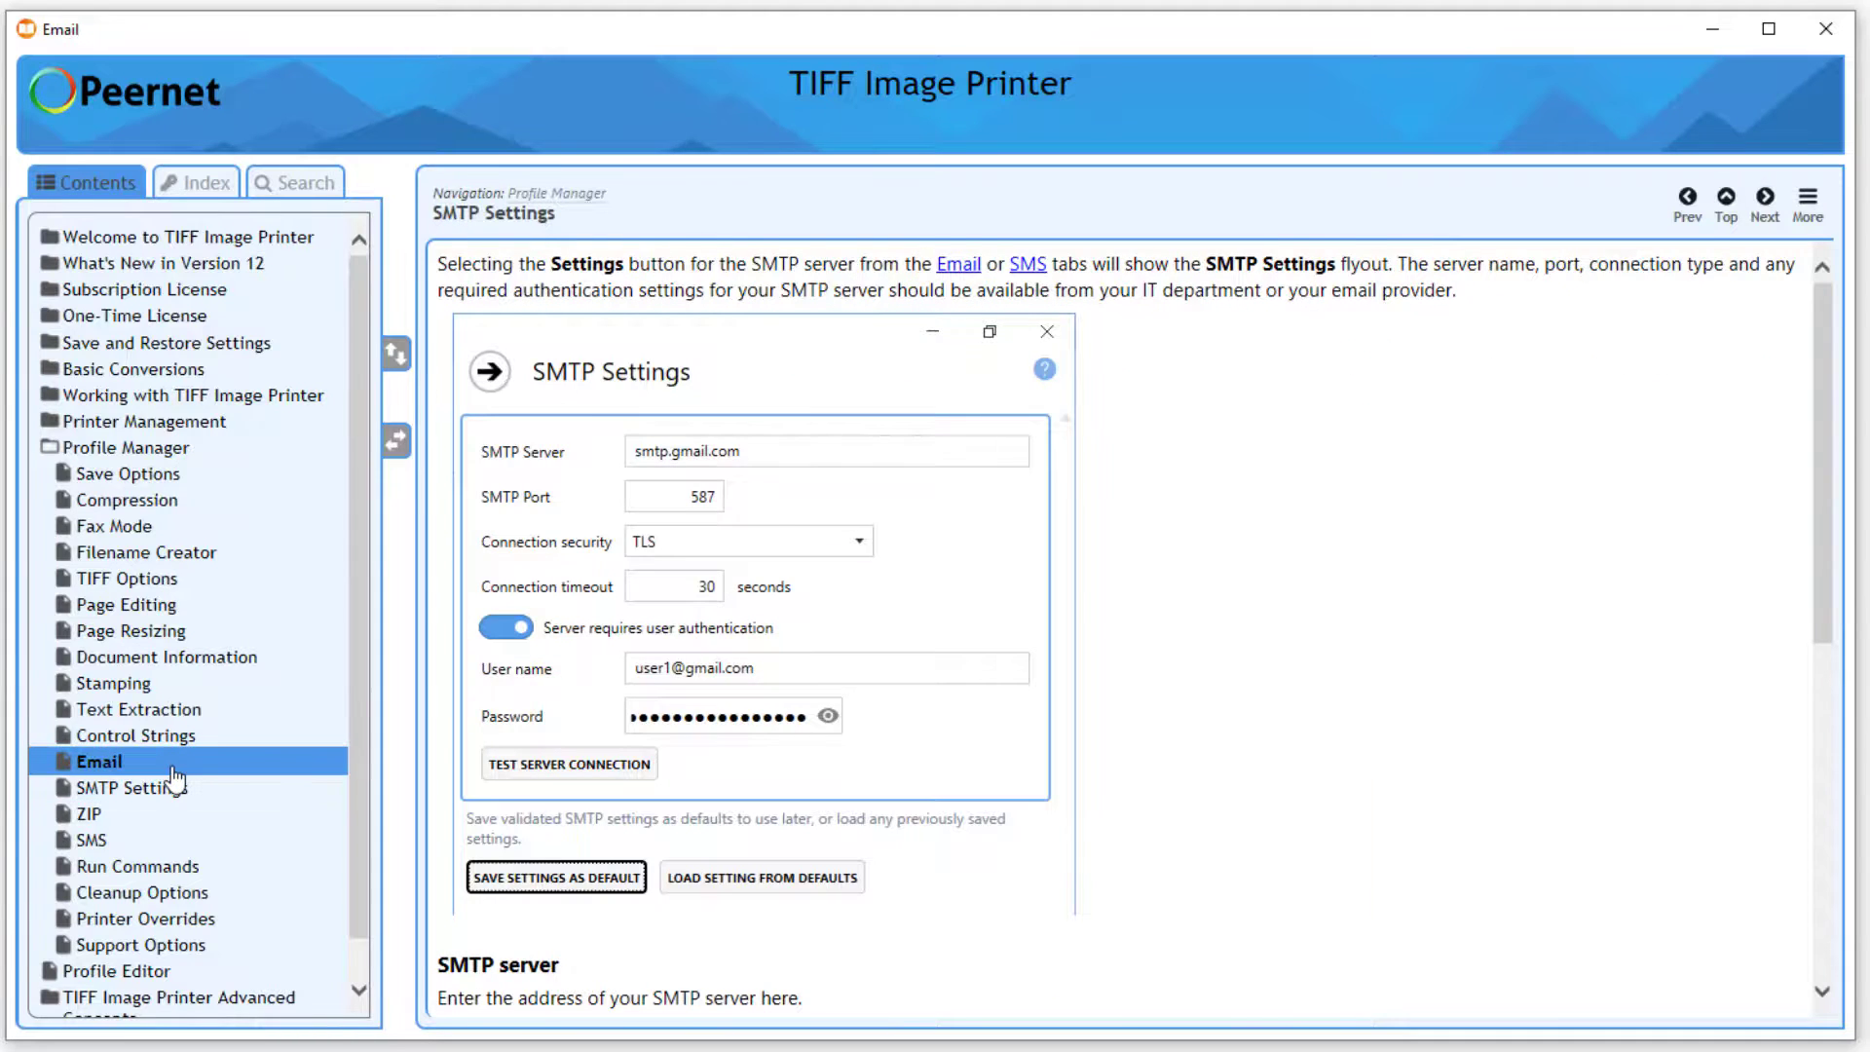
click(97, 760)
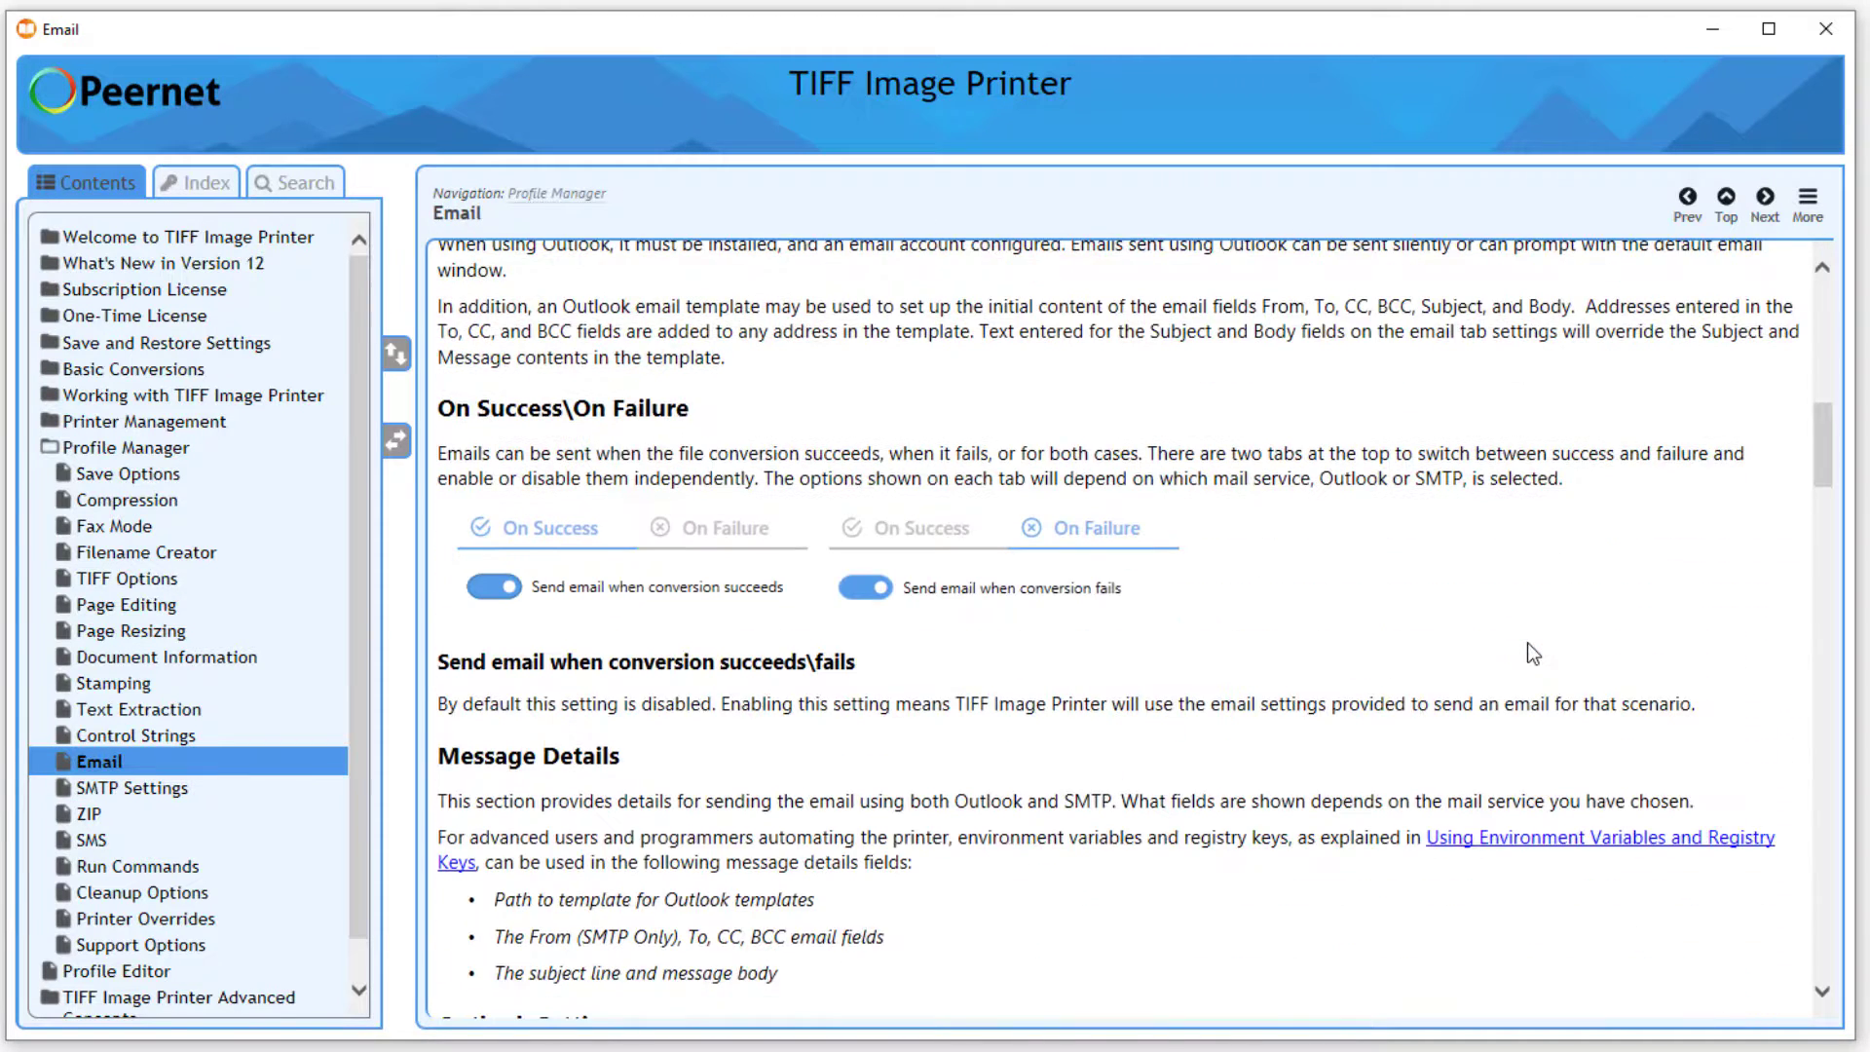
scroll(down, 3)
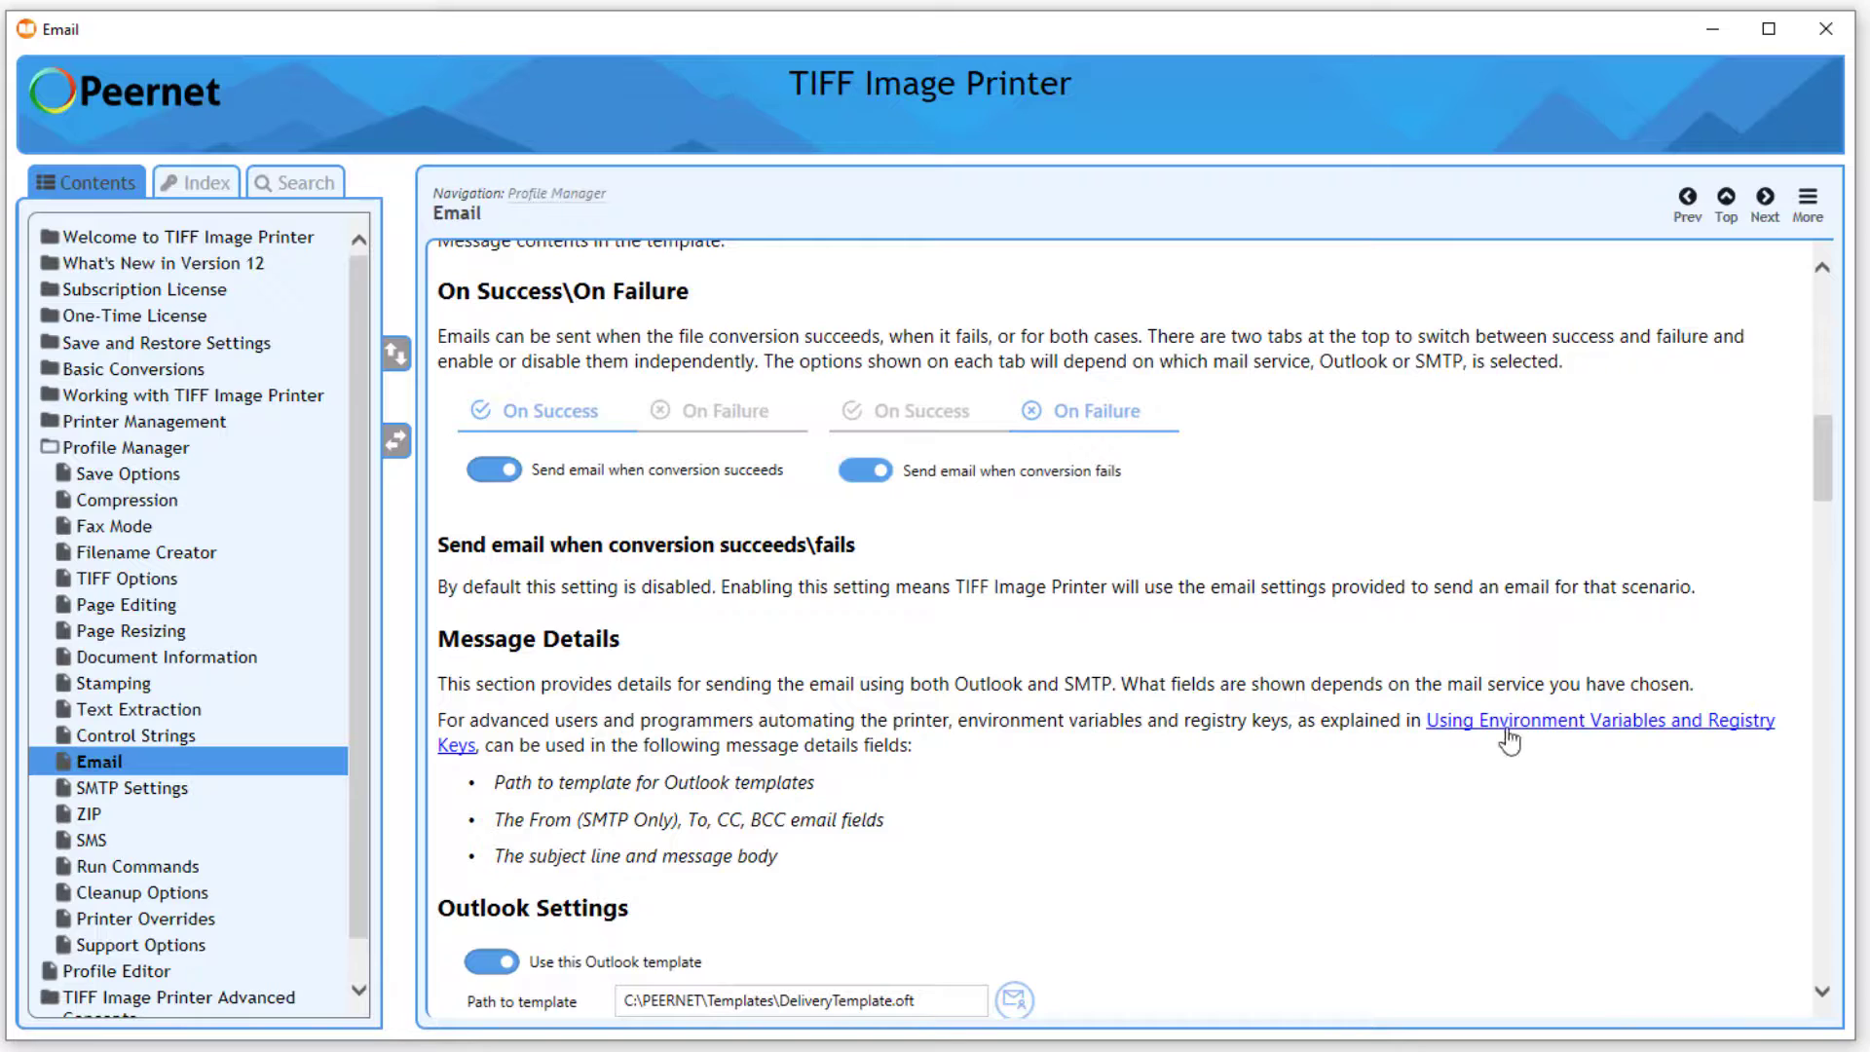